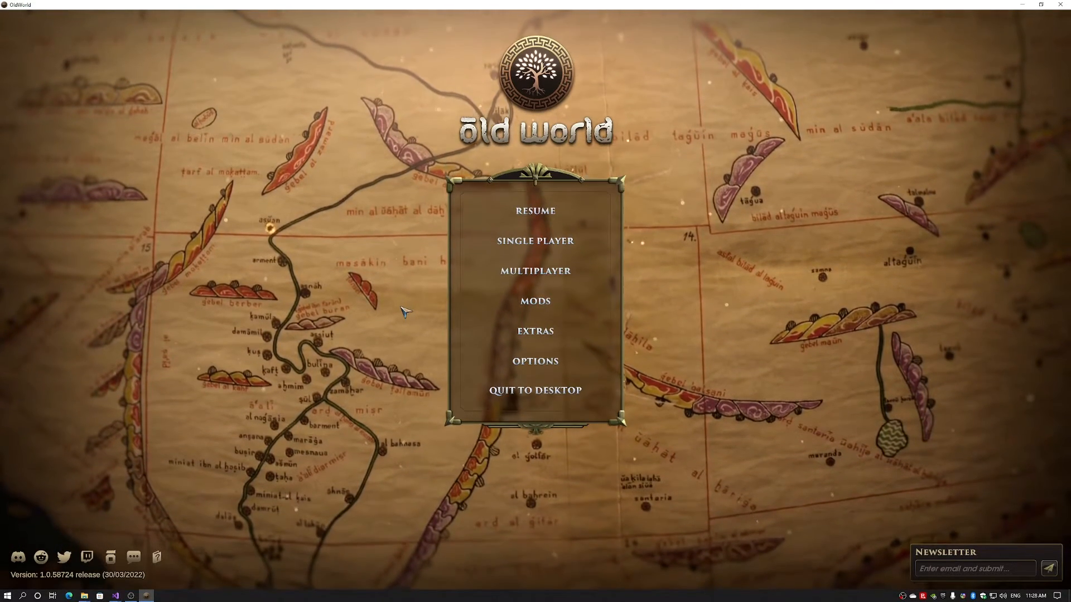
{"action": "mouse_move", "coordinate": [534, 302]}
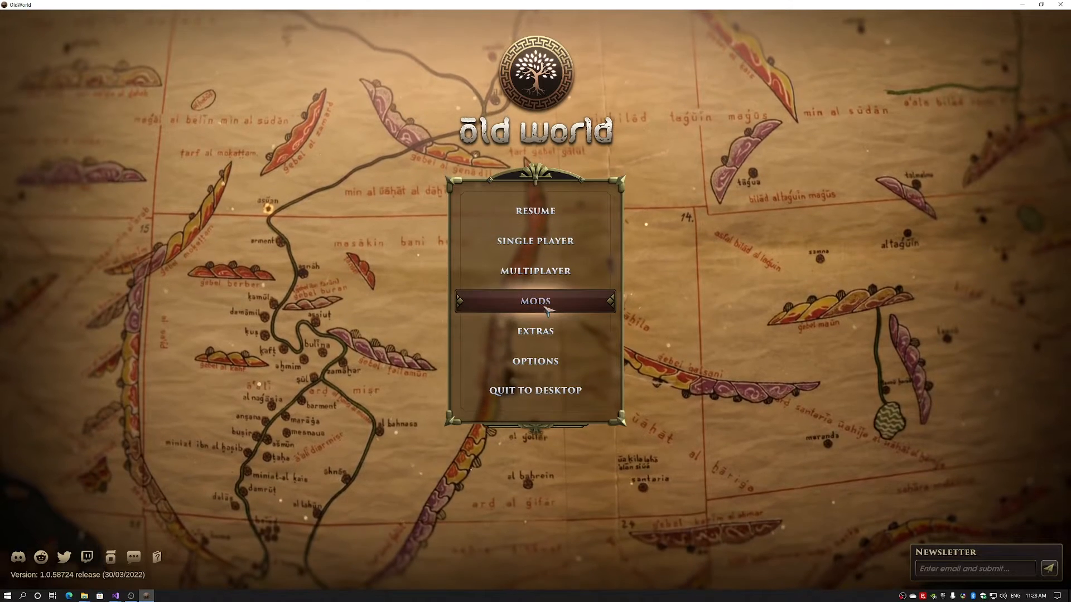
From the Mods screen create a new mod named DLL Mod and open its folder on disk.
{"action": "left_click", "coordinate": [535, 302]}
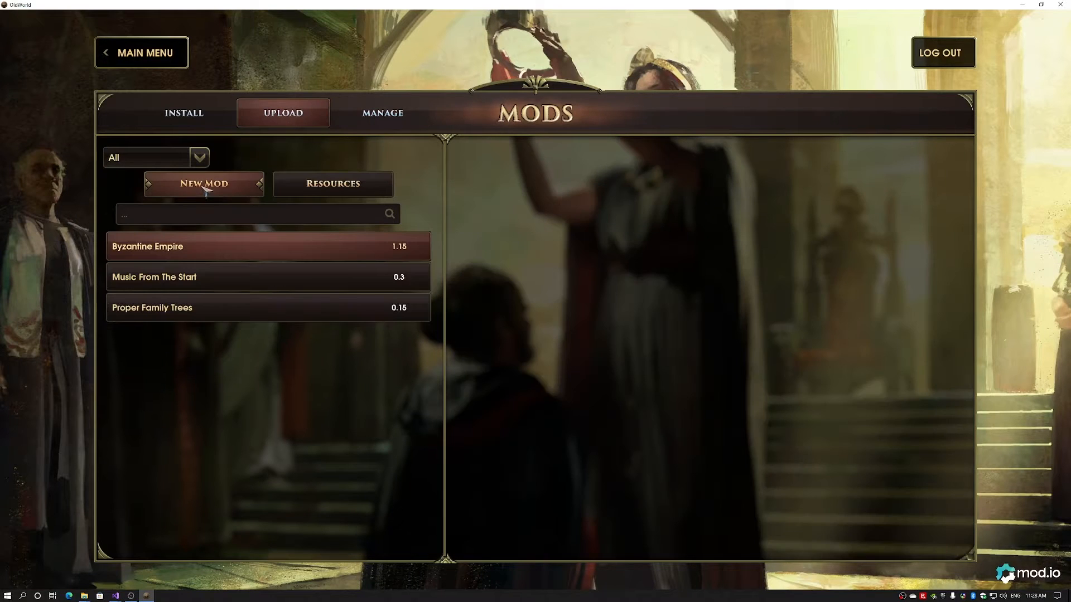
{"action": "left_click", "coordinate": [203, 184]}
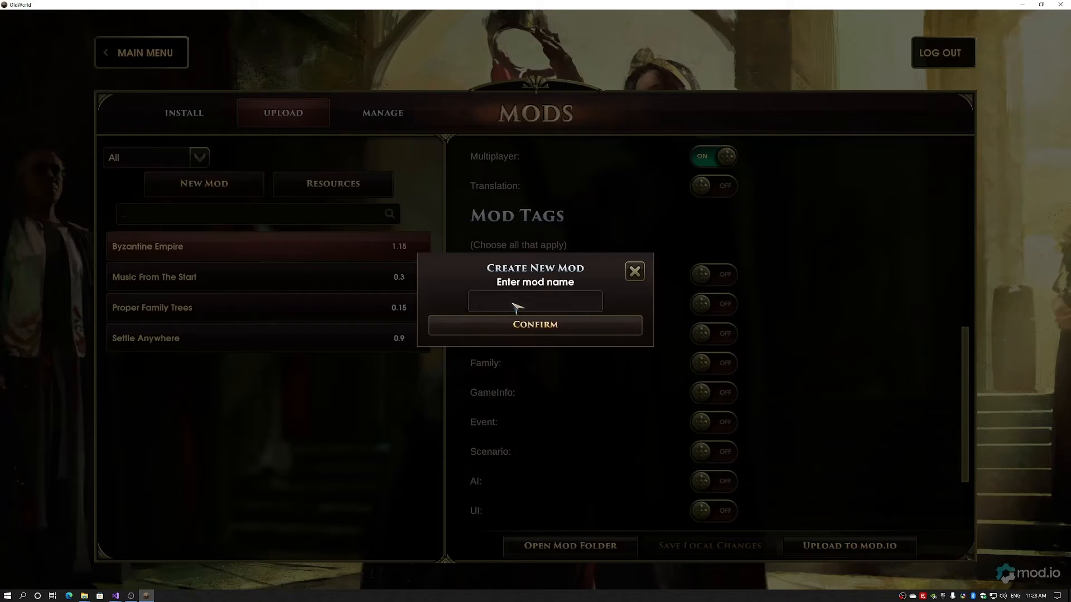
{"action": "type", "text": "DLL M"}
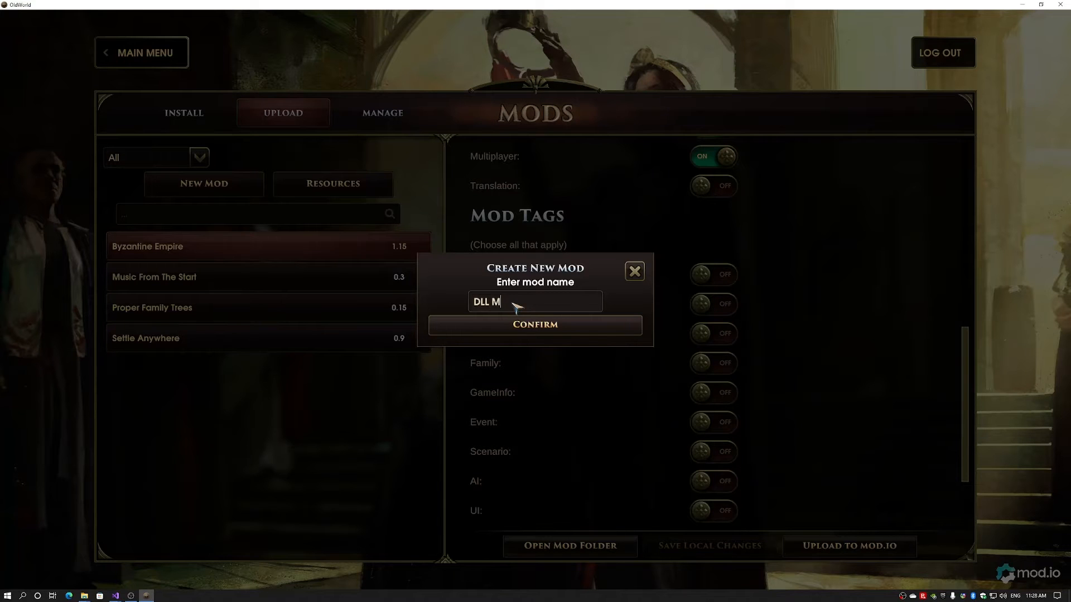
{"action": "left_click", "coordinate": [534, 324]}
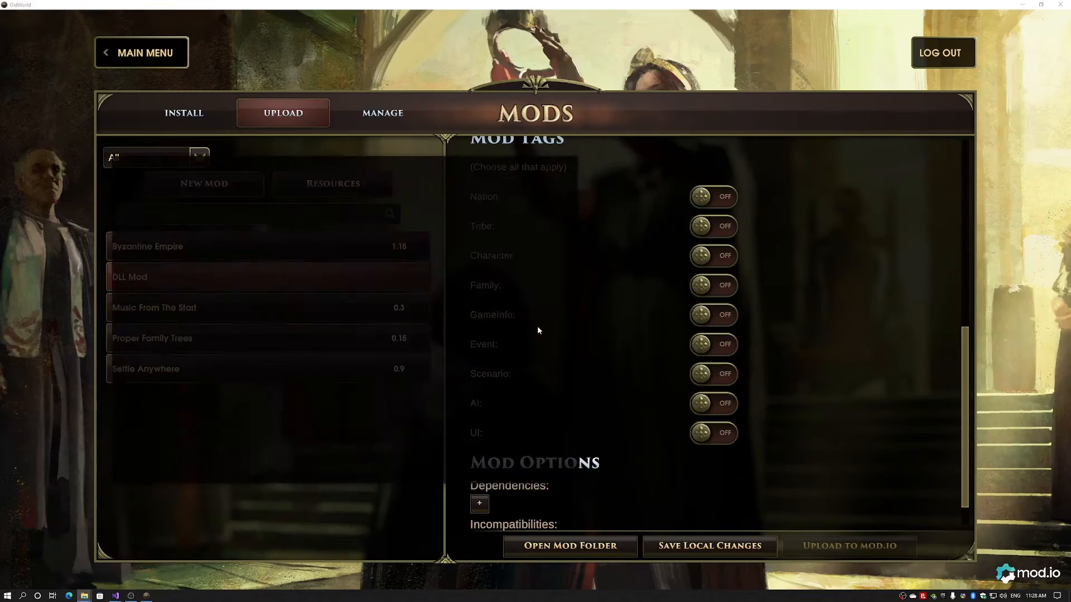
{"action": "left_click", "coordinate": [568, 546]}
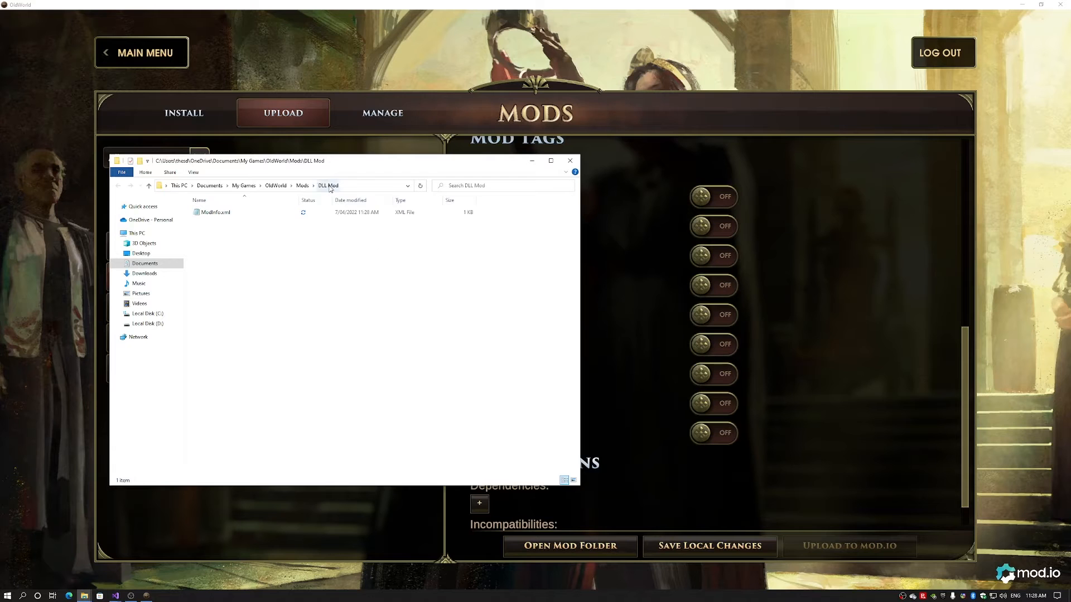
{"action": "mouse_move", "coordinate": [226, 239]}
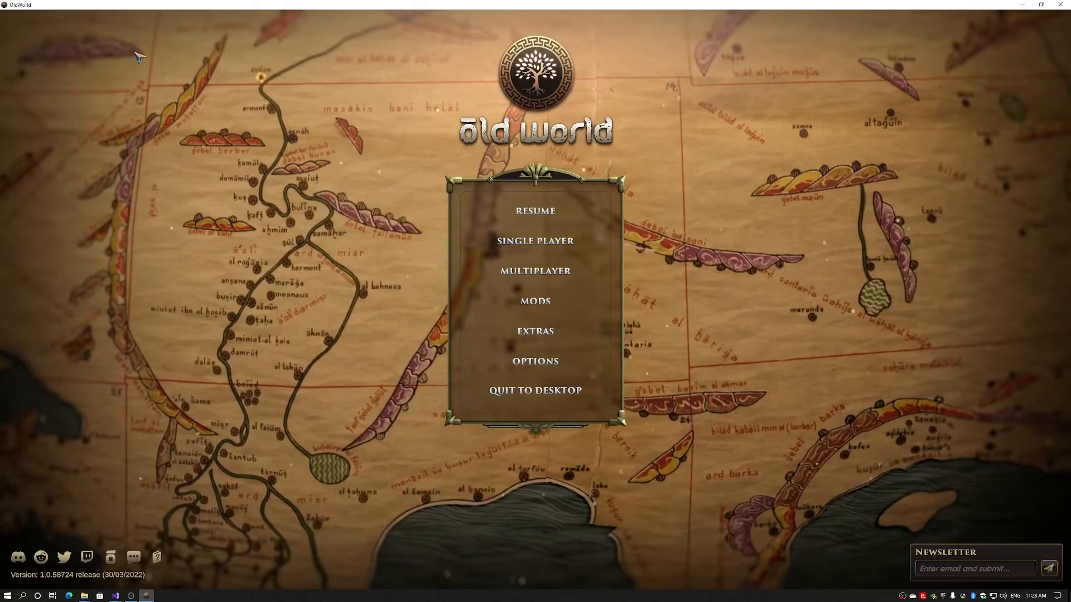
{"action": "mouse_move", "coordinate": [535, 390]}
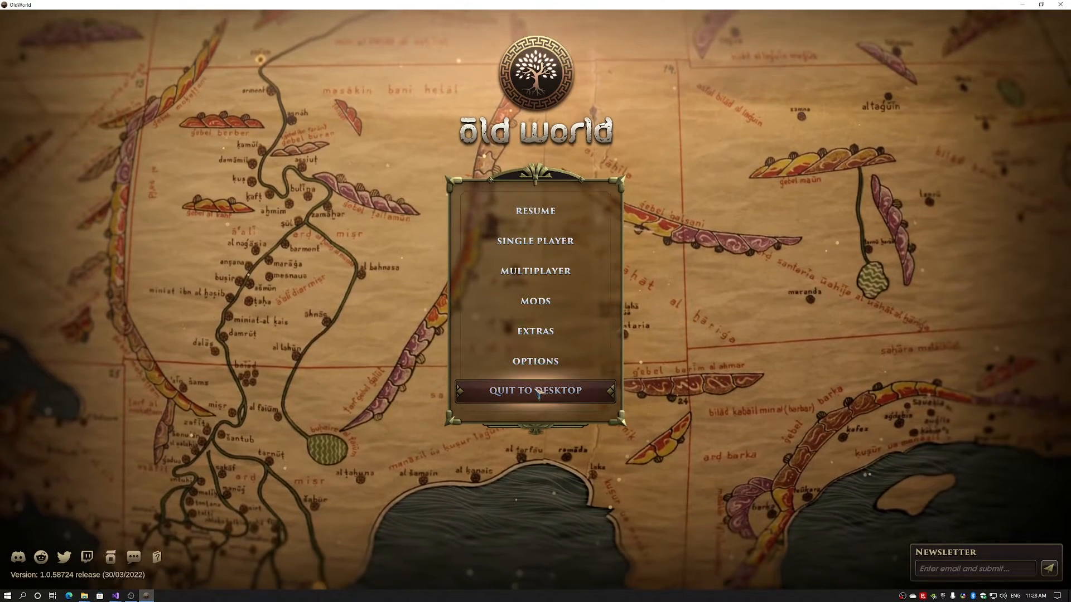
{"action": "mouse_move", "coordinate": [514, 314]}
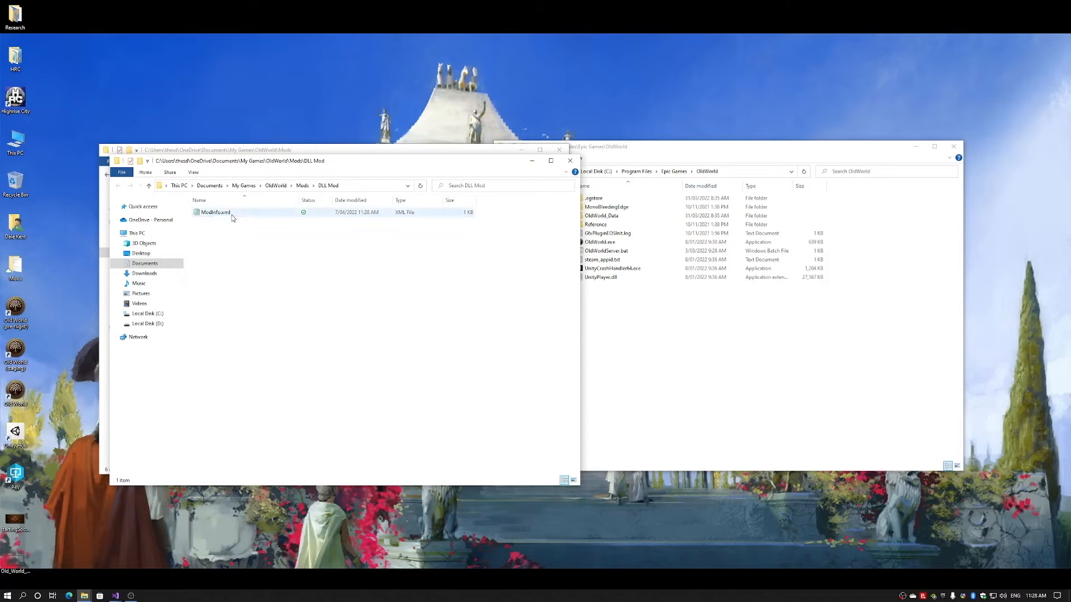
In ModInfo.xml replace the placeholder description with text about demonstrating Harmony mods for Old World.
{"action": "double_click", "coordinate": [215, 212]}
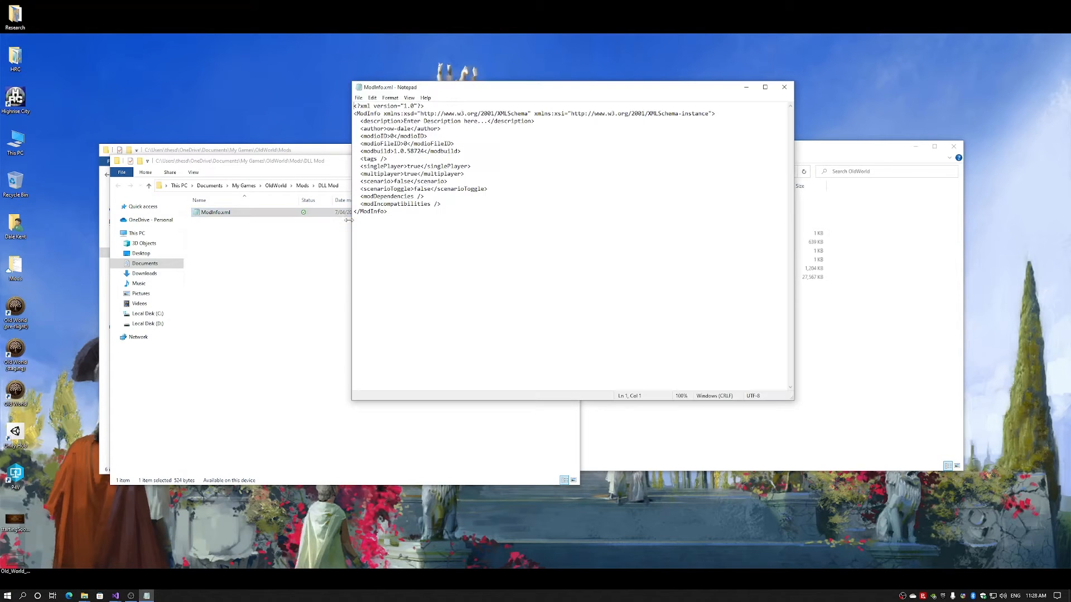
{"action": "left_click", "coordinate": [404, 121]}
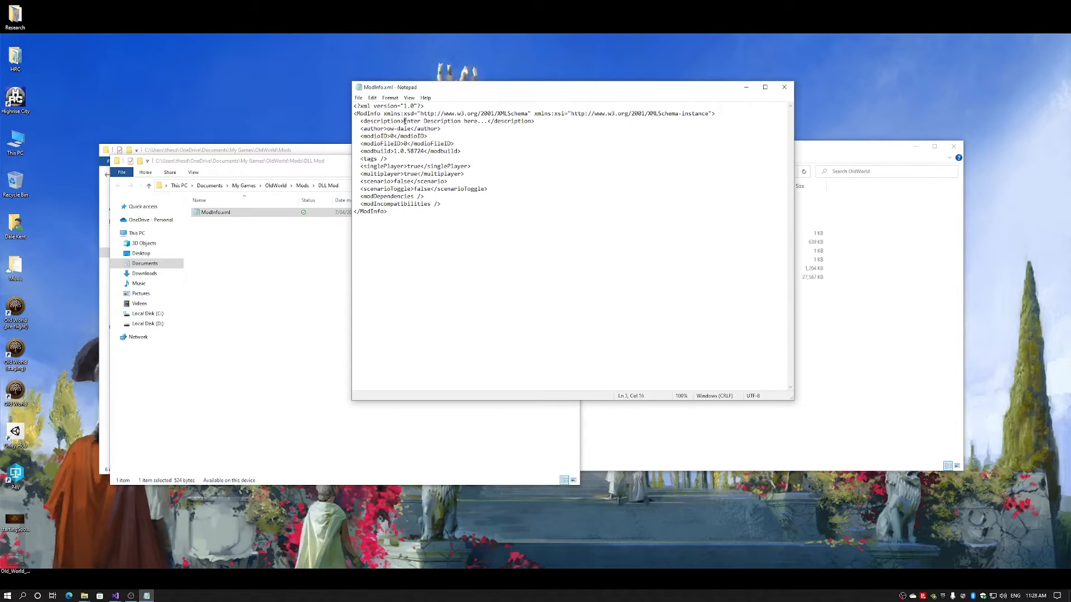
{"action": "double_click", "coordinate": [444, 120]}
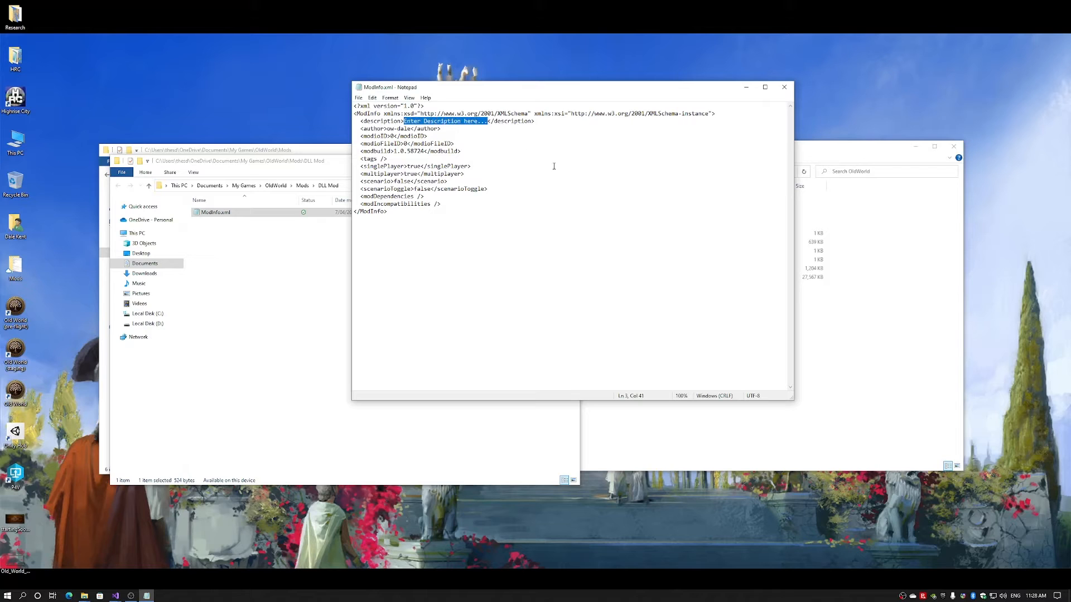
{"action": "type", "text": "This is ak"}
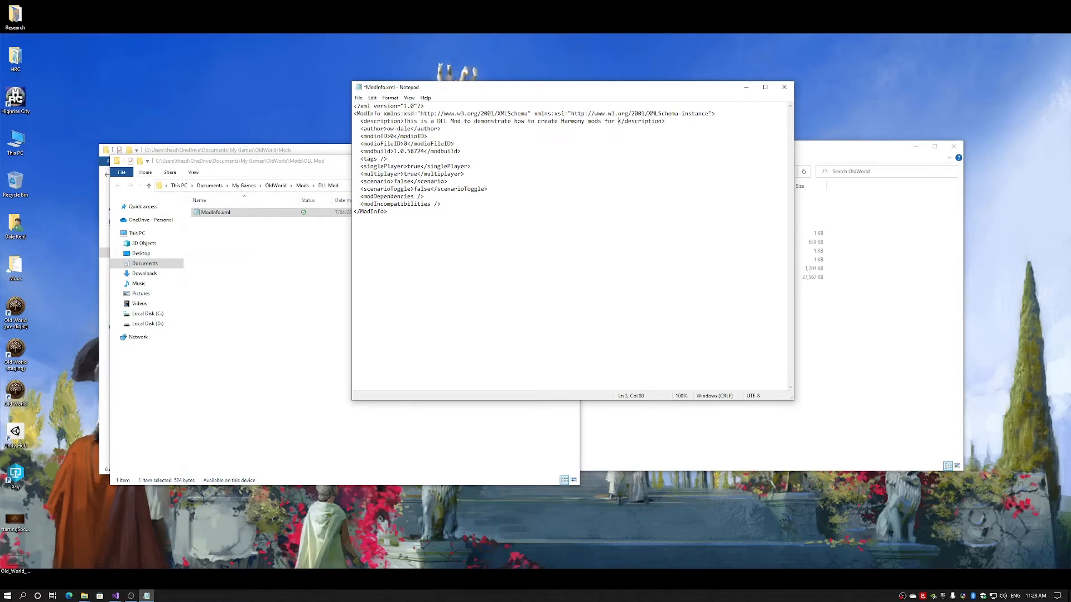
{"action": "type", "text": "Old World."}
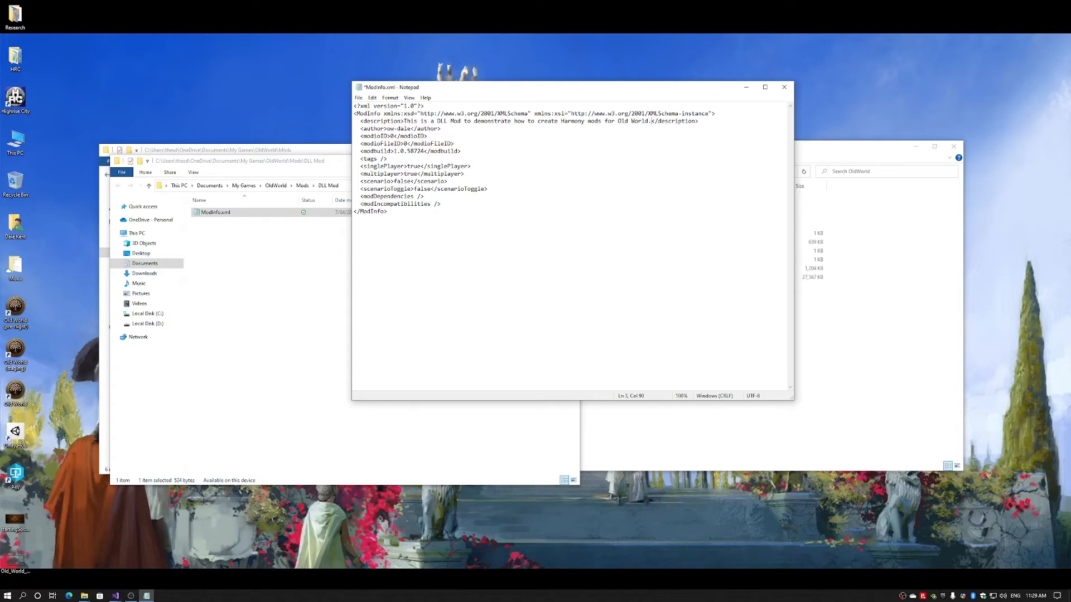
Change the author to Dale, then close Notepad saving the changes.
{"action": "double_click", "coordinate": [391, 128]}
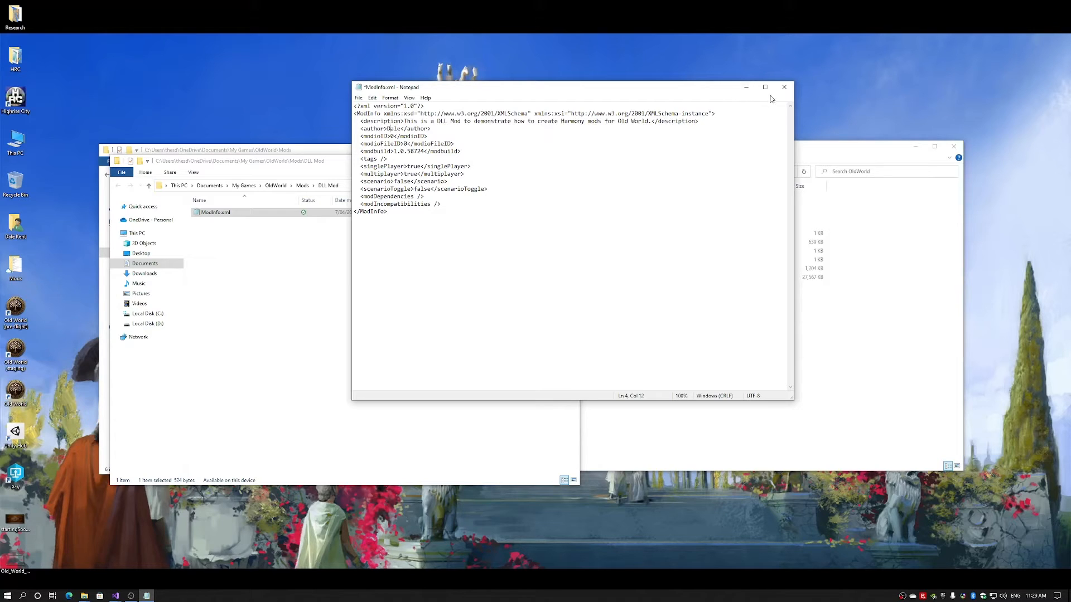
{"action": "left_click", "coordinate": [784, 87]}
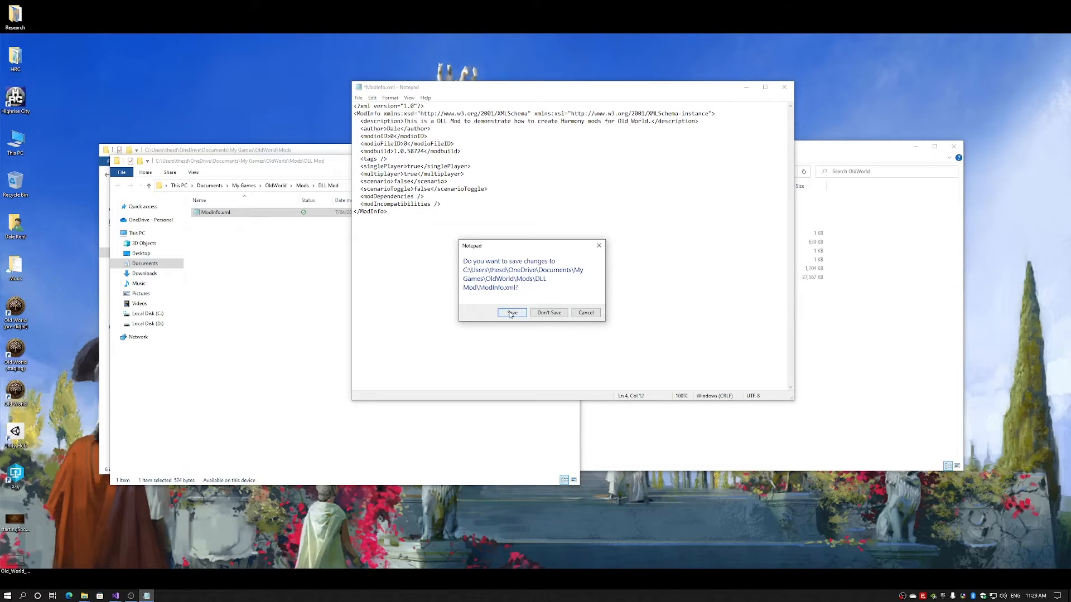
{"action": "left_click", "coordinate": [512, 312]}
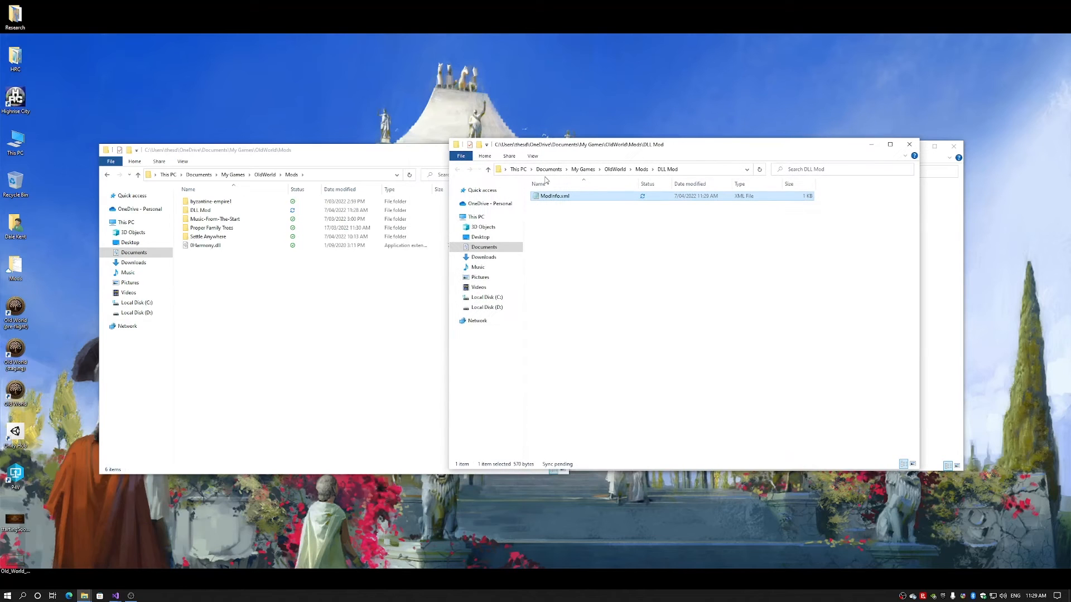
Copy 0Harmony.dll from the Mods folder into the DLL Mod folder beside ModInfo.xml.
{"action": "left_click", "coordinate": [206, 245]}
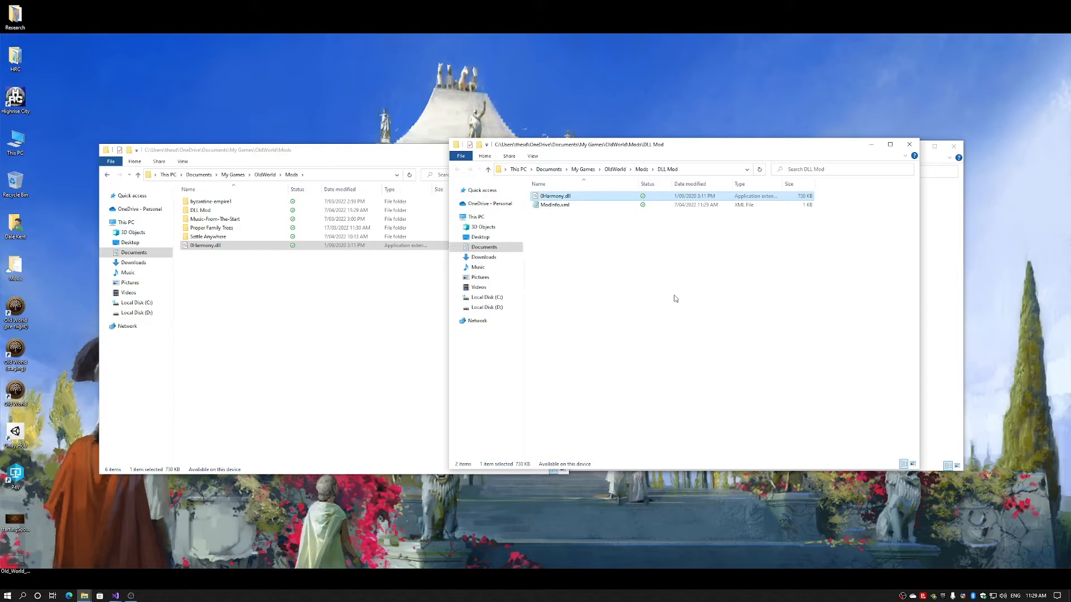
{"action": "left_click", "coordinate": [661, 293]}
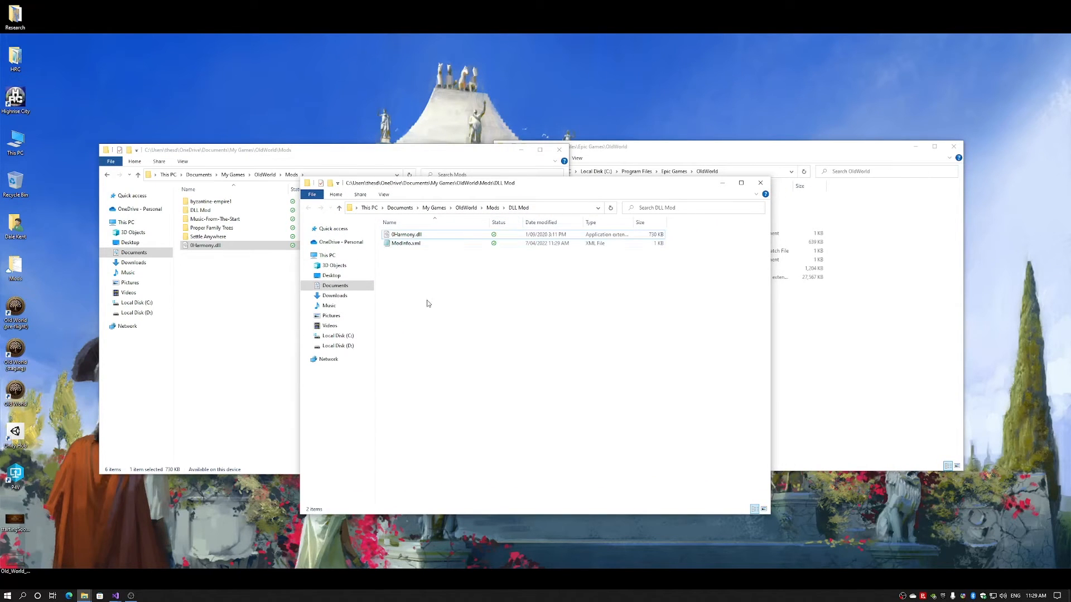
{"action": "mouse_move", "coordinate": [408, 295]}
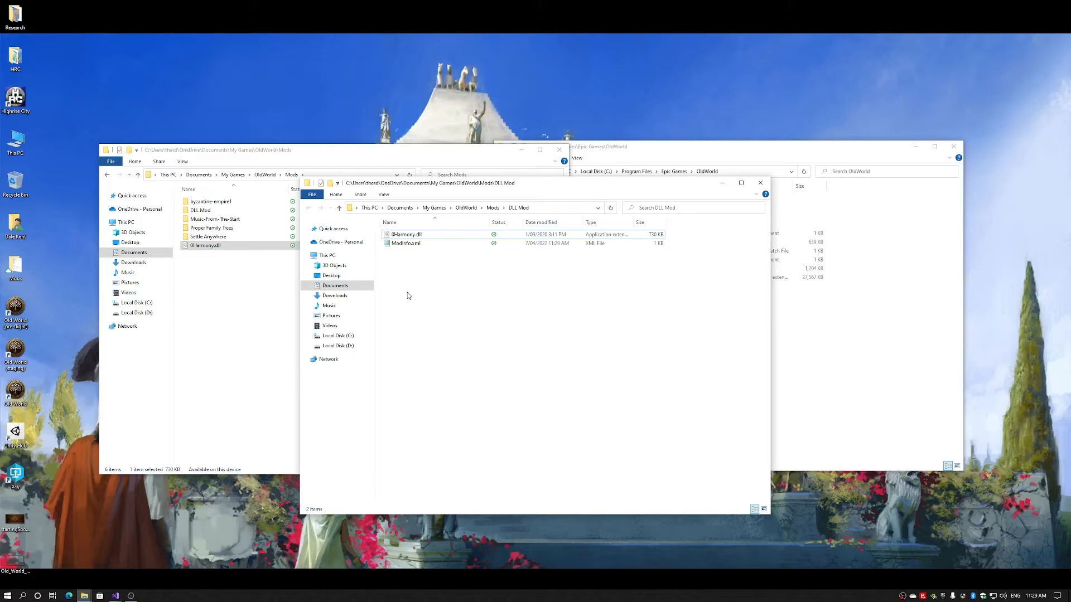
{"action": "mouse_move", "coordinate": [398, 296]}
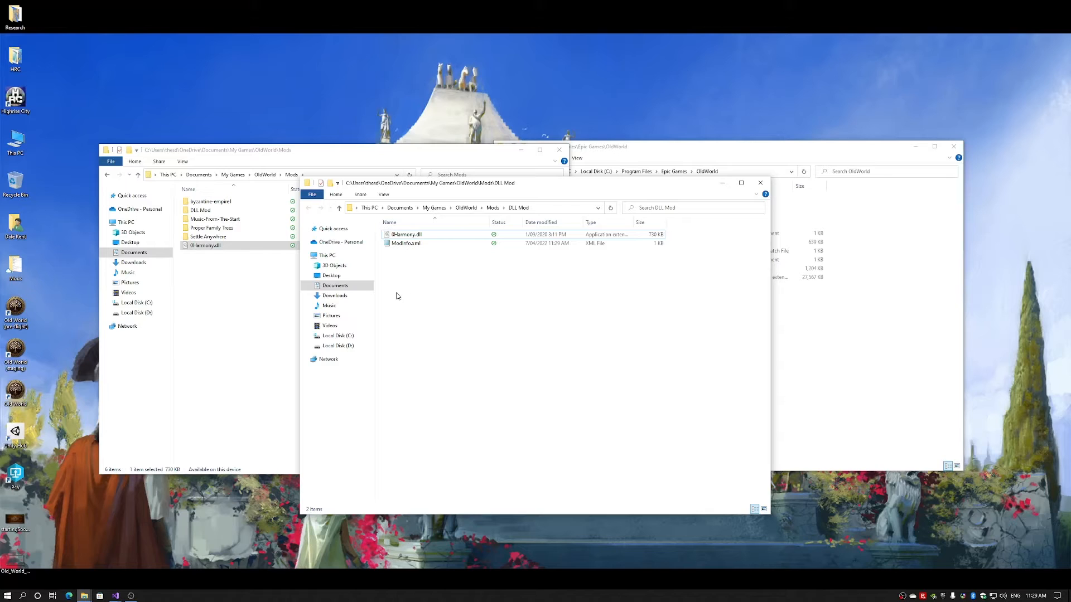
{"action": "mouse_move", "coordinate": [414, 290]}
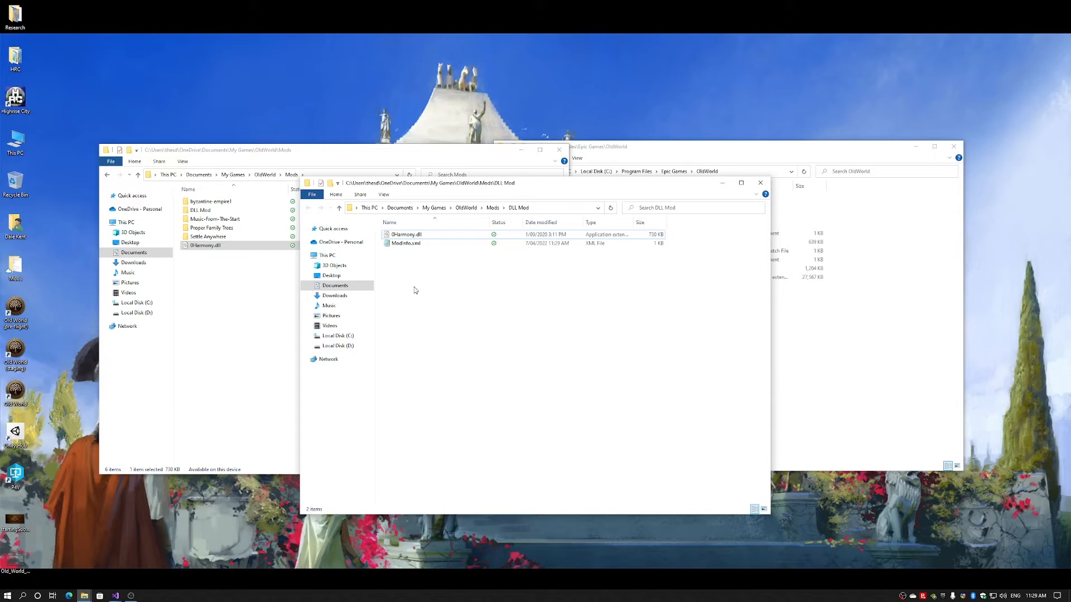
{"action": "mouse_move", "coordinate": [420, 292]}
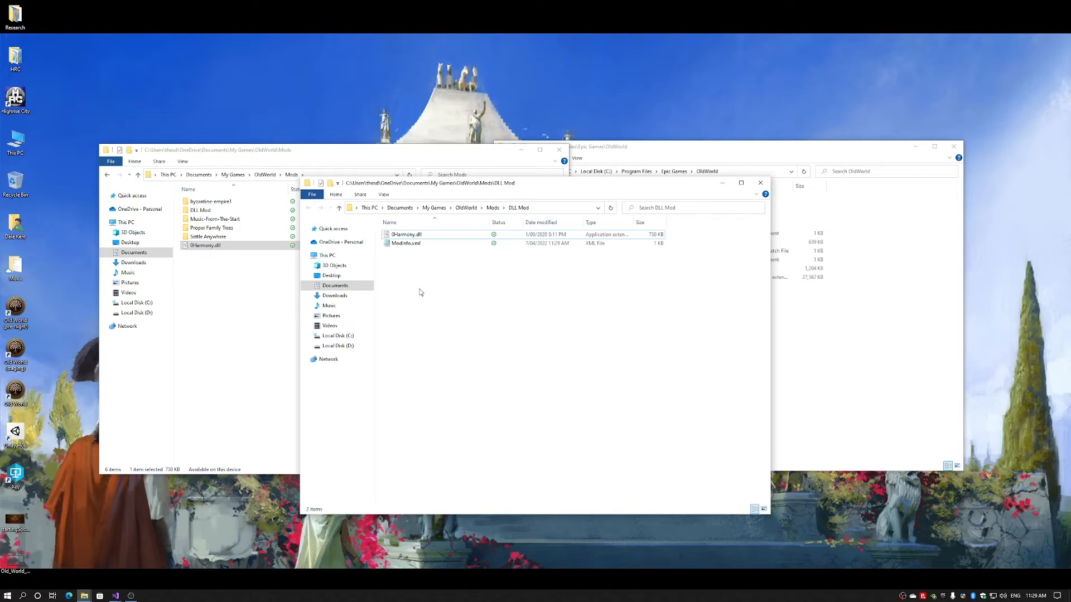
{"action": "mouse_move", "coordinate": [412, 309]}
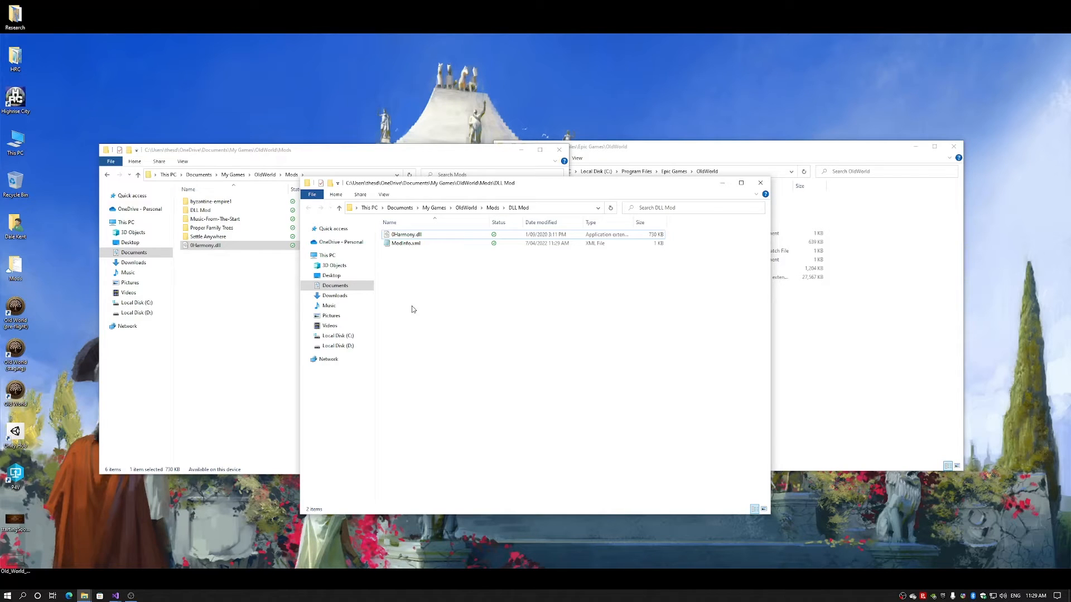
Create a new Source folder inside DLL Mod and open it, currently empty.
{"action": "right_click", "coordinate": [411, 309]}
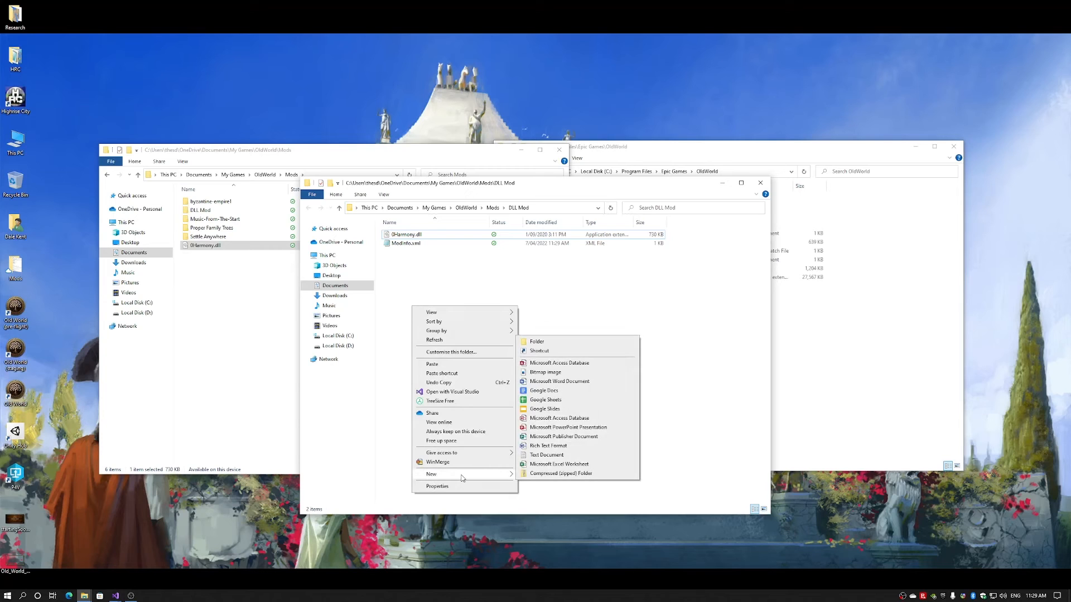
{"action": "left_click", "coordinate": [537, 341]}
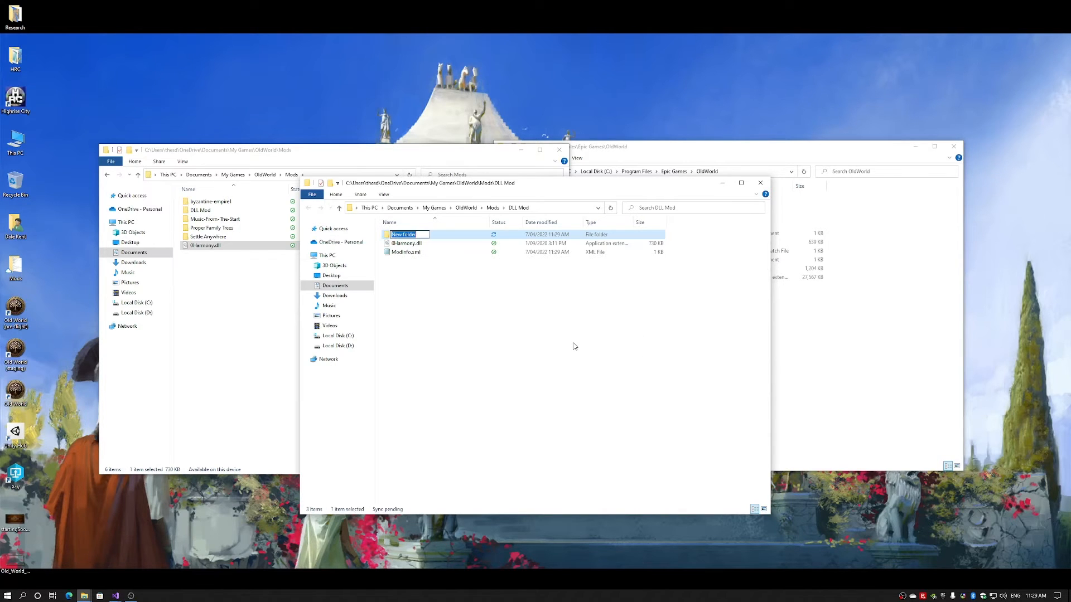
{"action": "type", "text": "Sound"}
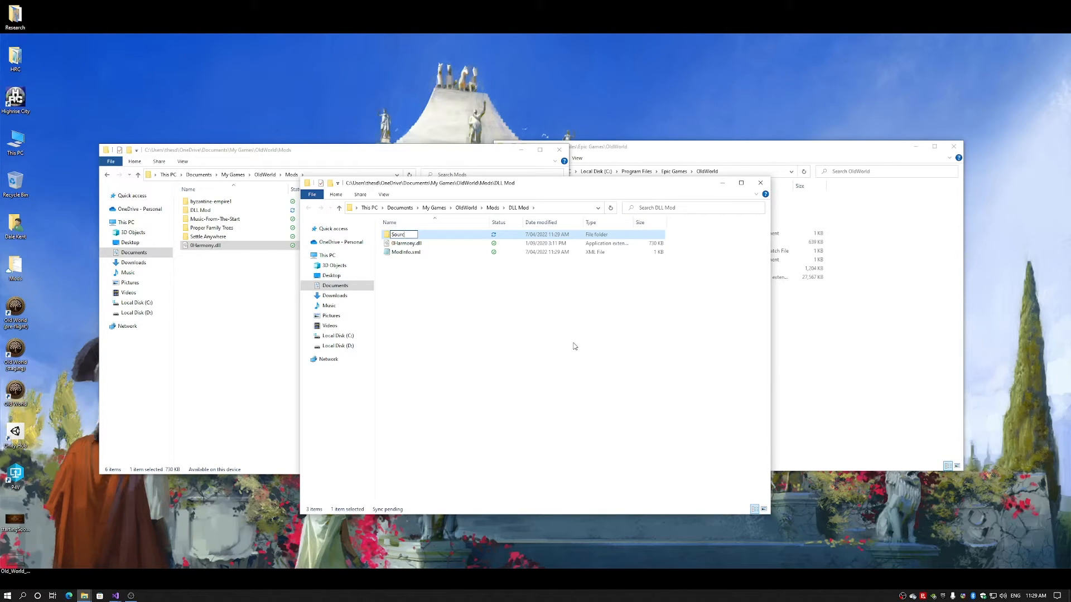
{"action": "key", "text": "Return"}
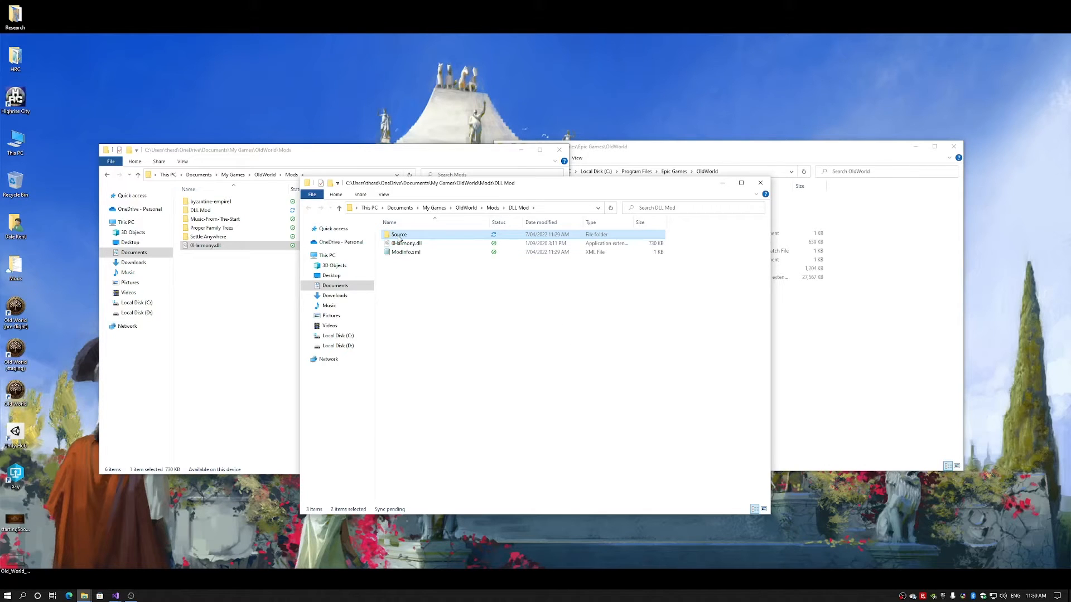
{"action": "left_click", "coordinate": [405, 252]}
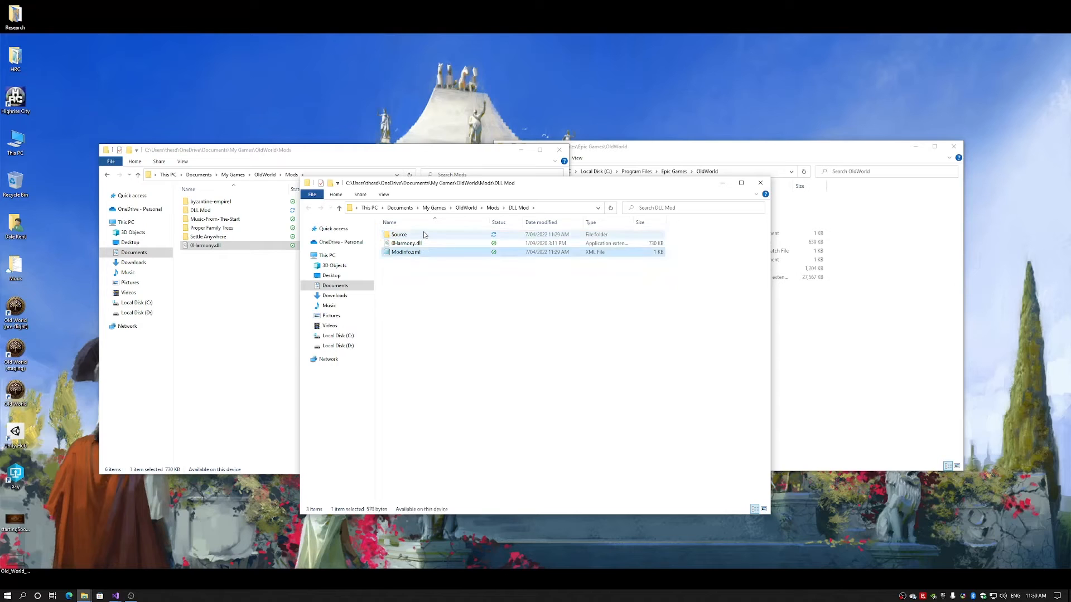
{"action": "double_click", "coordinate": [399, 234]}
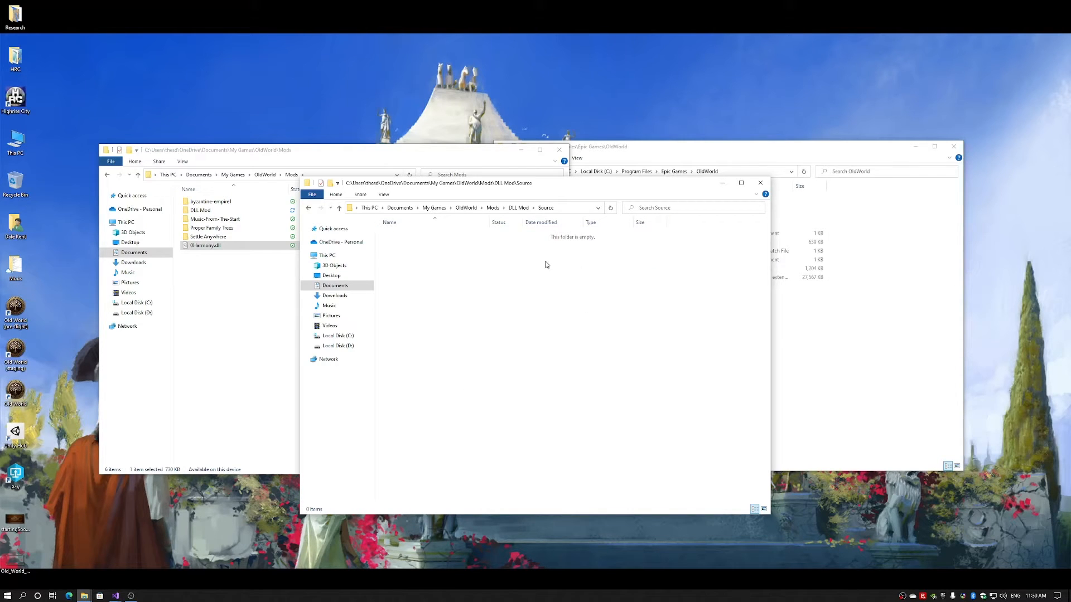
{"action": "mouse_move", "coordinate": [540, 300]}
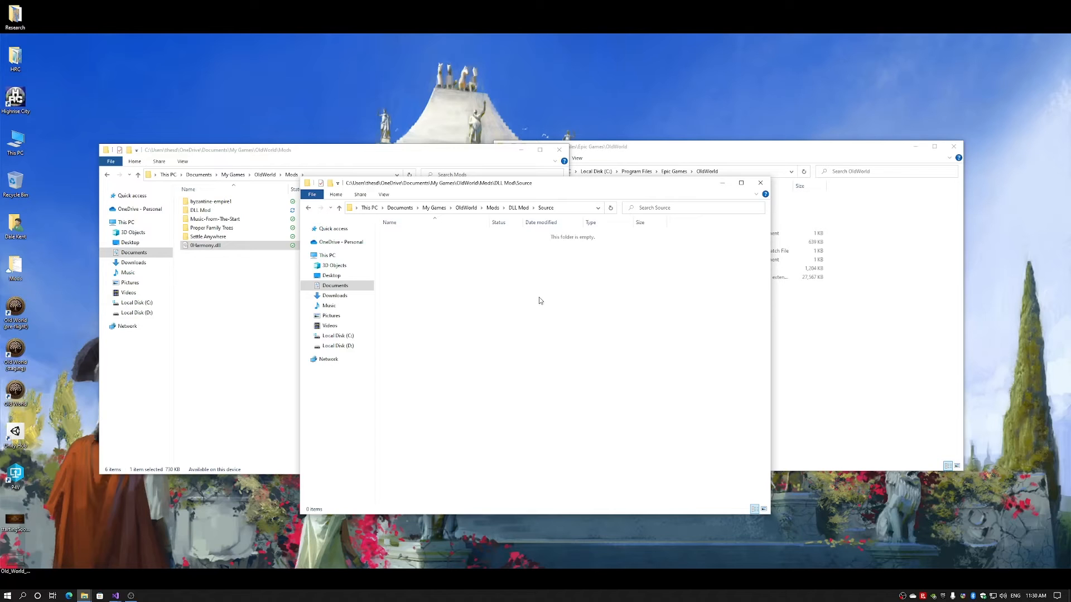
{"action": "mouse_move", "coordinate": [862, 351]}
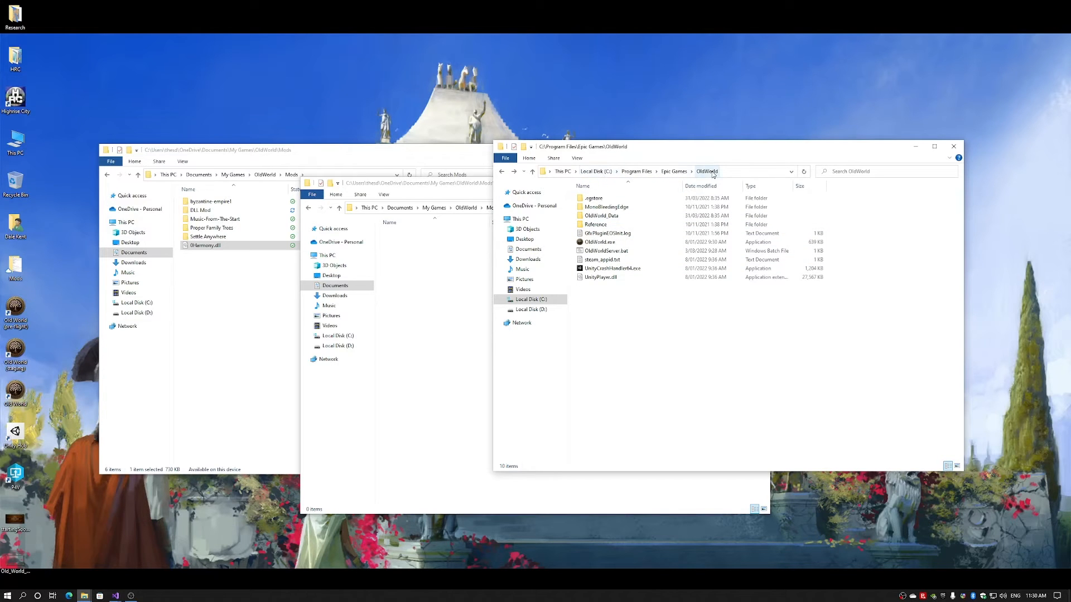
{"action": "mouse_move", "coordinate": [594, 225]}
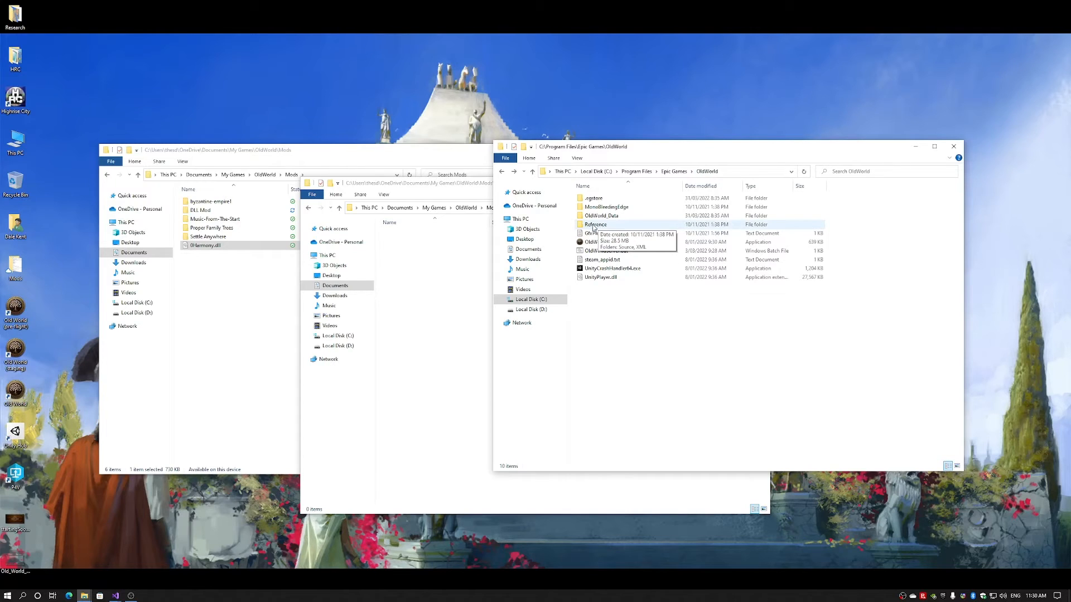
Navigate the game install through Reference > Source > Base > Game into the GameCore folder.
{"action": "double_click", "coordinate": [595, 224]}
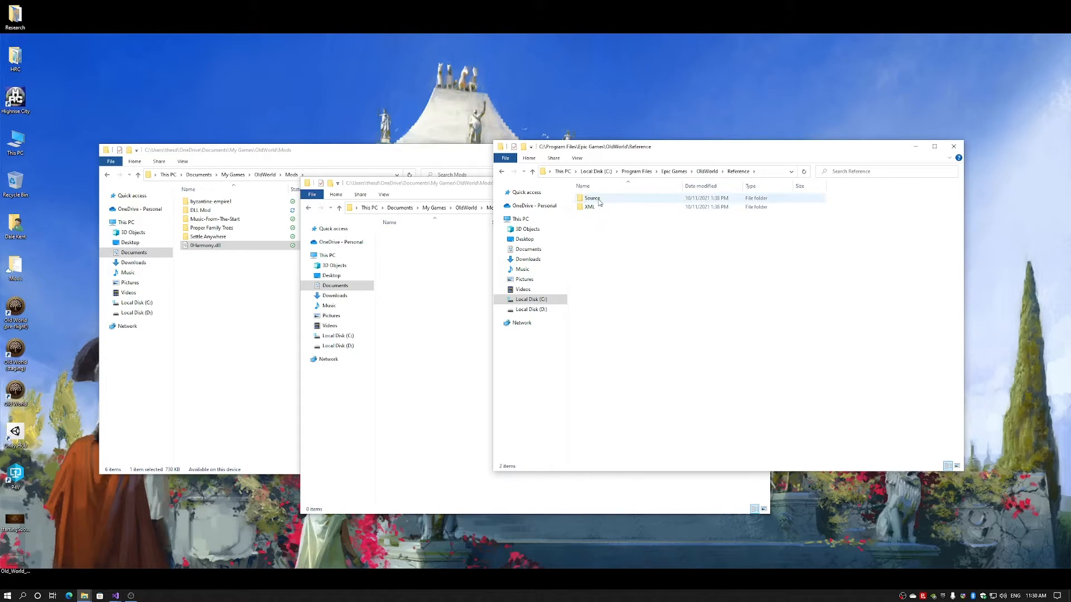
{"action": "double_click", "coordinate": [592, 198]}
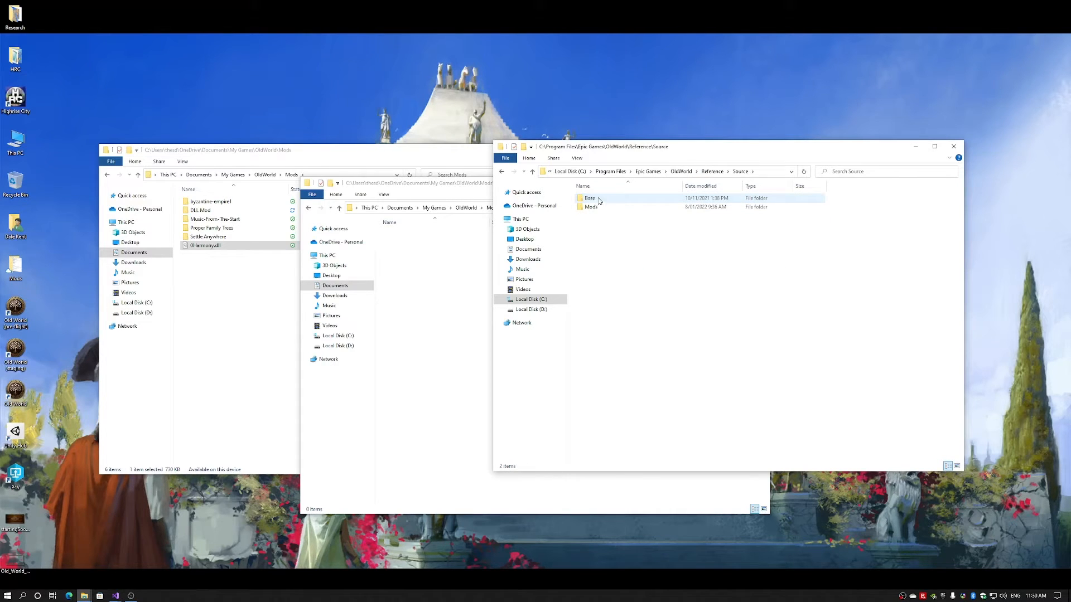
{"action": "double_click", "coordinate": [589, 197]}
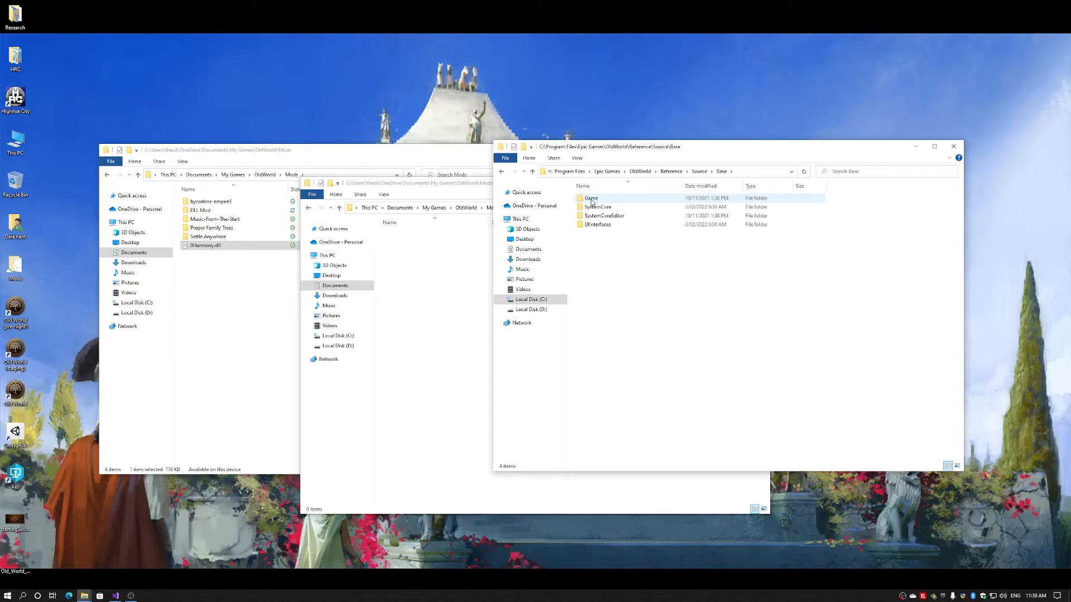
{"action": "left_click", "coordinate": [591, 198]}
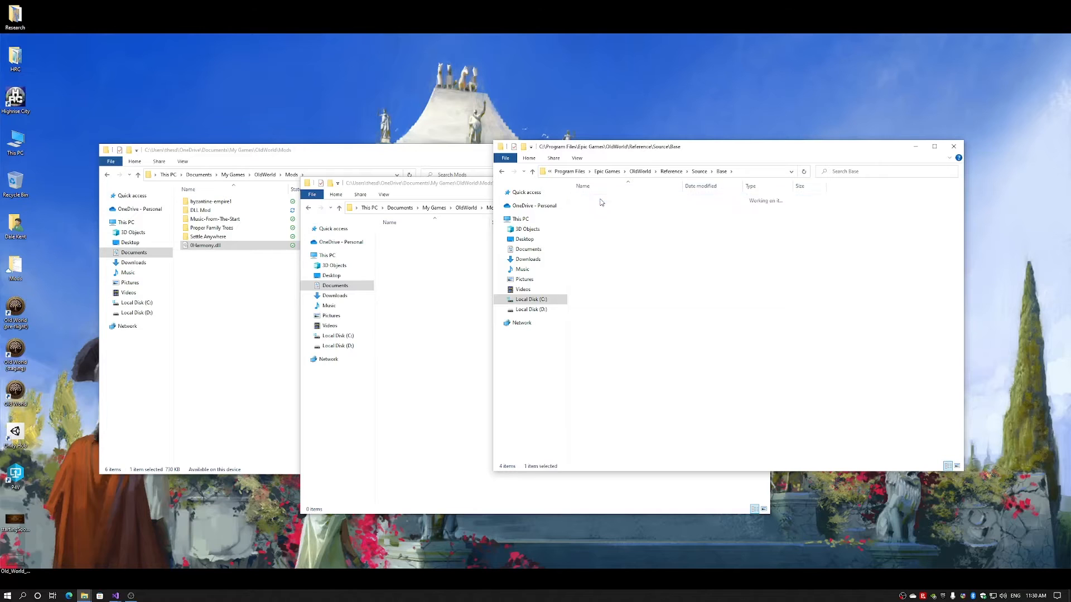
{"action": "double_click", "coordinate": [595, 216]}
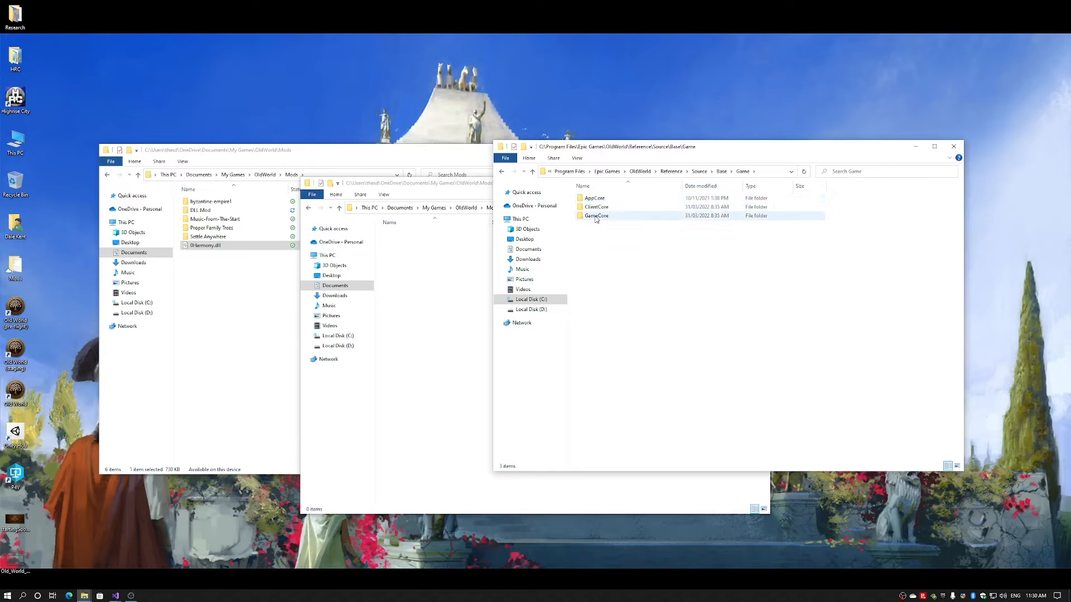
{"action": "double_click", "coordinate": [596, 215]}
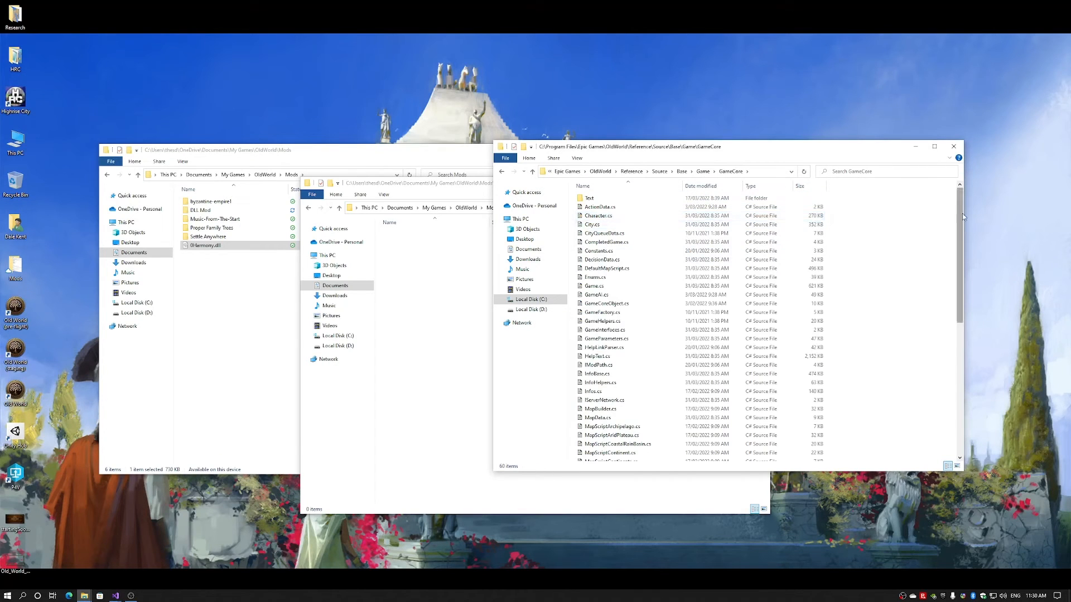
Look through the GameCore C# source files and select Tile.cs.
{"action": "scroll", "scroll_direction": "down", "scroll_amount": 3}
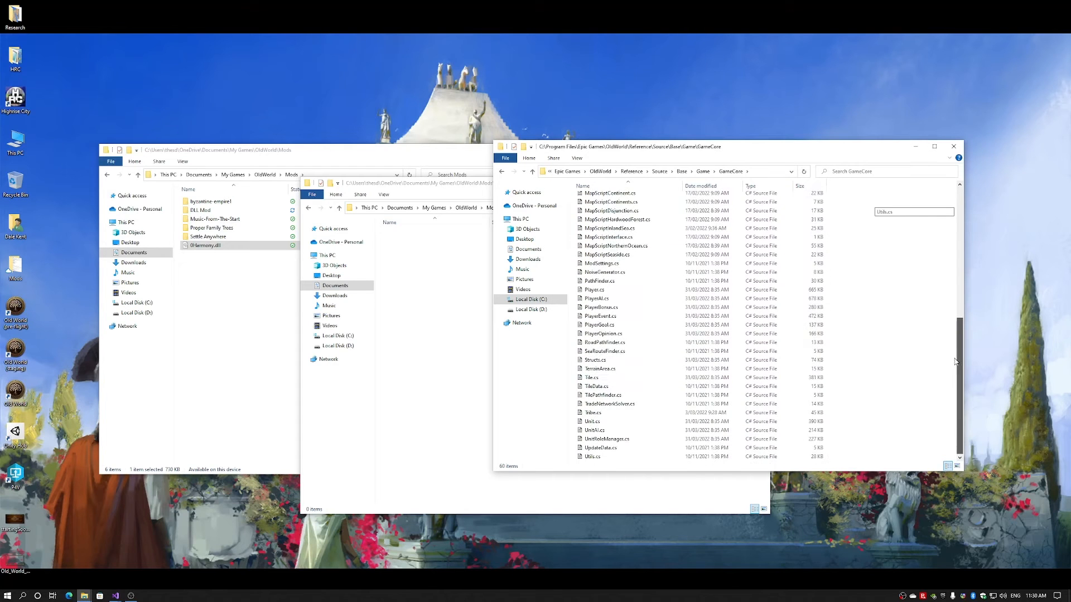
{"action": "mouse_move", "coordinate": [958, 376]}
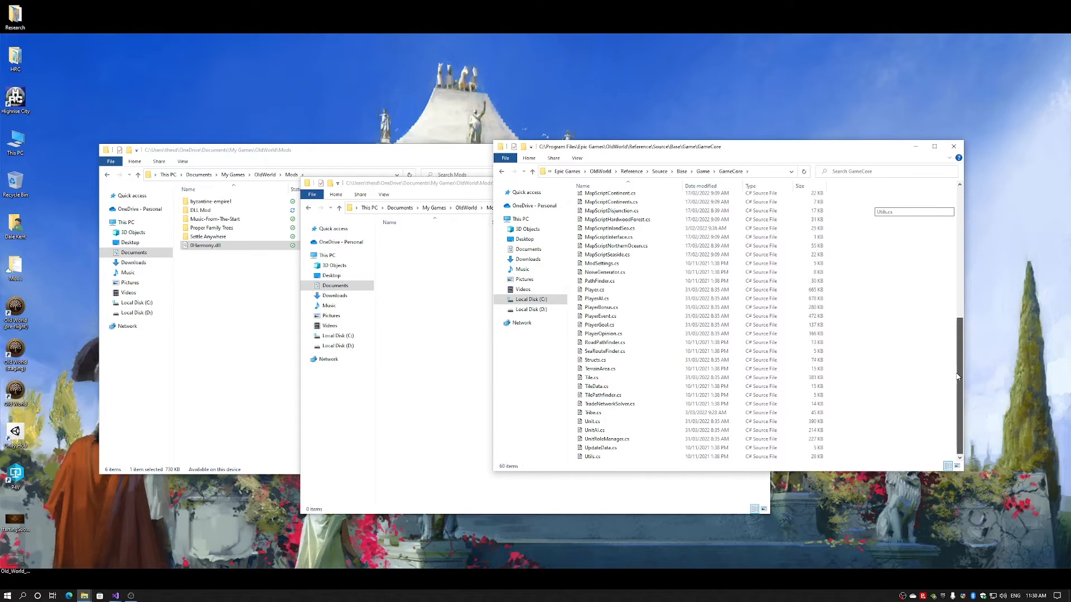
{"action": "scroll", "scroll_direction": "up", "scroll_amount": 3}
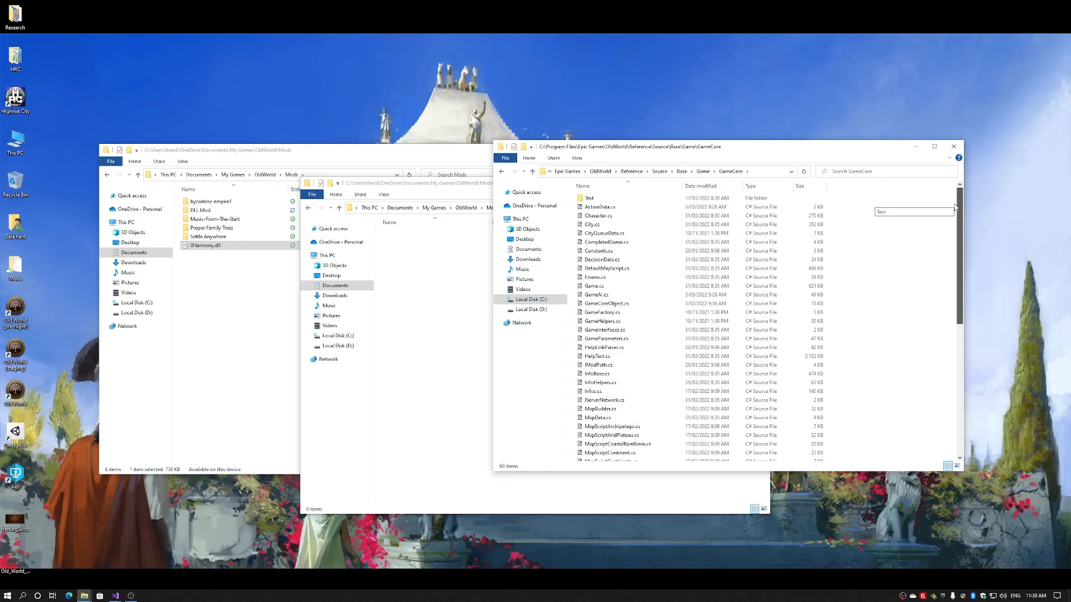
{"action": "mouse_move", "coordinate": [887, 297]}
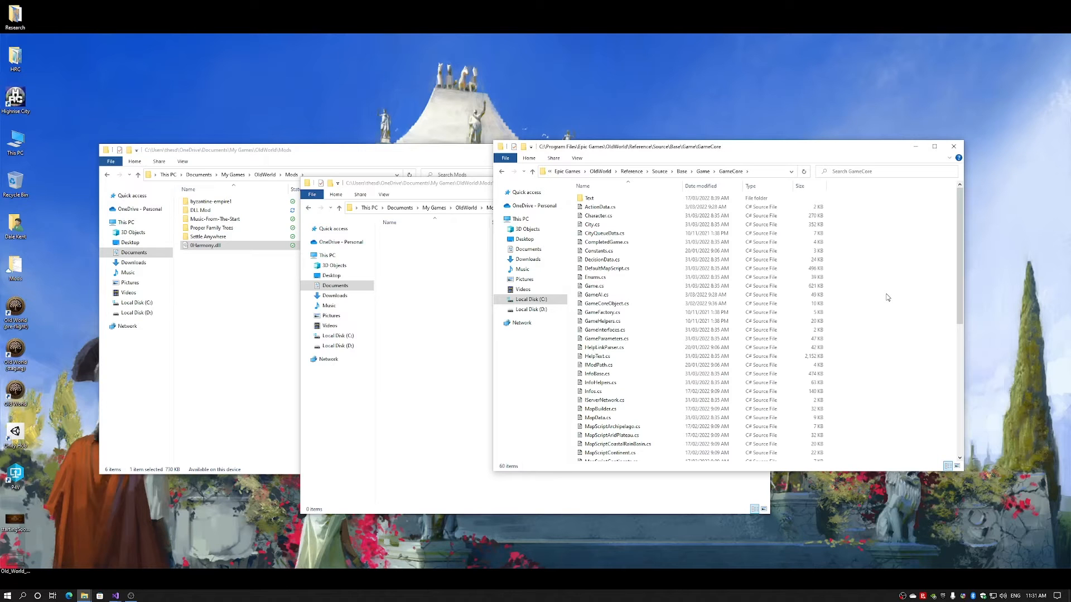
{"action": "scroll", "scroll_direction": "down", "scroll_amount": 3}
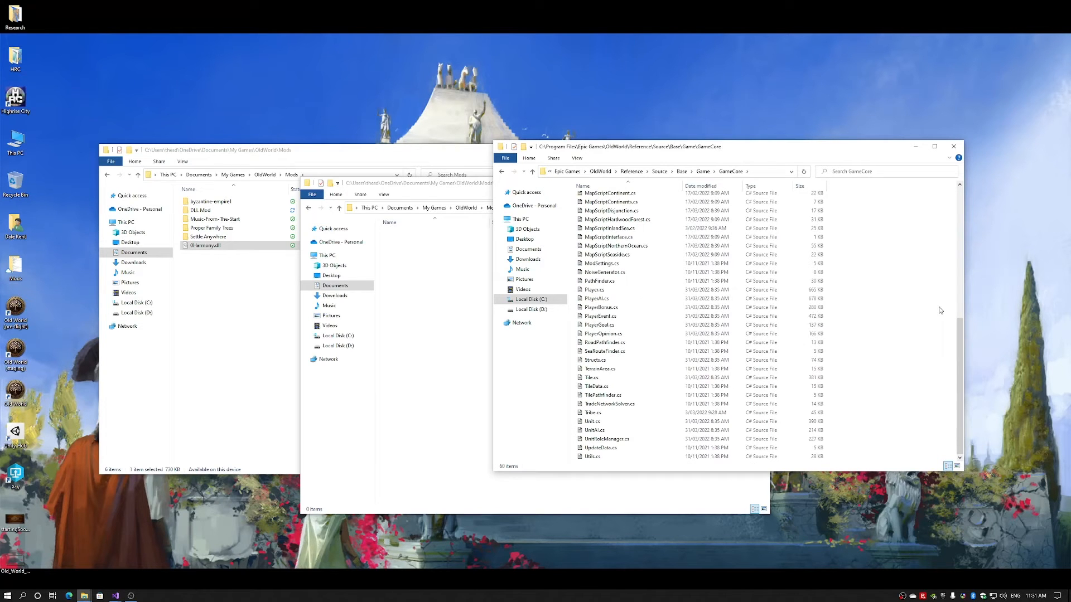
{"action": "left_click", "coordinate": [601, 378]}
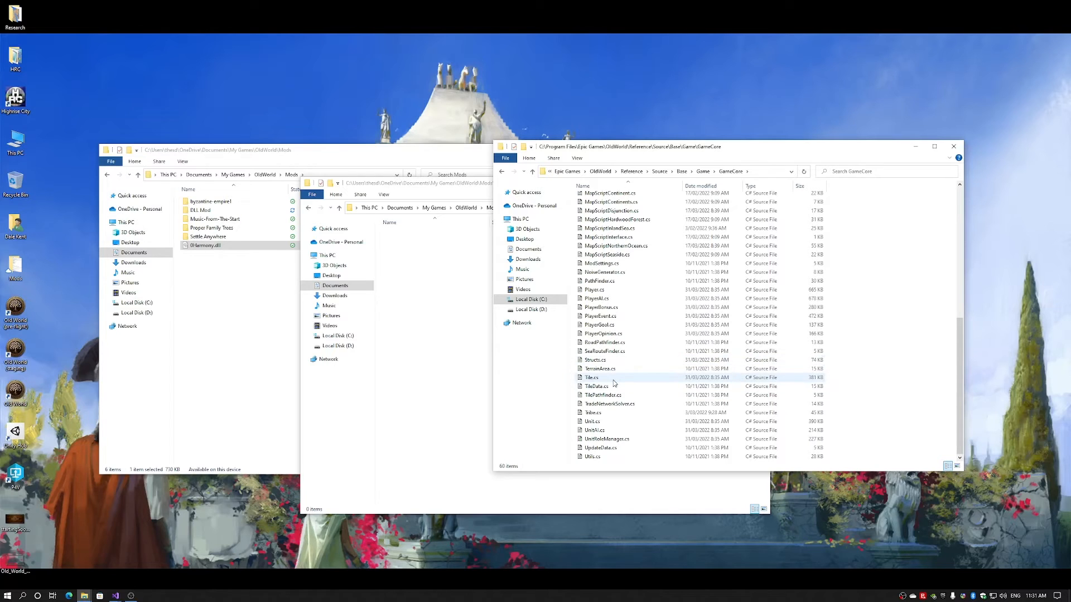
{"action": "left_click", "coordinate": [592, 377]}
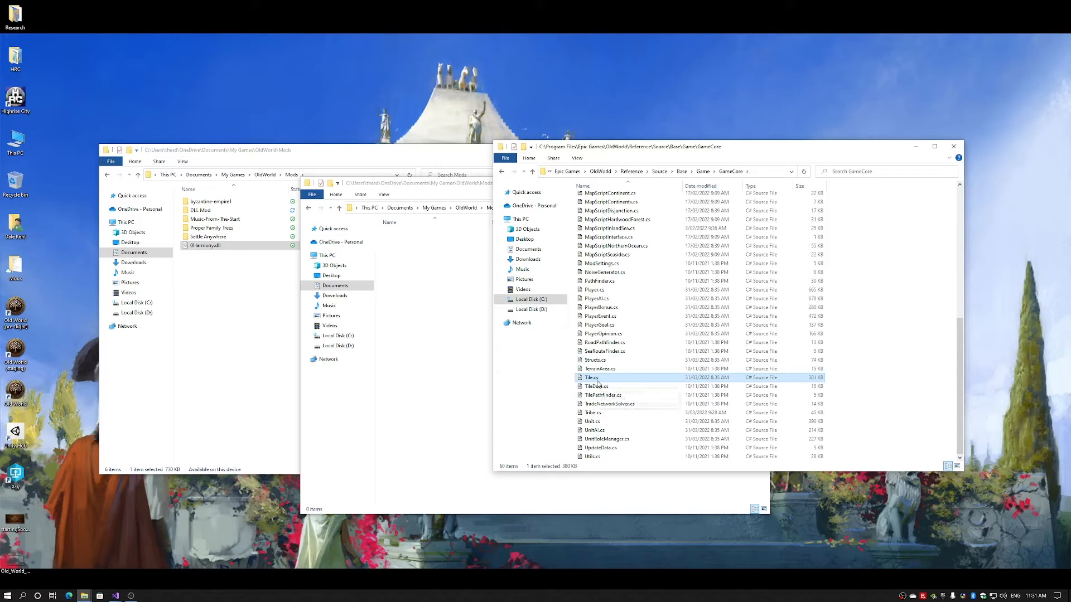
{"action": "mouse_move", "coordinate": [607, 379]}
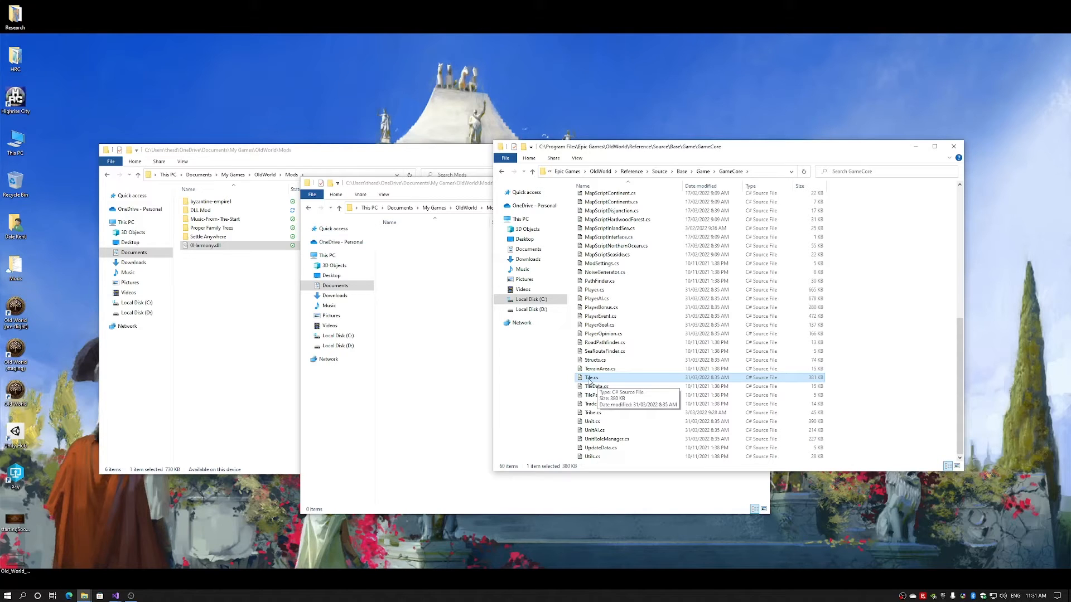
{"action": "mouse_move", "coordinate": [272, 464]}
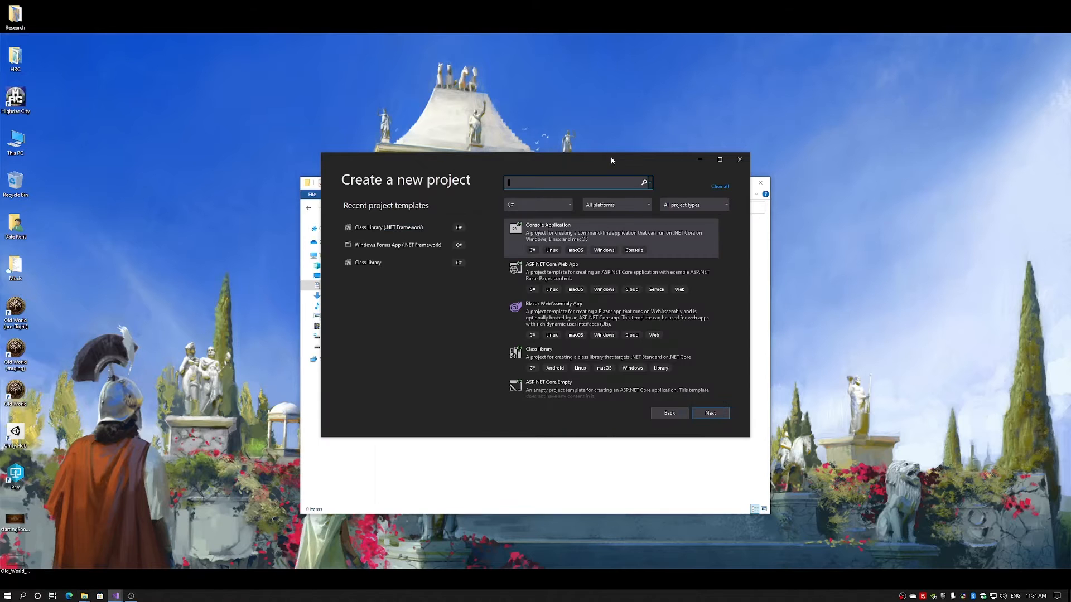
{"action": "mouse_move", "coordinate": [411, 341]}
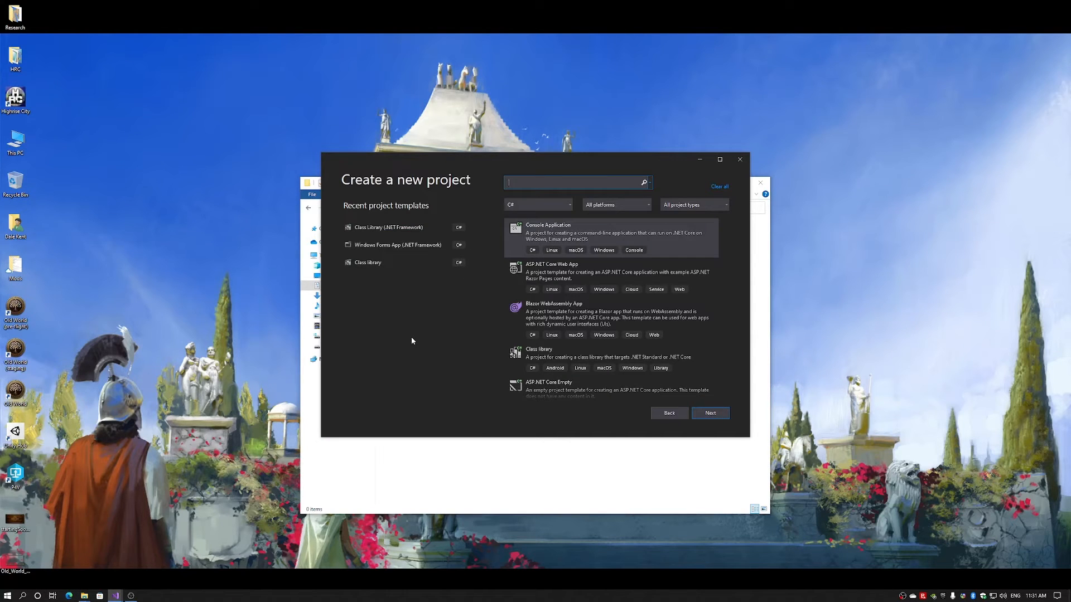
{"action": "mouse_move", "coordinate": [483, 258]}
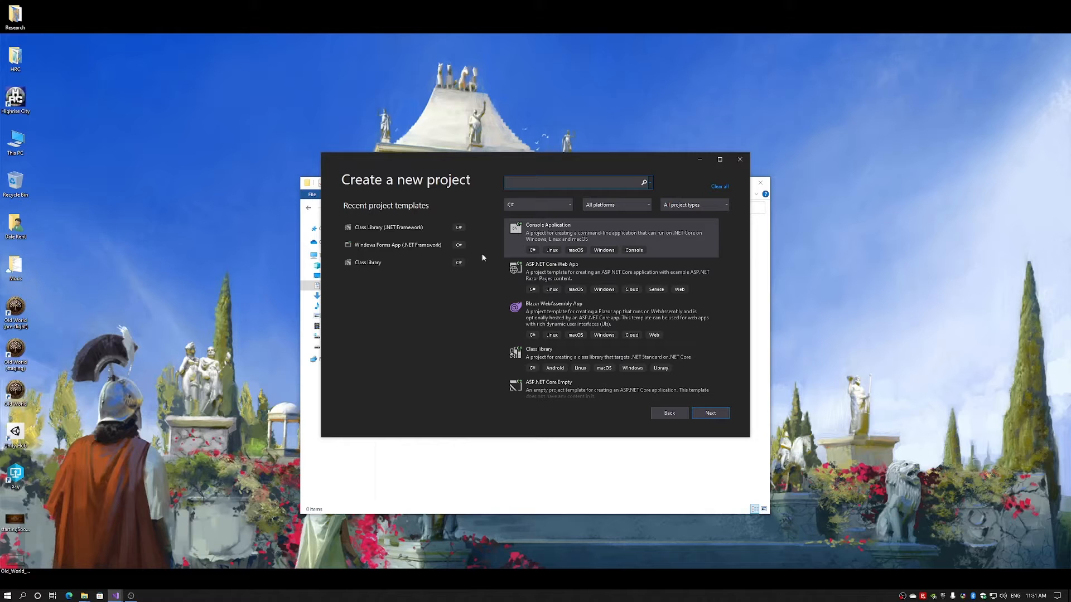
Filter the new-project templates by '.net' and choose C# Class Library (.NET Framework).
{"action": "left_click", "coordinate": [576, 183]}
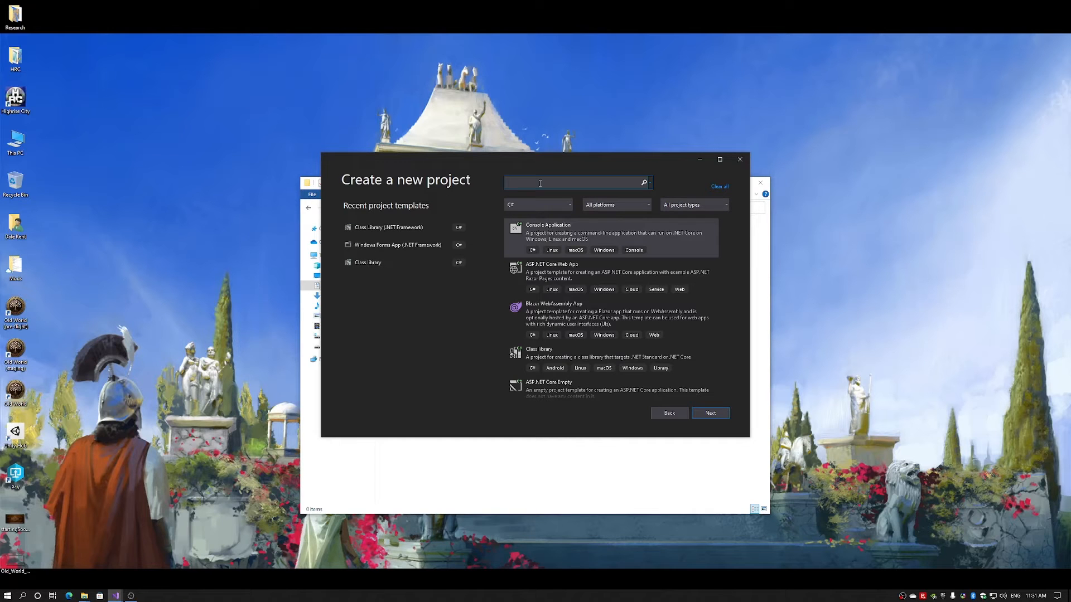
{"action": "type", "text": ".net"}
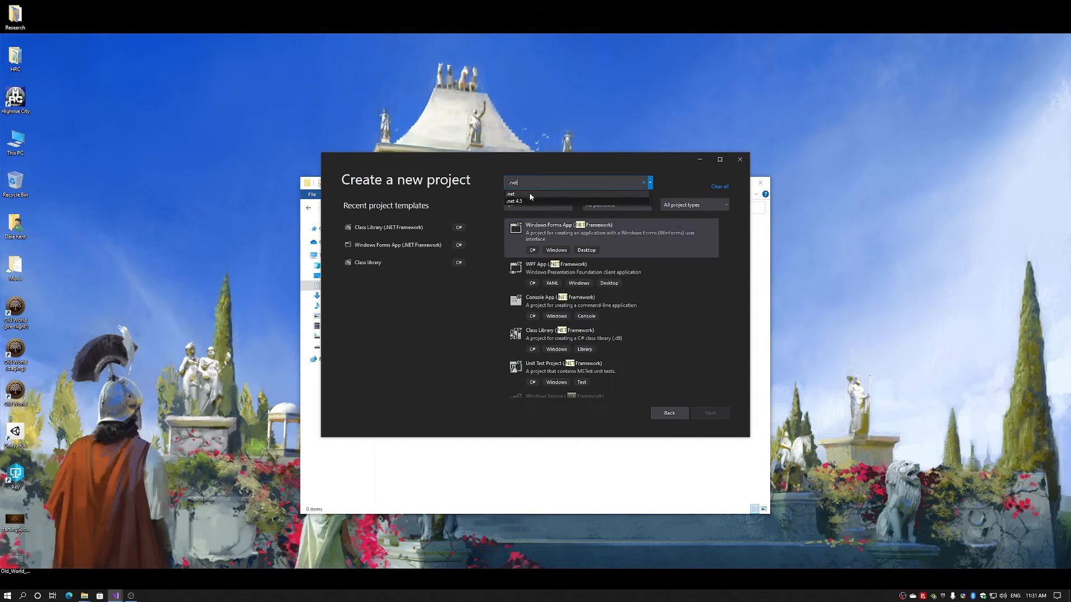
{"action": "left_click", "coordinate": [610, 339]}
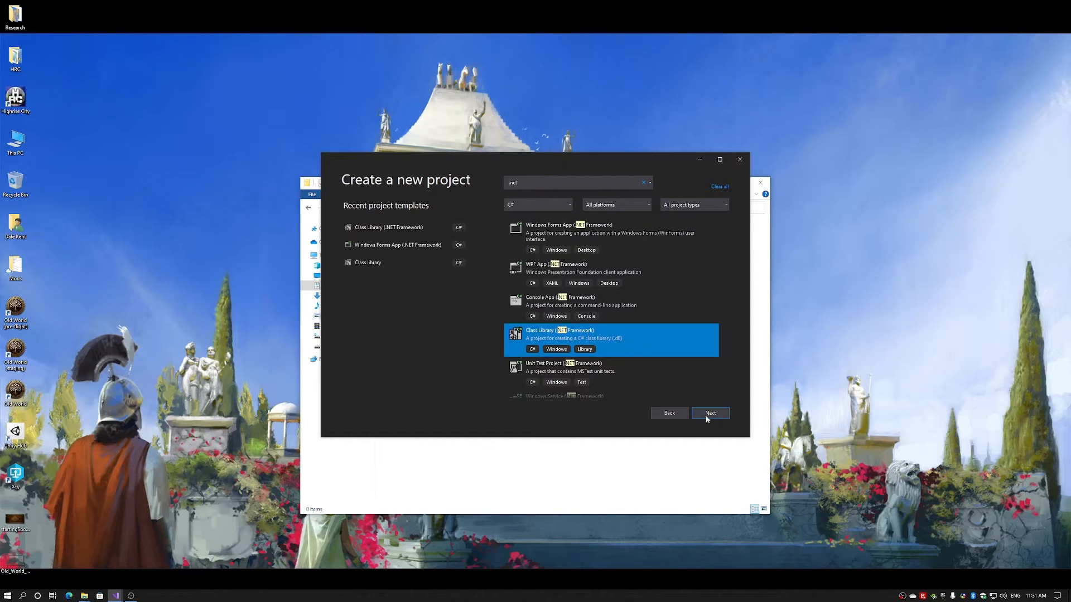
Create project DLLMod in the DLL Mod\Source folder targeting .NET Framework 4.7.2.
{"action": "left_click", "coordinate": [710, 413]}
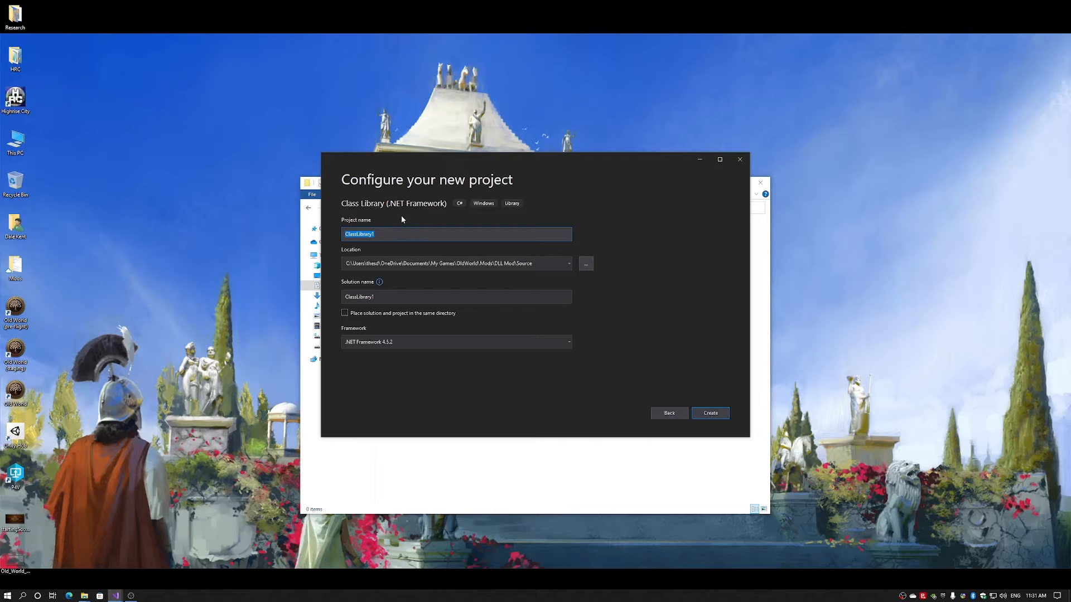
{"action": "type", "text": "DLLM"}
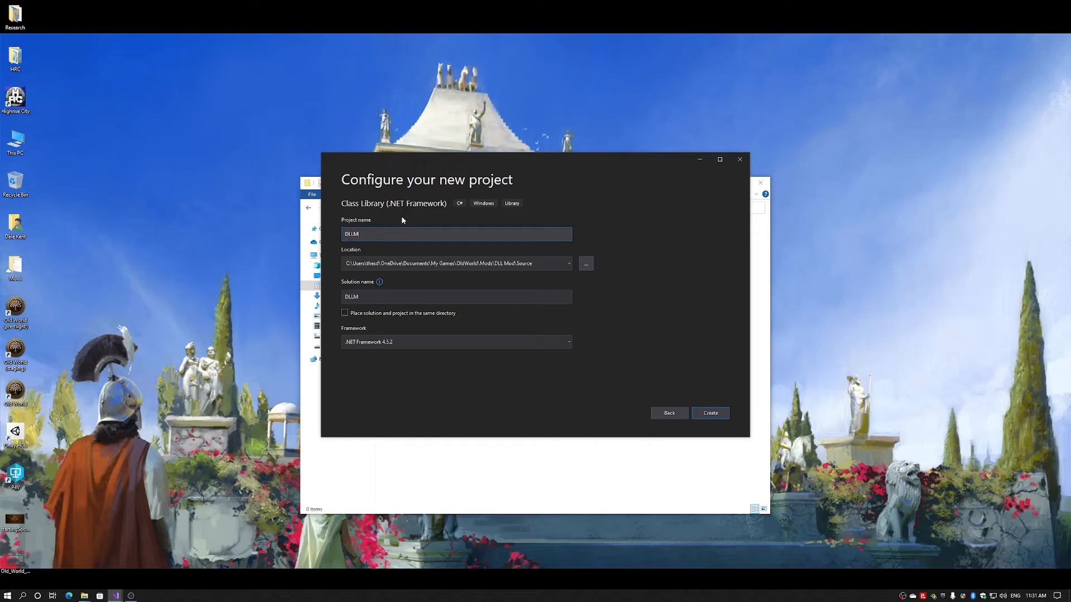
{"action": "type", "text": "od"}
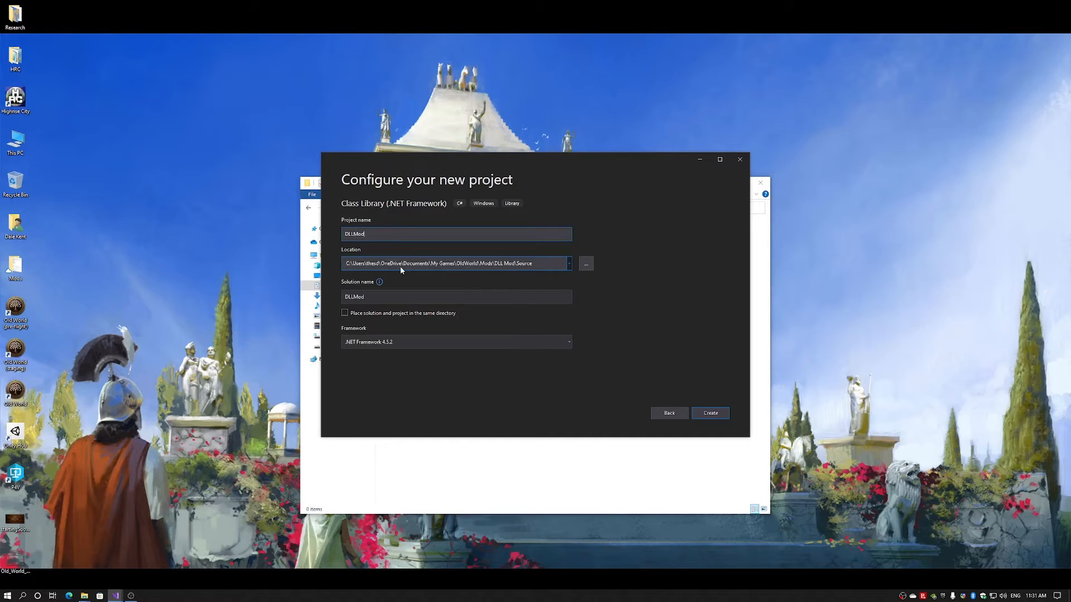
{"action": "triple_click", "coordinate": [450, 264]}
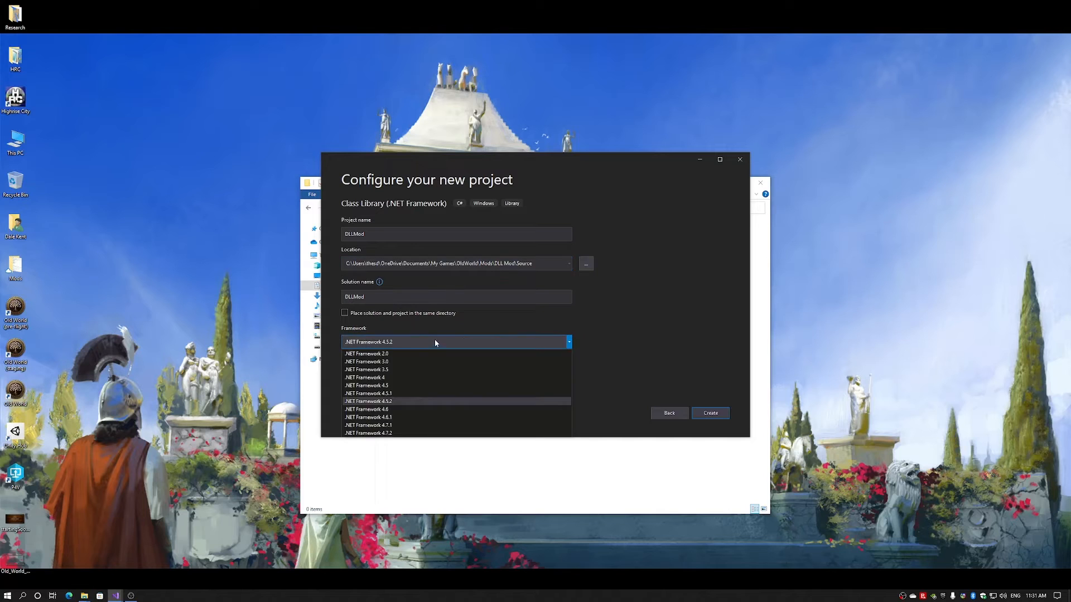
{"action": "left_click", "coordinate": [369, 432]}
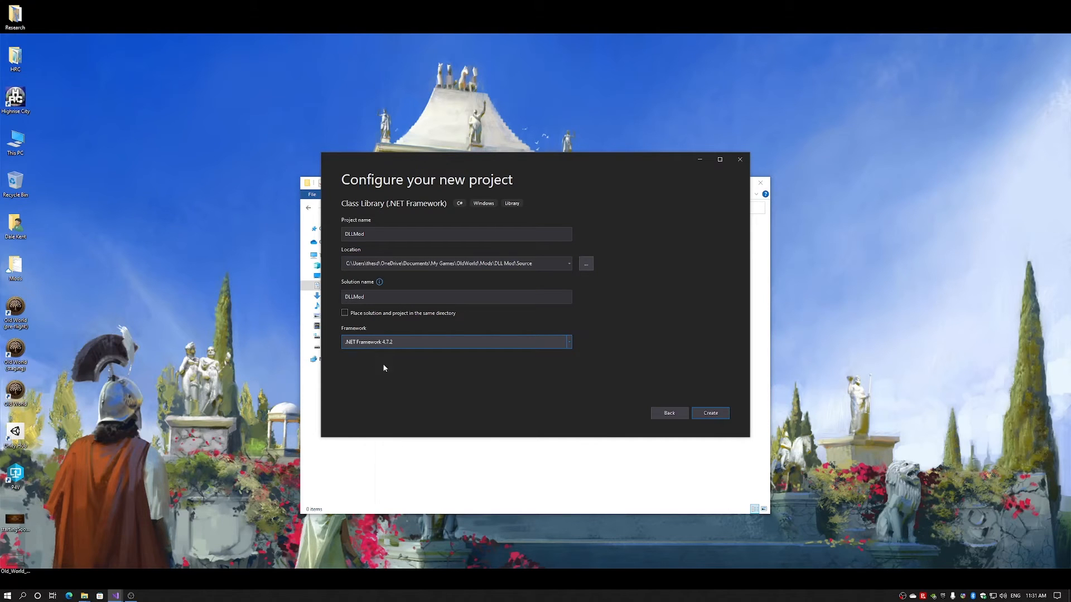
{"action": "mouse_move", "coordinate": [383, 362]}
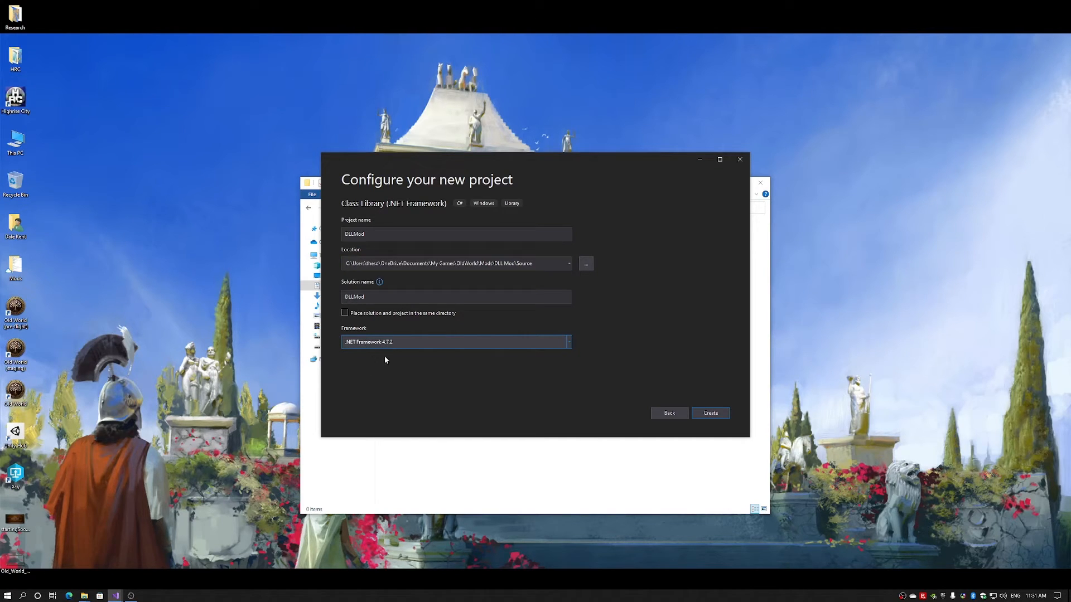
{"action": "mouse_move", "coordinate": [488, 376]}
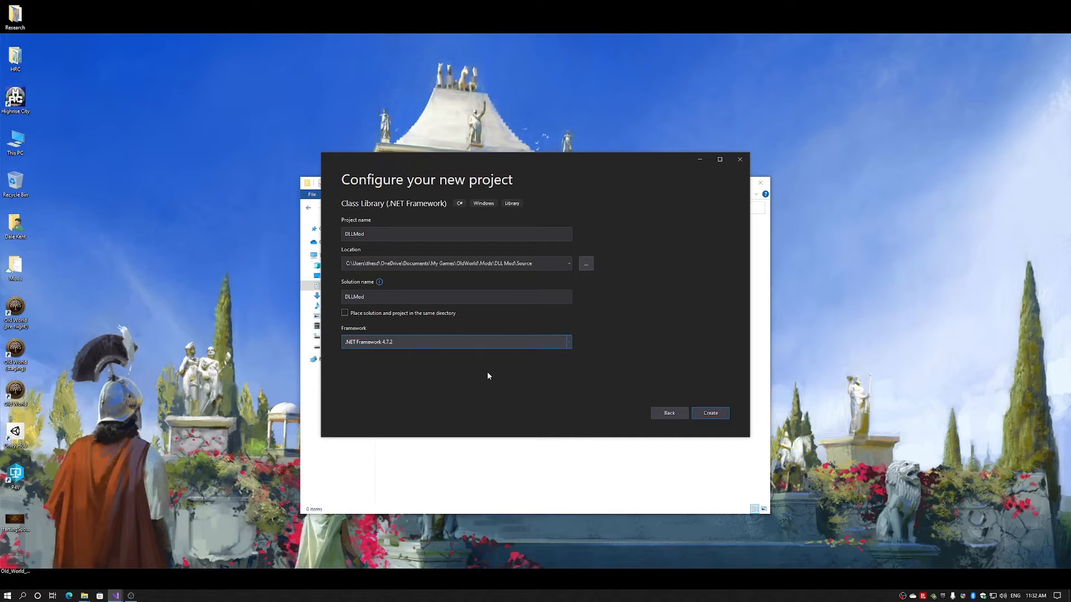
{"action": "mouse_move", "coordinate": [496, 375]}
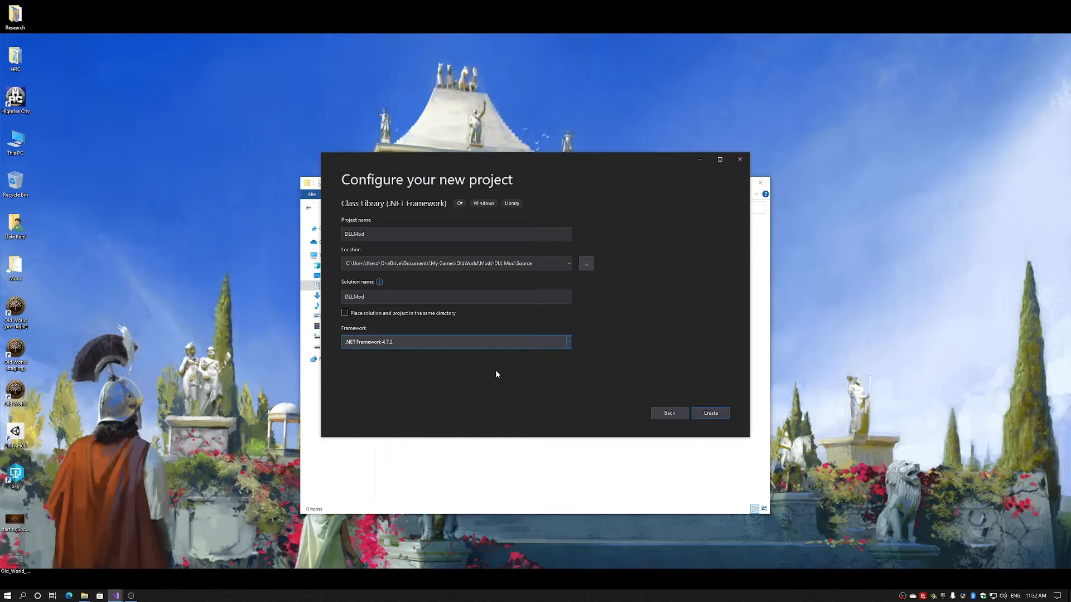
{"action": "mouse_move", "coordinate": [508, 375]}
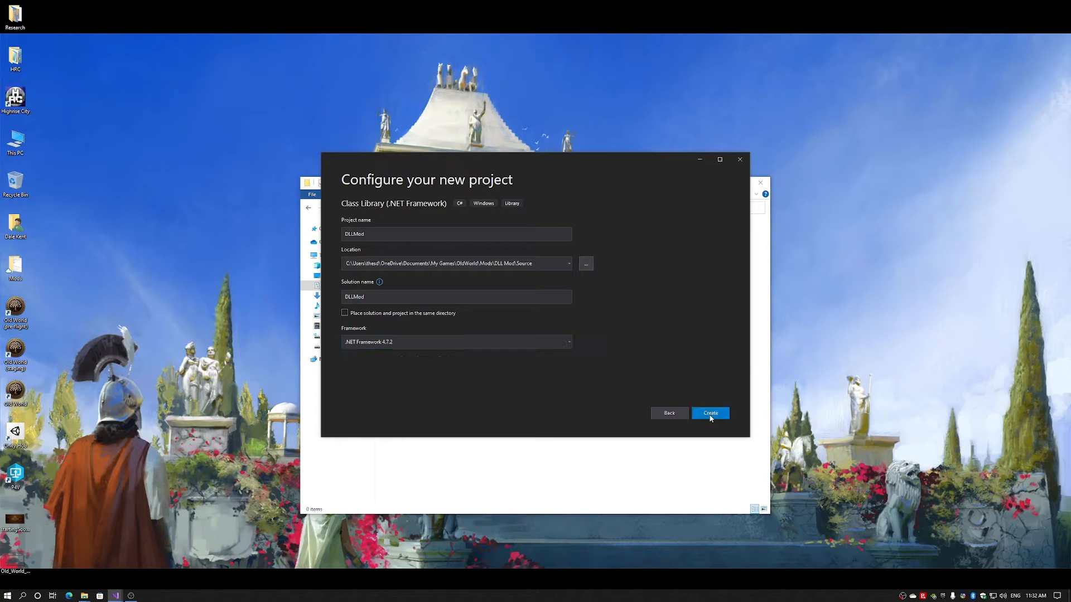
{"action": "left_click", "coordinate": [709, 412]}
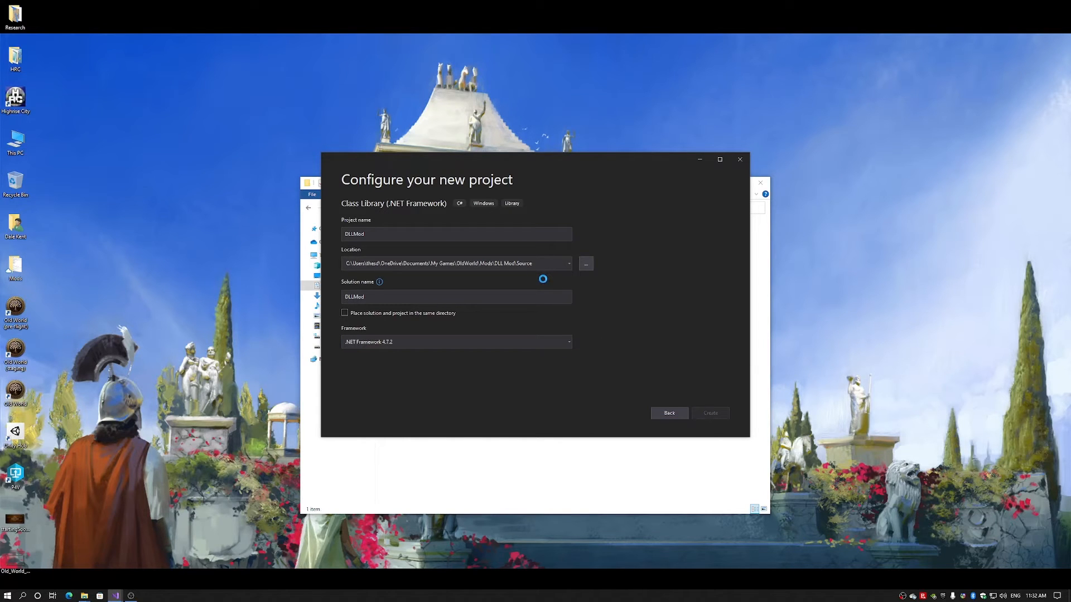
Clear all default template code from Class1.cs and show the project's references.
{"action": "left_click", "coordinate": [709, 413]}
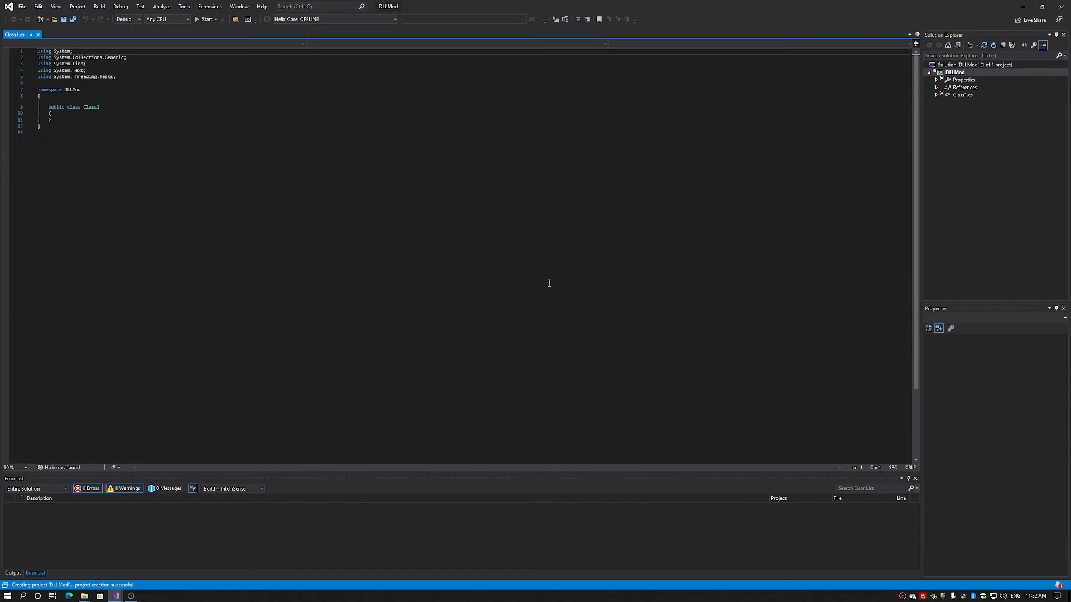
{"action": "mouse_move", "coordinate": [101, 190]}
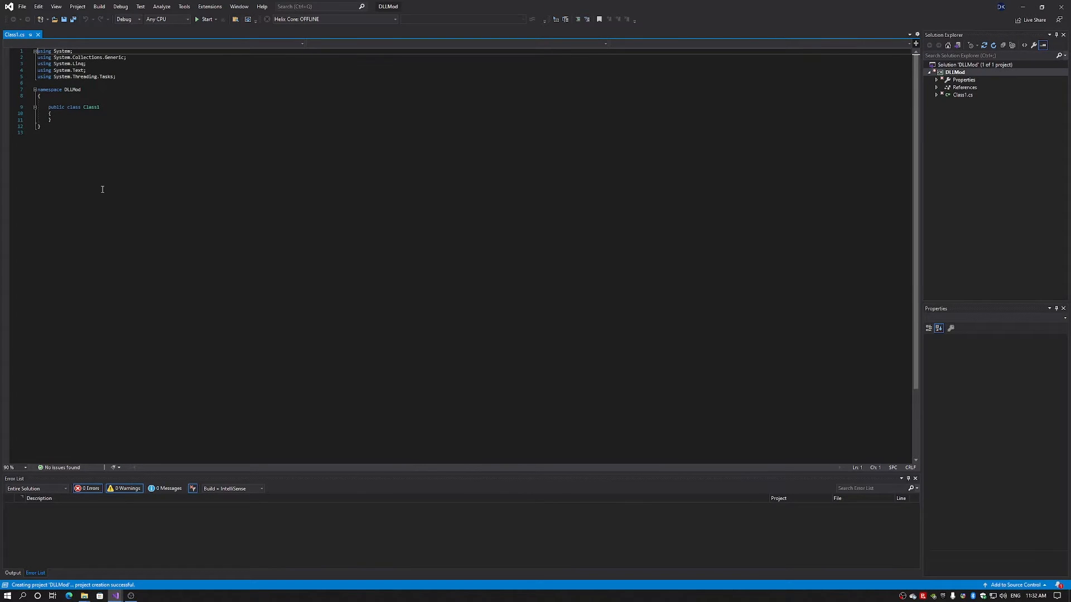
{"action": "key", "text": "ctrl+a"}
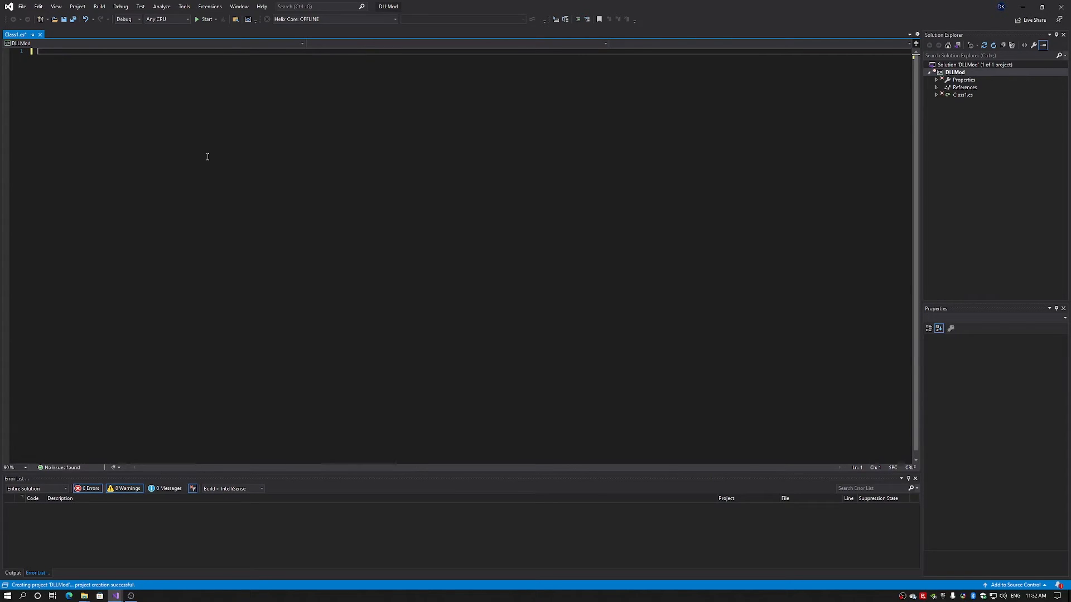
{"action": "left_click", "coordinate": [936, 87]}
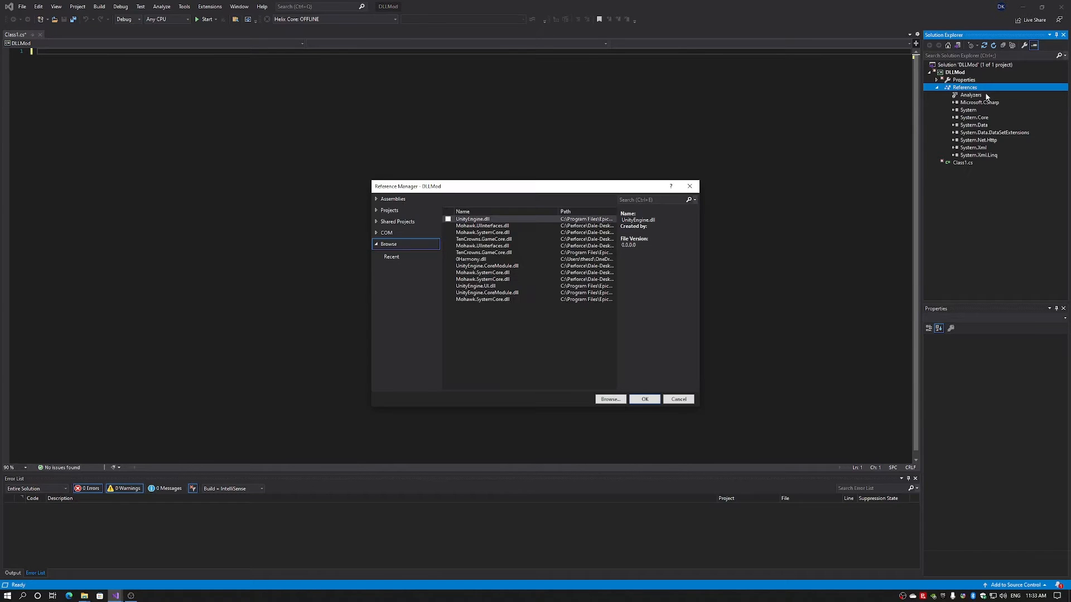
Browse to 0Harmony.dll, add it with TenCrowns.GameCore.dll, and confirm the references.
{"action": "left_click", "coordinate": [609, 400]}
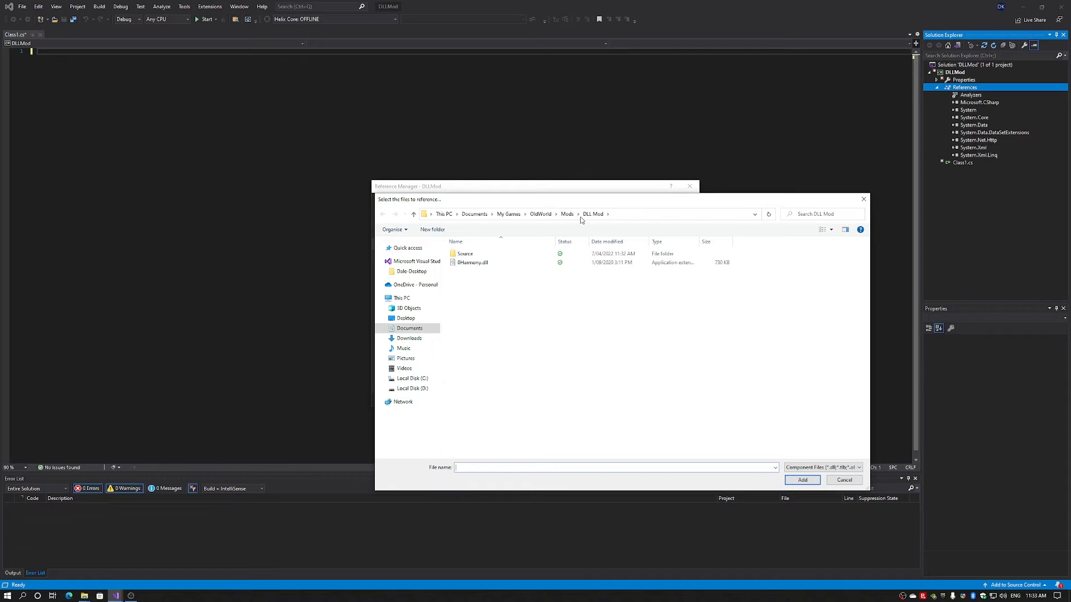
{"action": "left_click", "coordinate": [473, 262]}
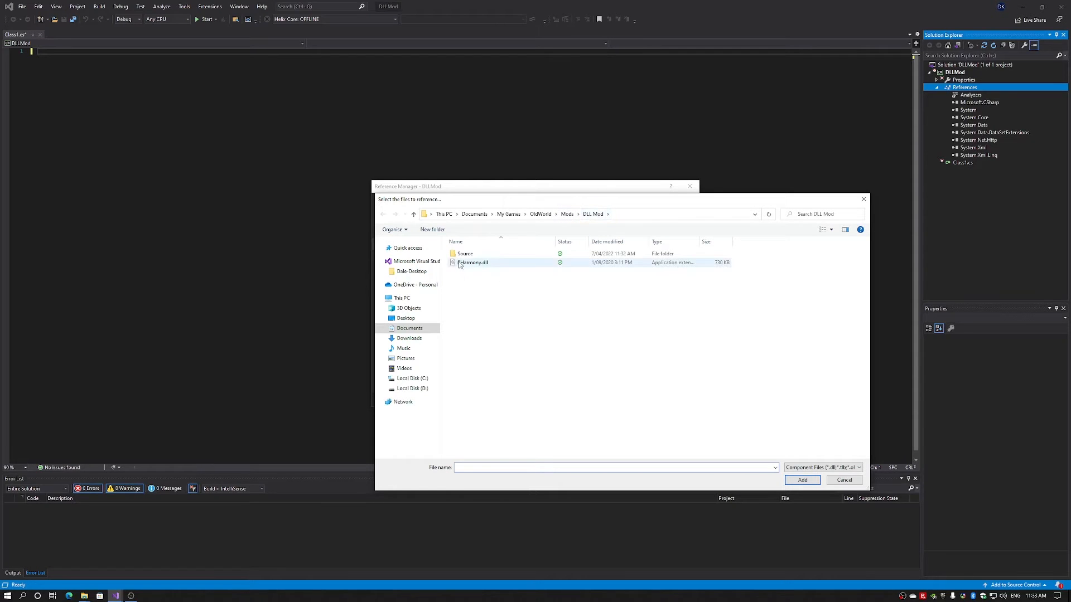
{"action": "left_click", "coordinate": [473, 262]}
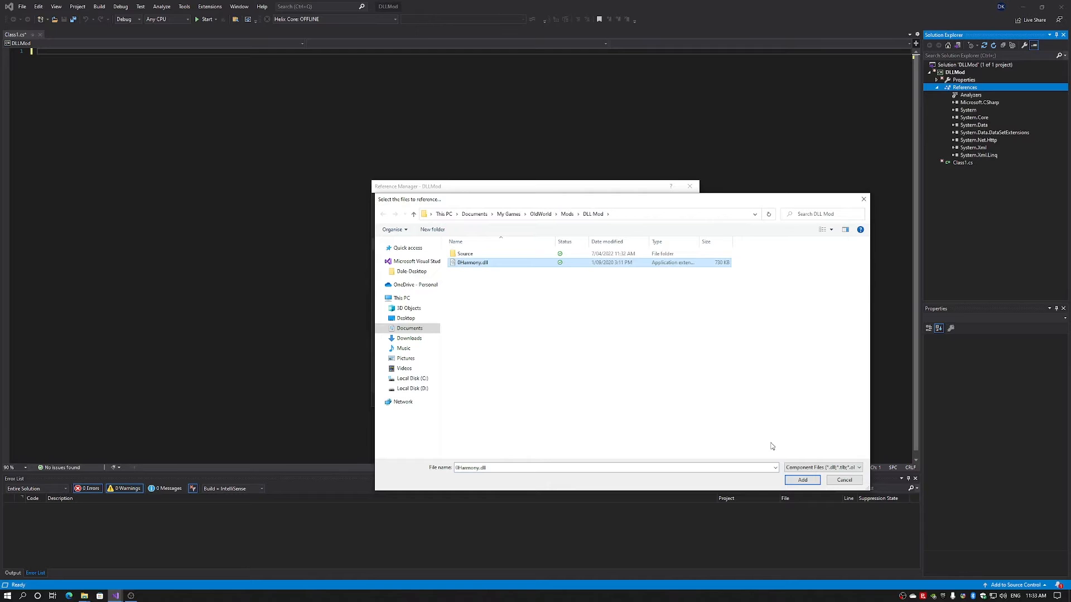
{"action": "left_click", "coordinate": [802, 480]}
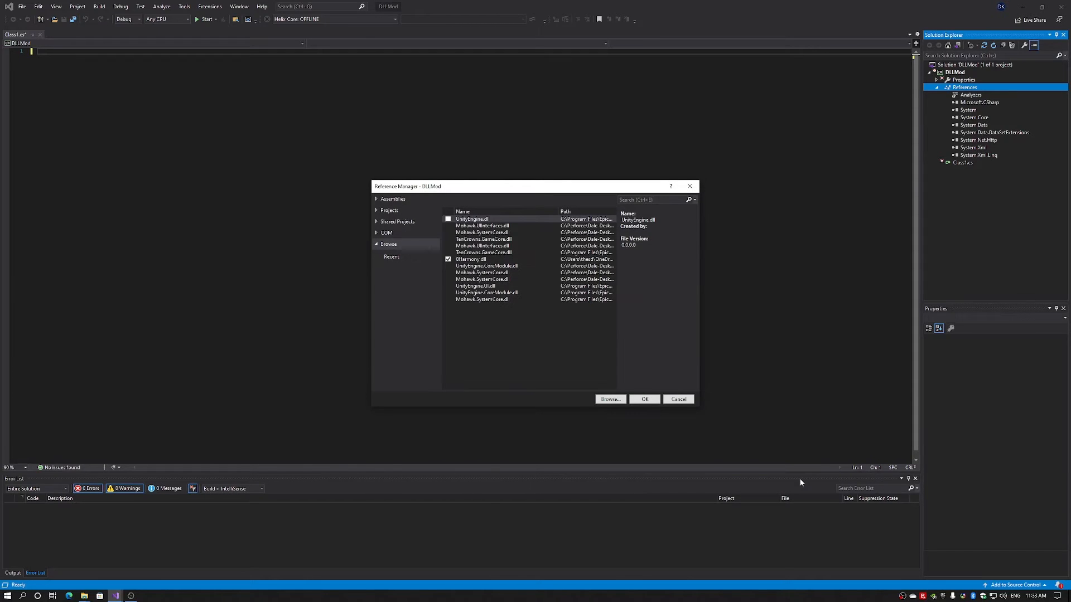
{"action": "mouse_move", "coordinate": [522, 354]}
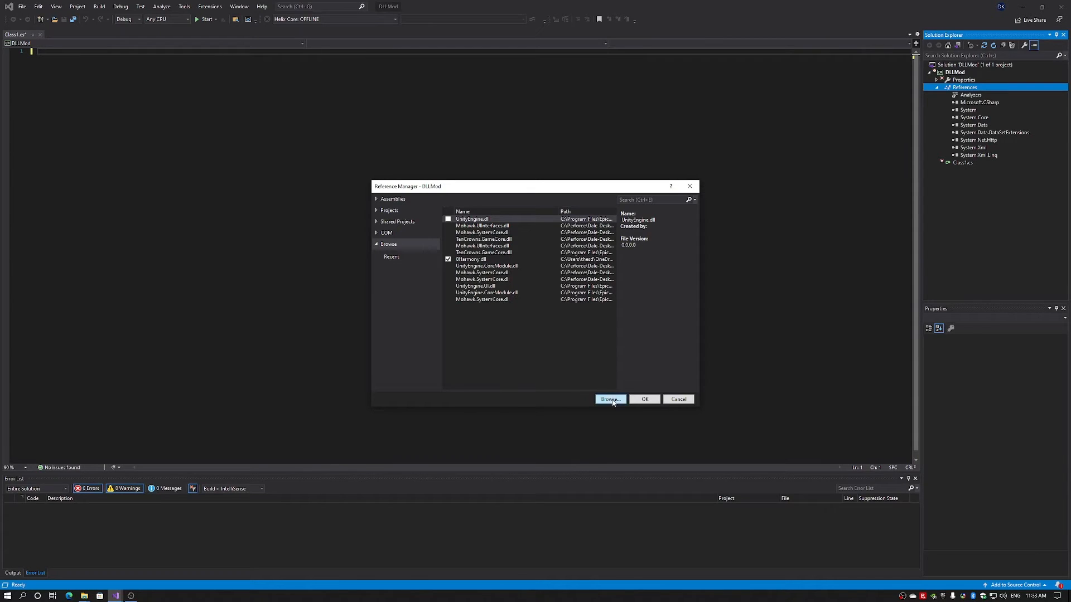
{"action": "mouse_move", "coordinate": [488, 324]}
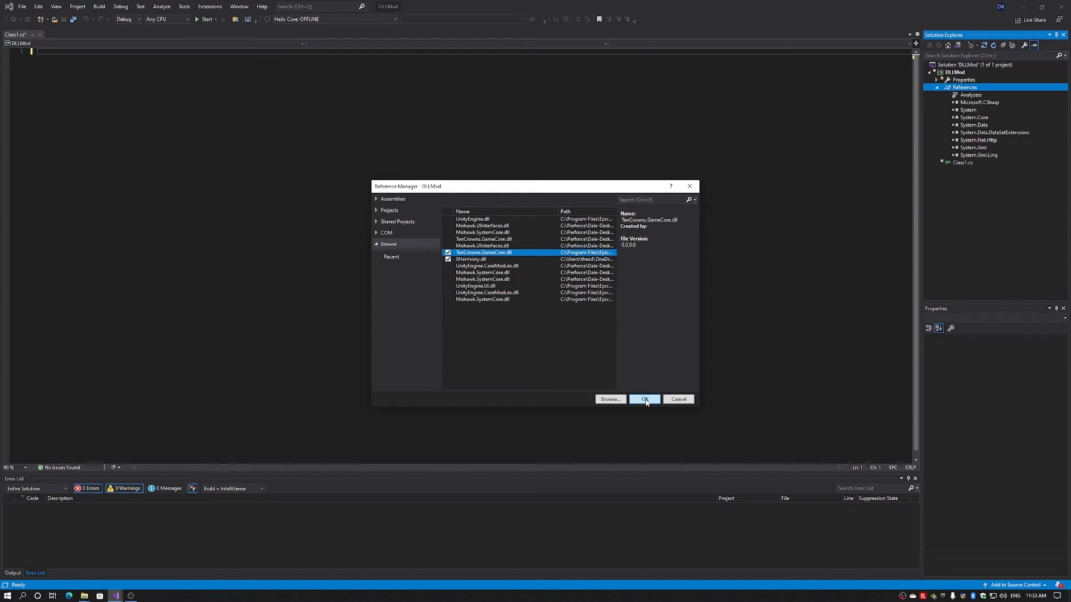
{"action": "left_click", "coordinate": [644, 400]}
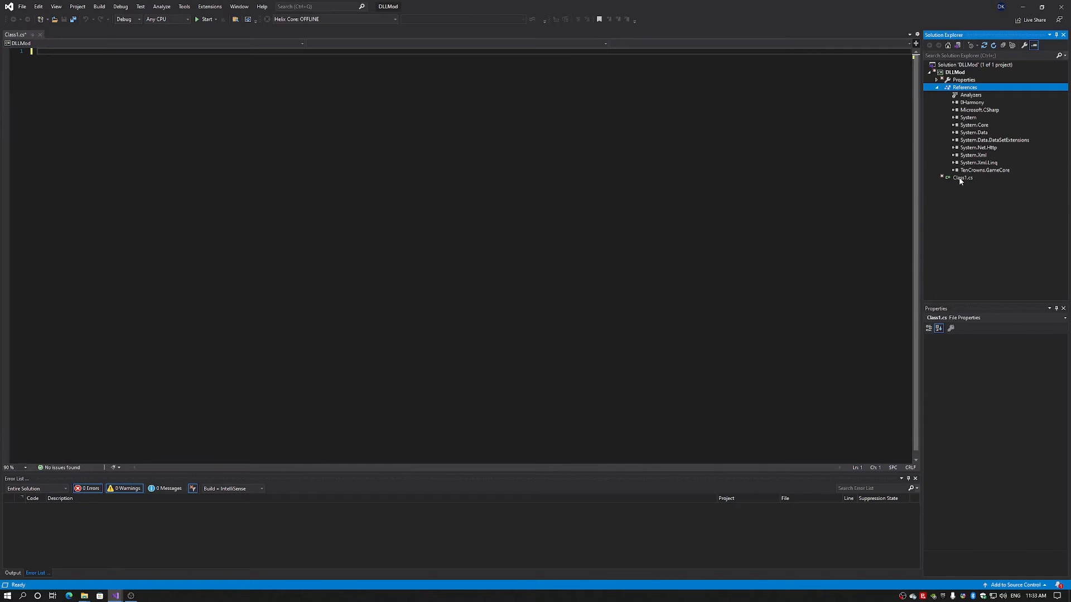
Rename Class1.cs to DLLModClass.cs from its Solution Explorer options.
{"action": "right_click", "coordinate": [962, 177]}
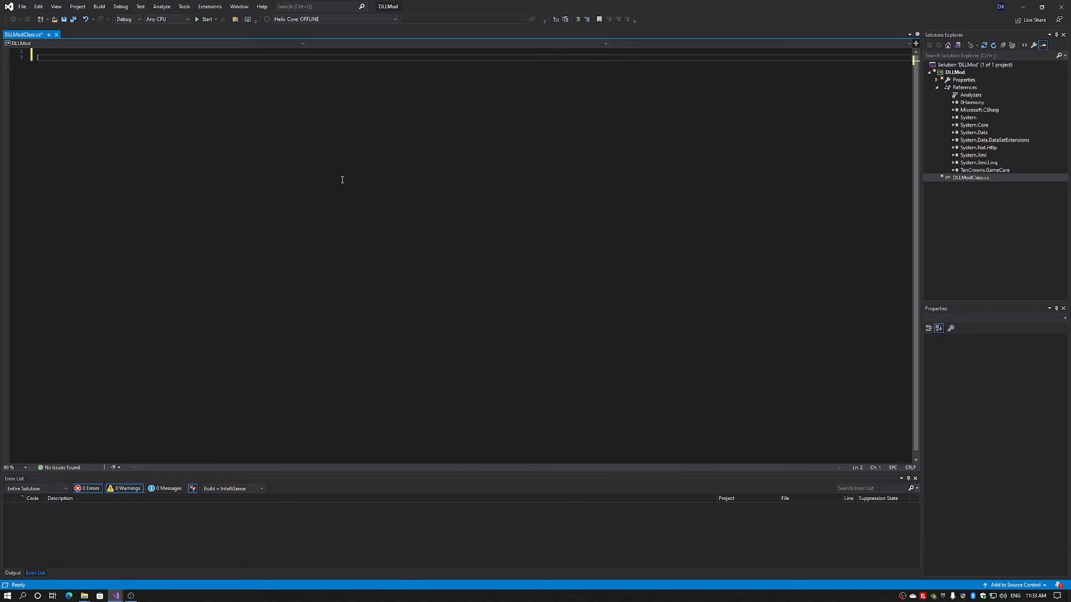
Add using directives for HarmonyLib, TenCrowns.AppCore, TenCrowns.GameCore and System.
{"action": "type", "text": "u"}
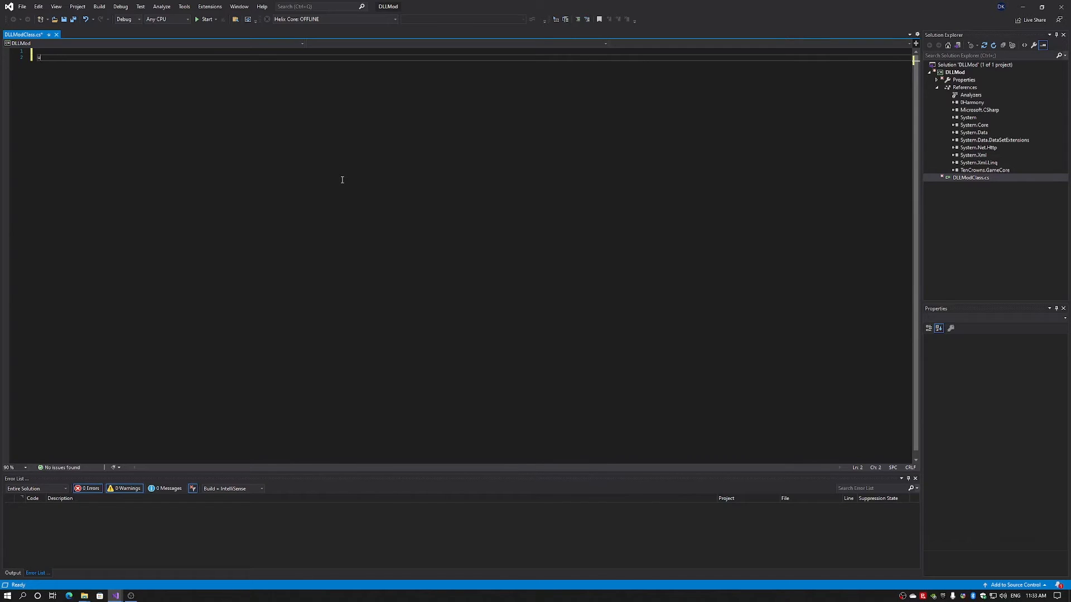
{"action": "type", "text": "using HarmonyLib"}
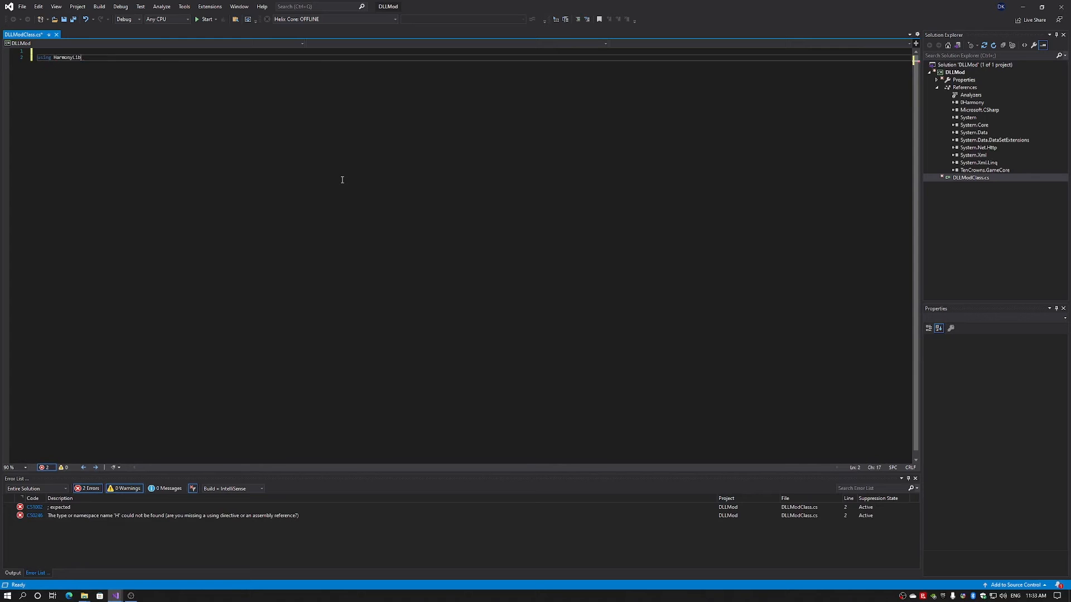
{"action": "key", "text": "Enter"}
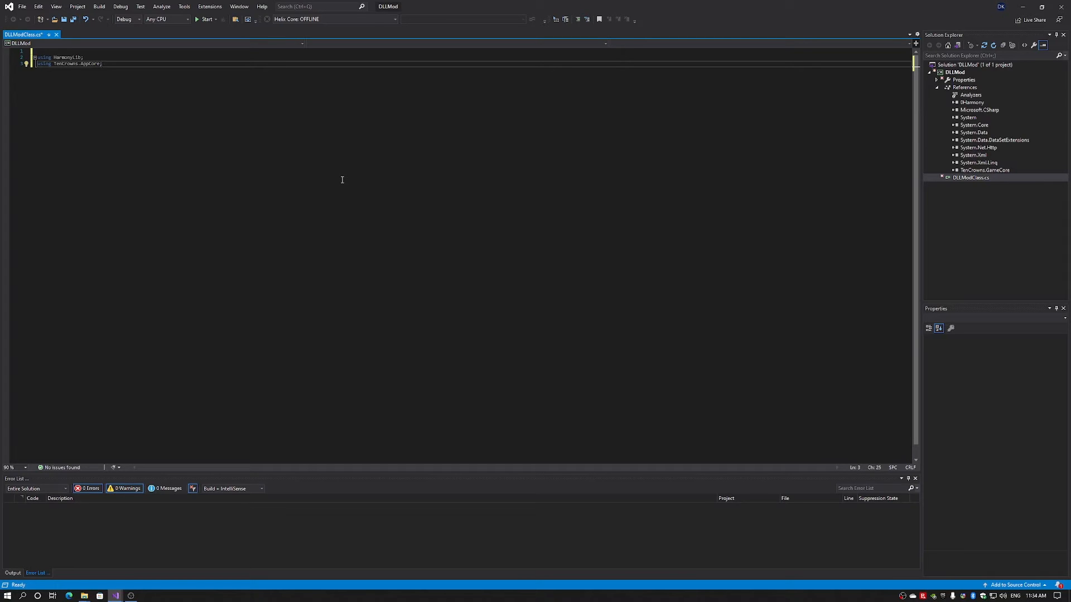
{"action": "type", "text": "using"}
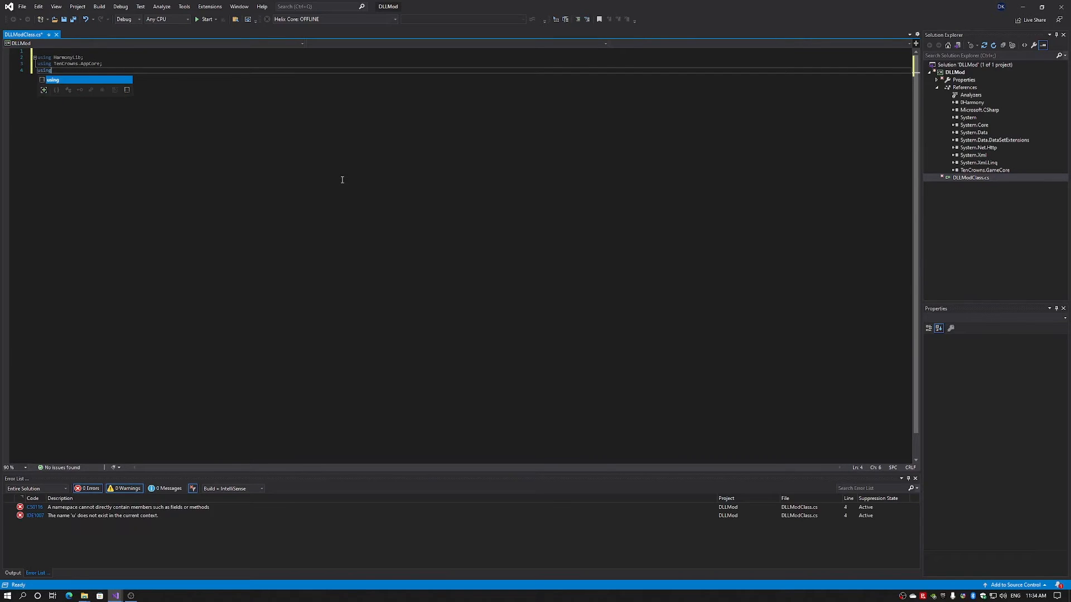
{"action": "type", "text": "TenCrowns.GameCore"}
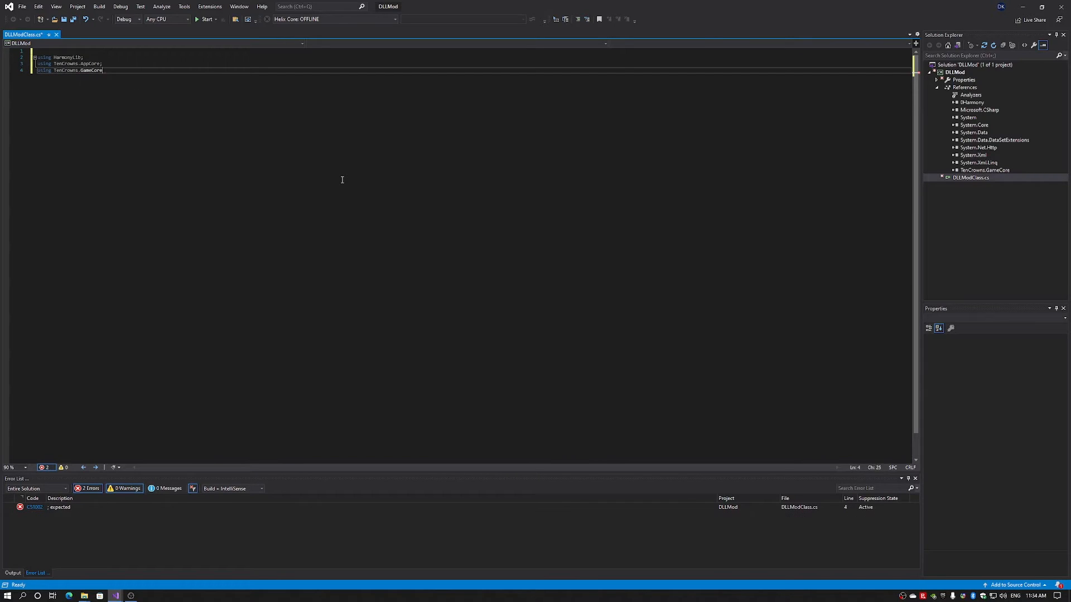
{"action": "type", "text": ";"}
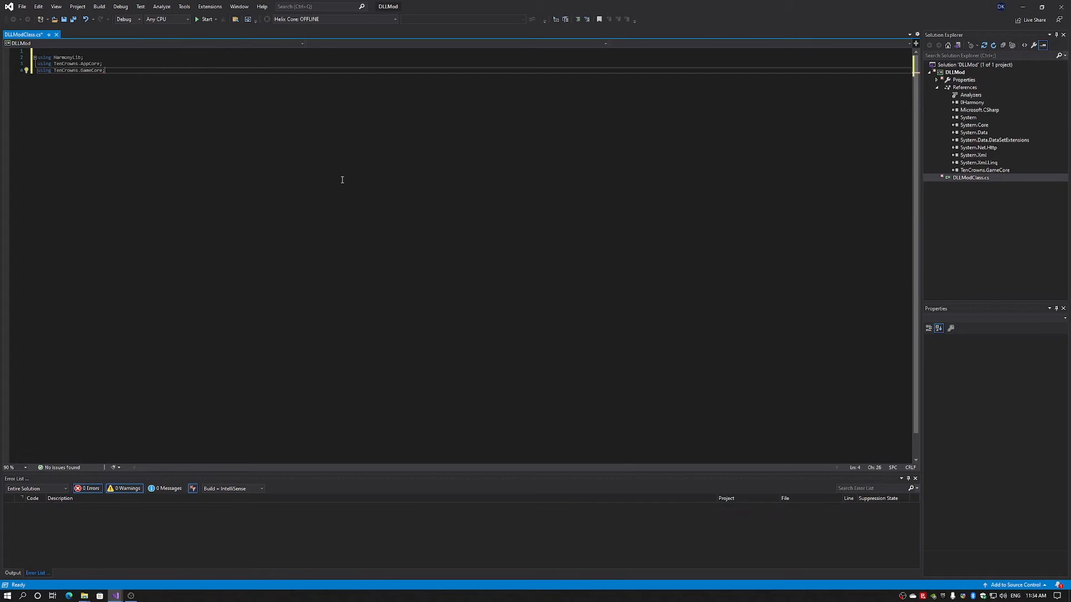
{"action": "type", "text": "using"}
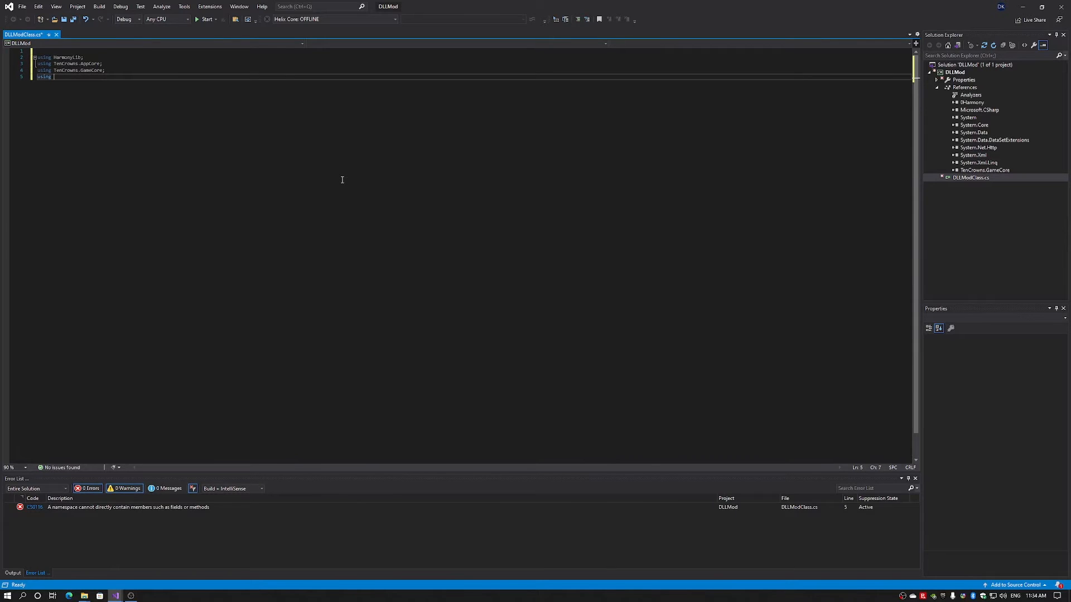
{"action": "type", "text": "System;"}
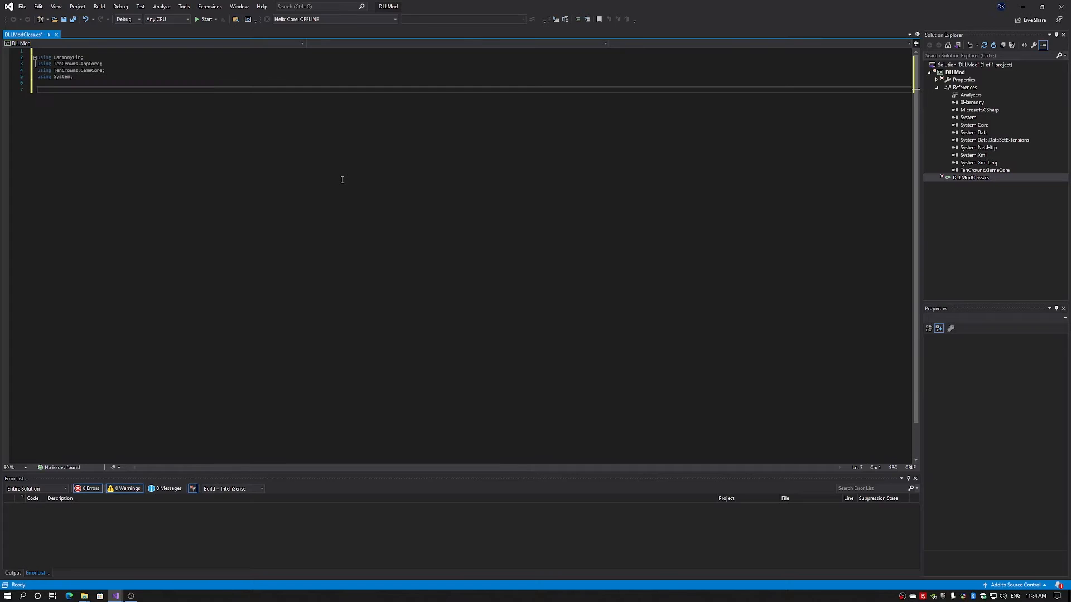
Declare an empty DLLMod namespace block below the using lines.
{"action": "type", "text": "namespace"}
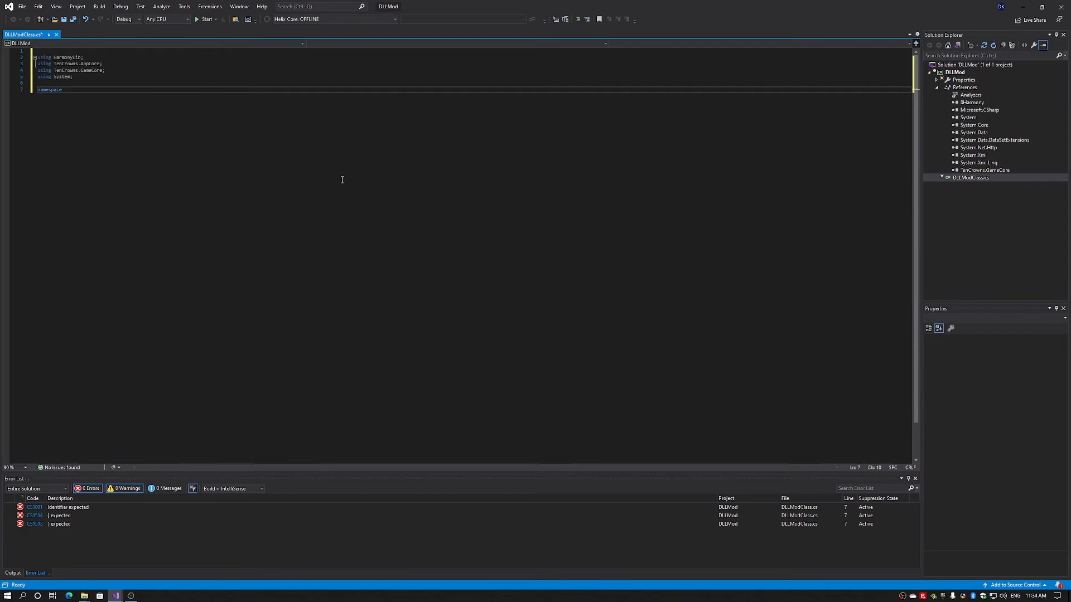
{"action": "type", "text": "DLL"}
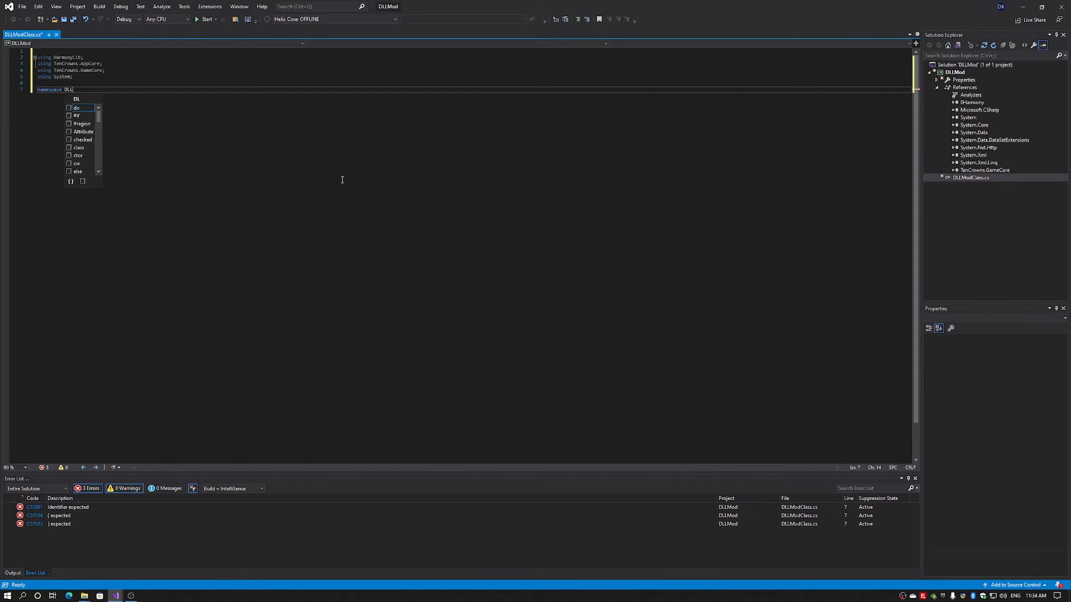
{"action": "type", "text": "Mod"}
{"action": "type", "text": "{"}
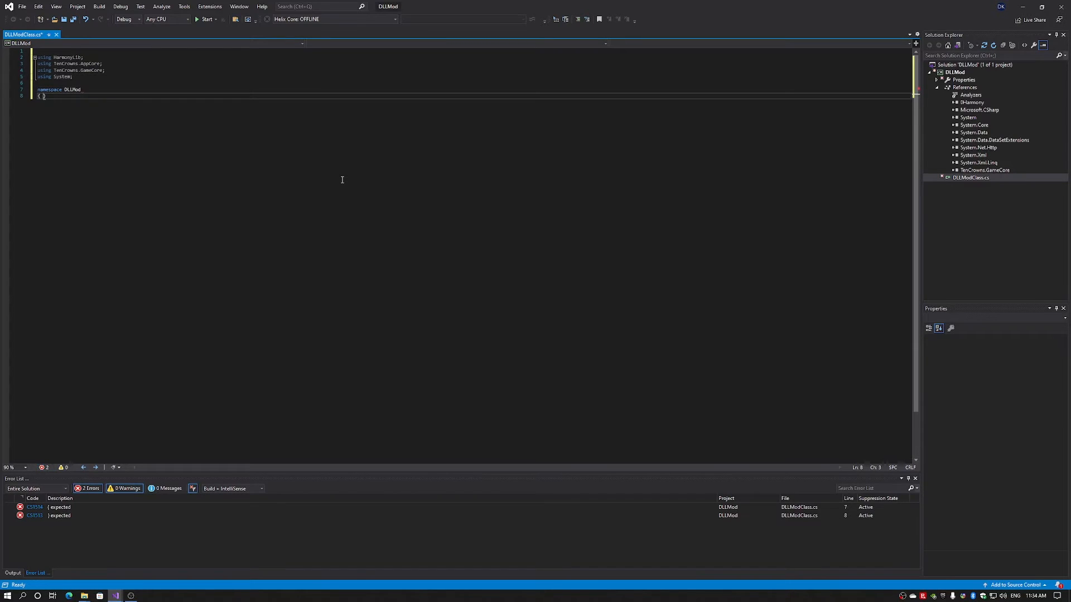
{"action": "type", "text": "}"}
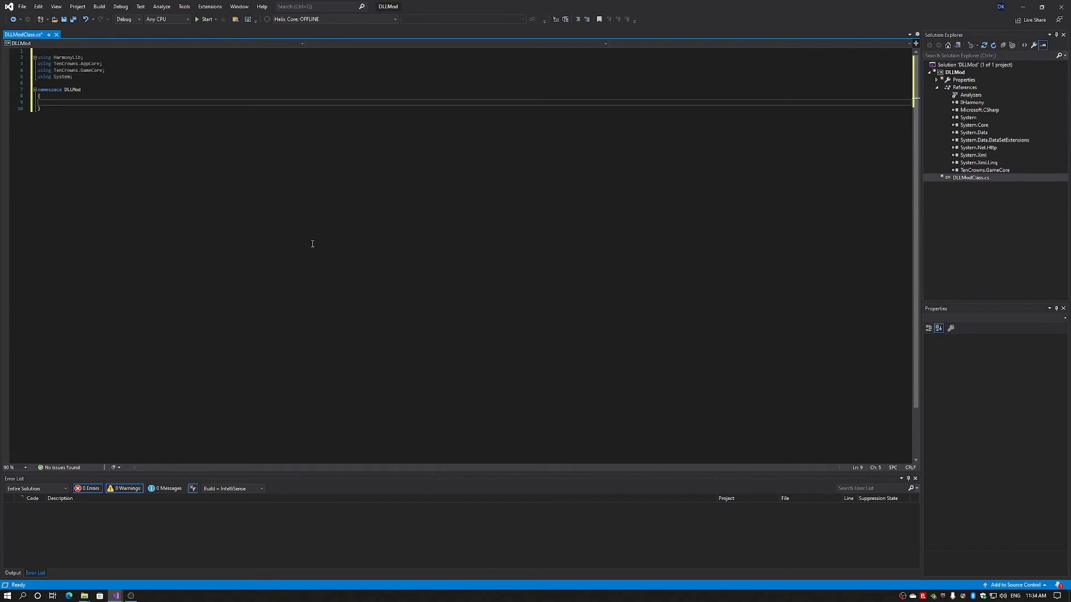
Declare public class DLLModClass deriving from ModEntryPointAdapter with an empty body.
{"action": "type", "text": "public"}
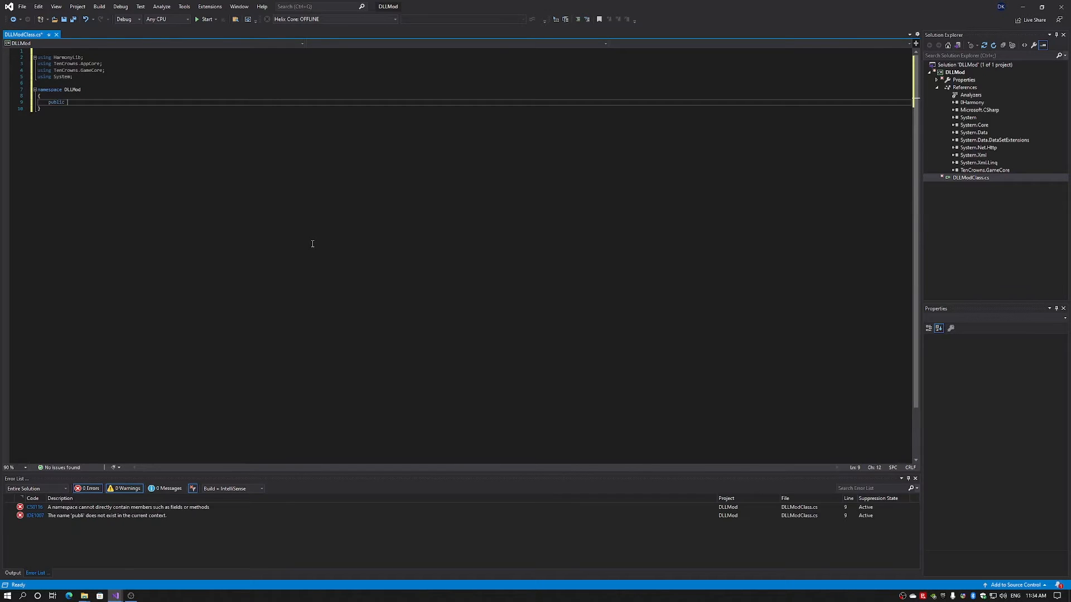
{"action": "type", "text": "class"}
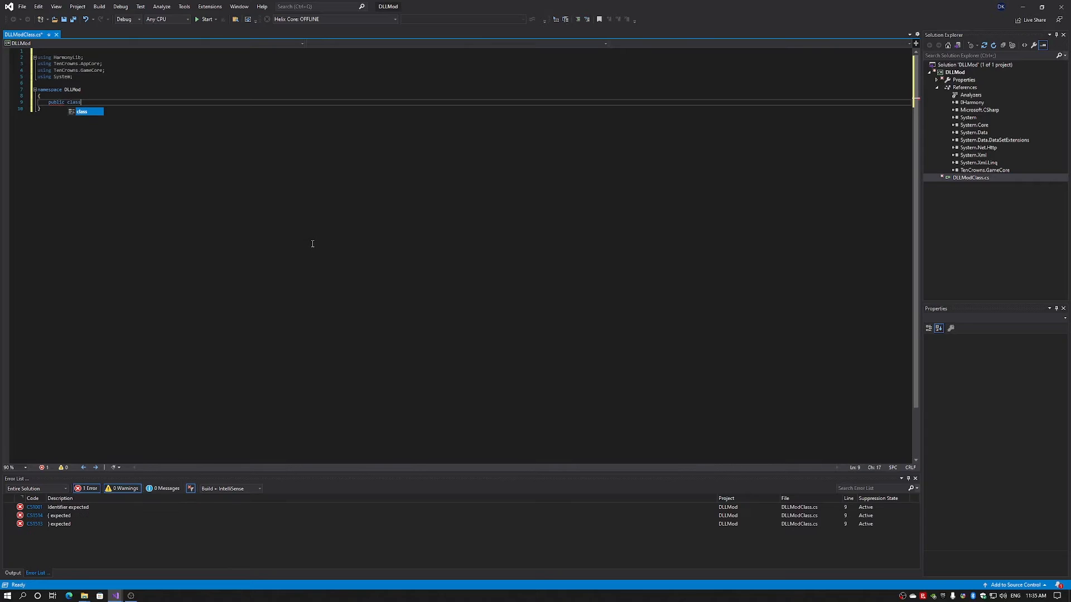
{"action": "type", "text": "DLLModClass"}
{"action": "type", "text": "{"}
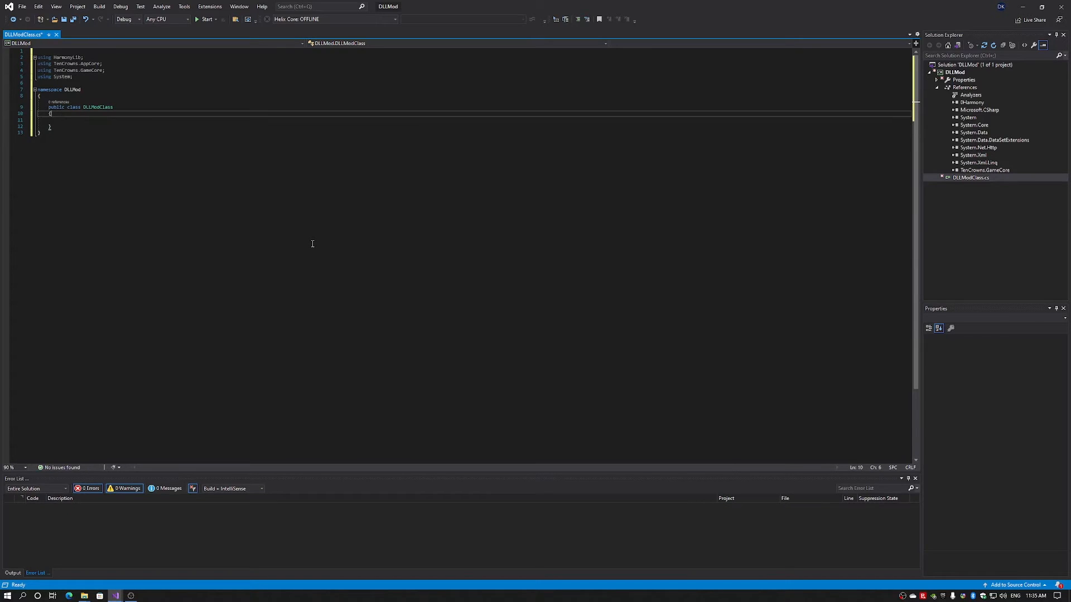
{"action": "double_click", "coordinate": [98, 107]}
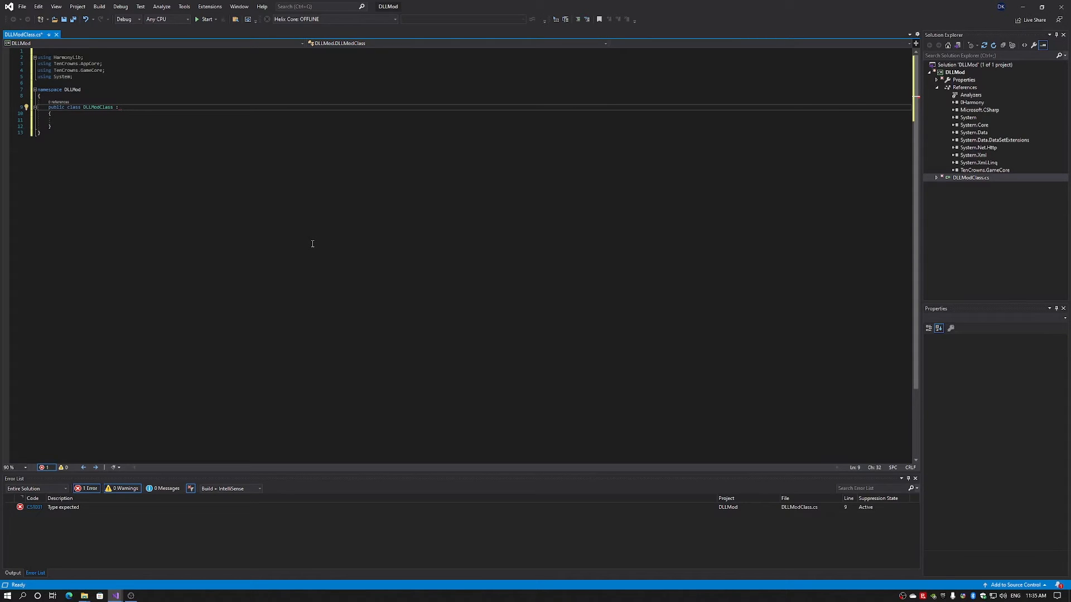
{"action": "type", "text": "Mod"}
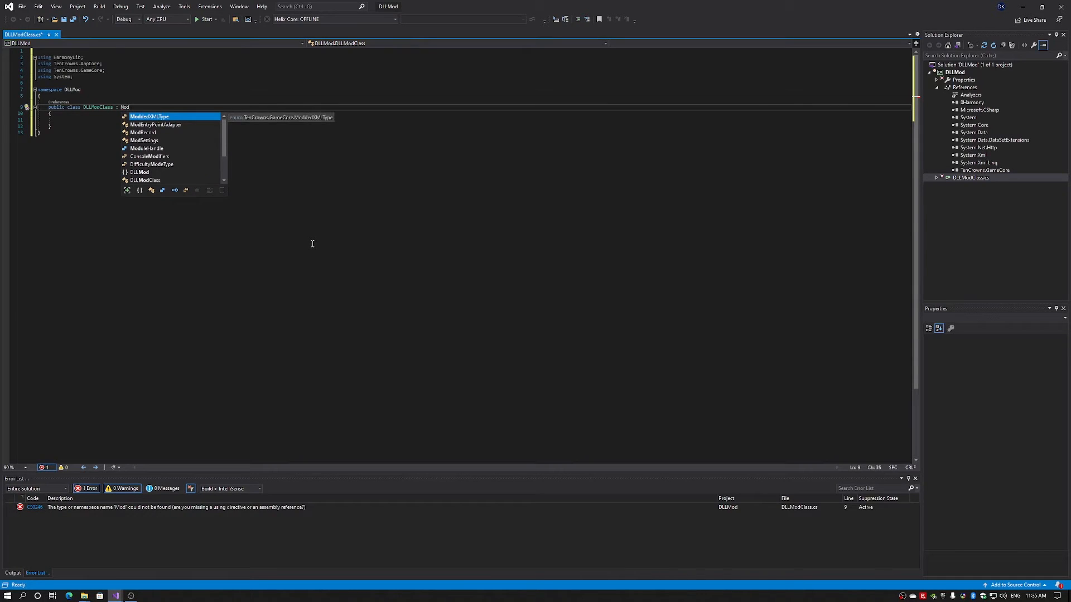
{"action": "type", "text": "EntryPointAdapter"}
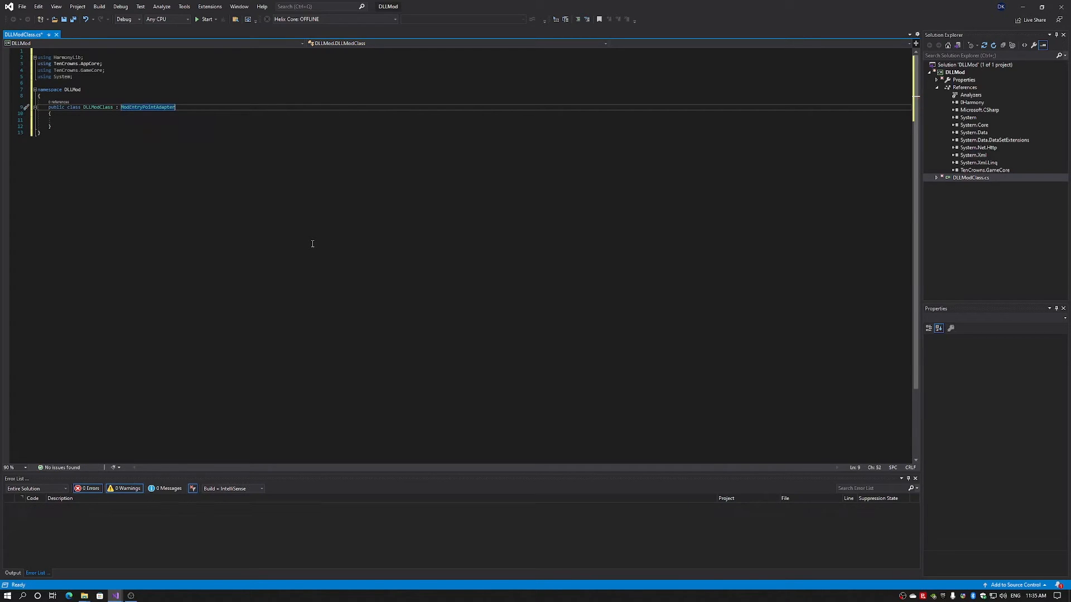
{"action": "left_click", "coordinate": [52, 119]}
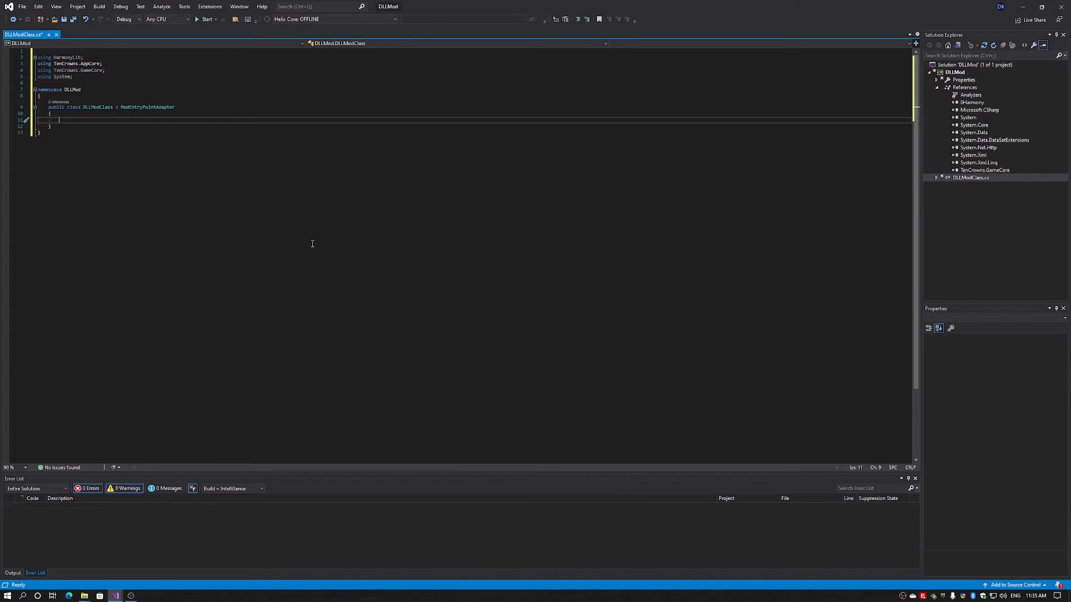
Declare public const string MY_HARMONY_ID = "dele.dllmod.patch" inside the class.
{"action": "type", "text": "public const string"}
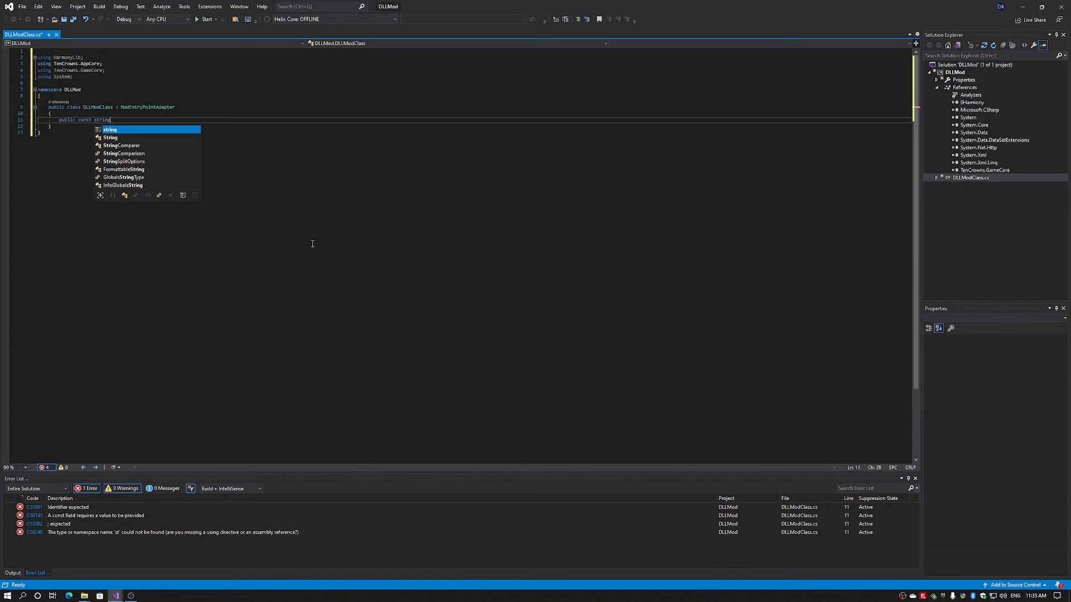
{"action": "type", "text": "MY_HARMONY_"}
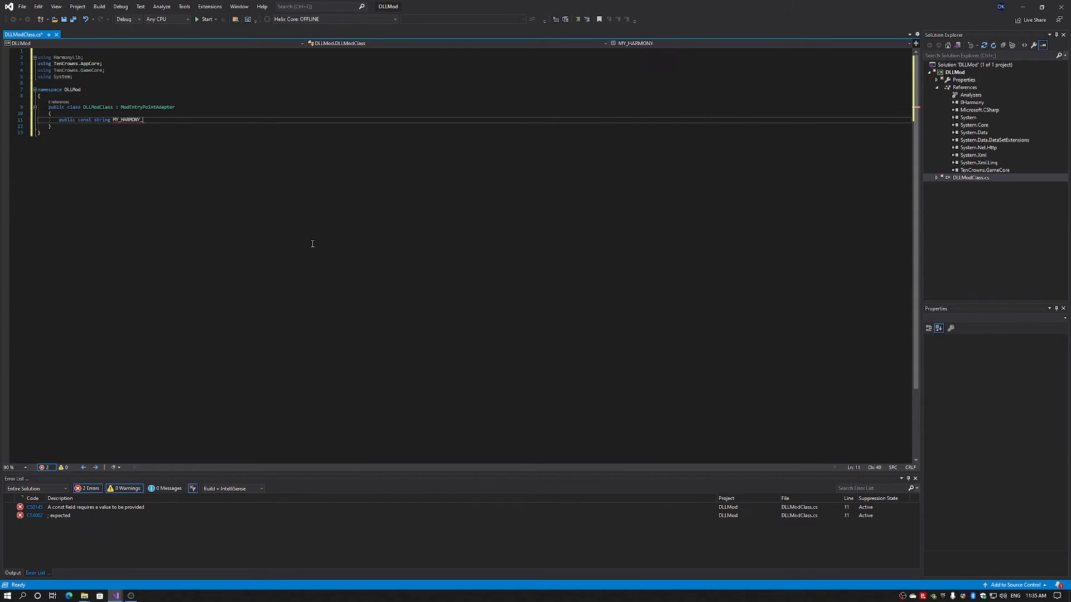
{"action": "type", "text": "ID ="}
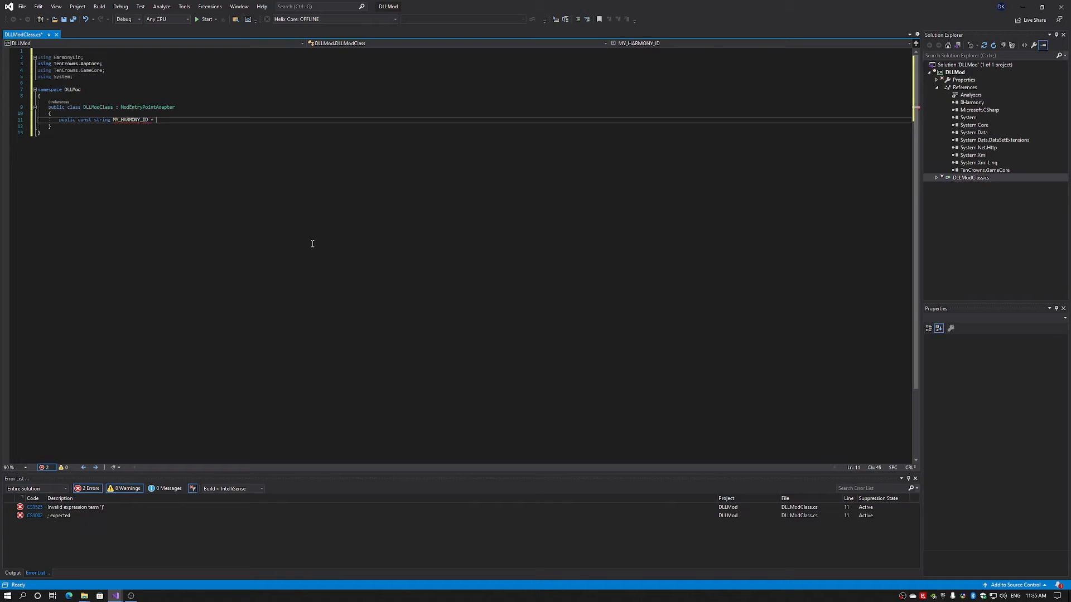
{"action": "type", "text": "\"dele.dll\""}
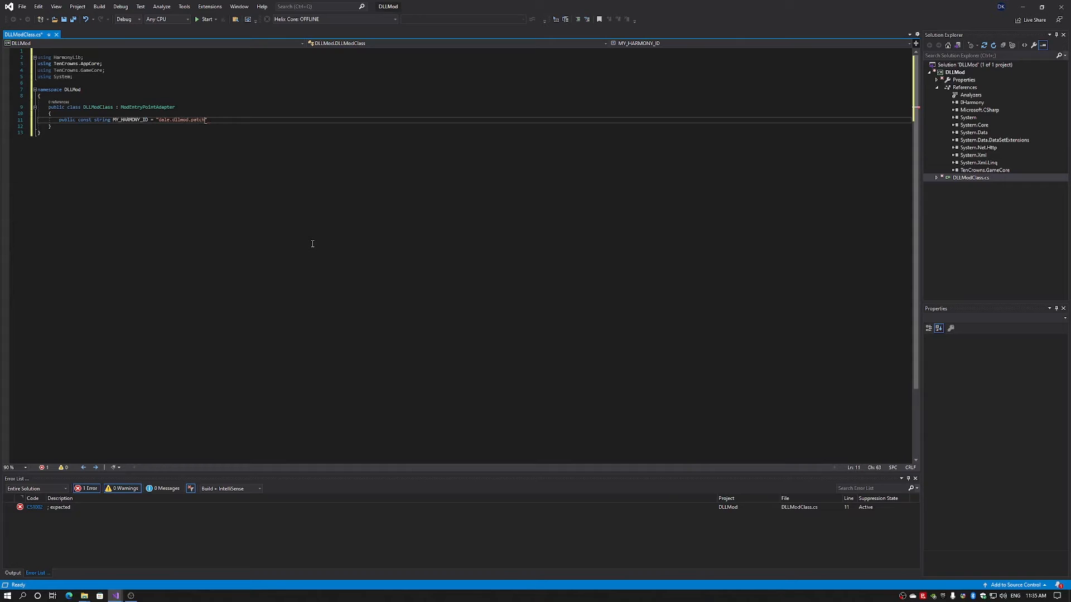
{"action": "type", "text": ";"}
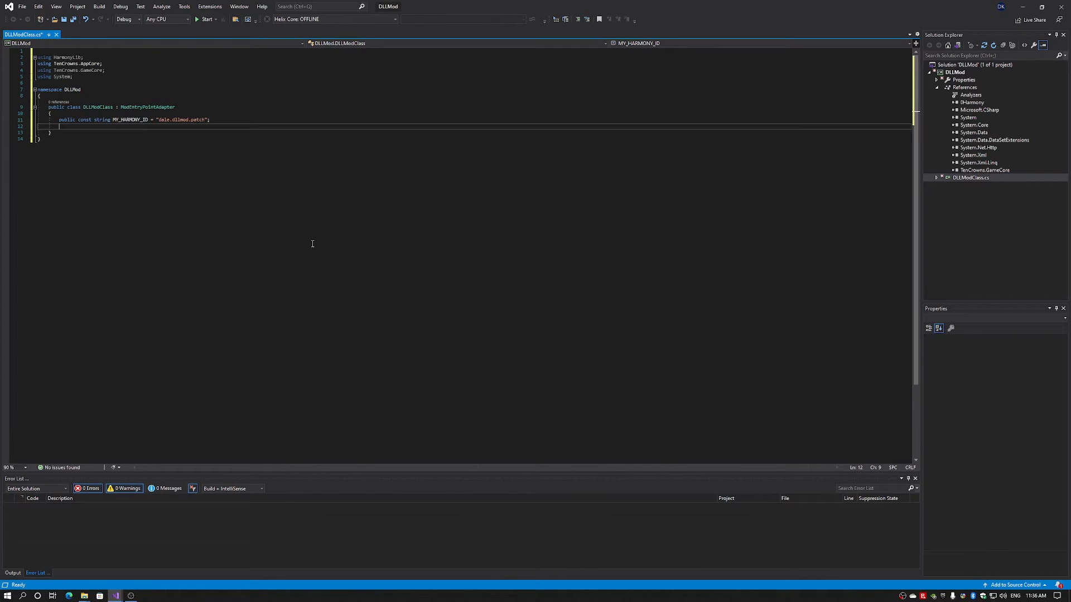
Add a public Harmony harmony field to the class.
{"action": "type", "text": "public"}
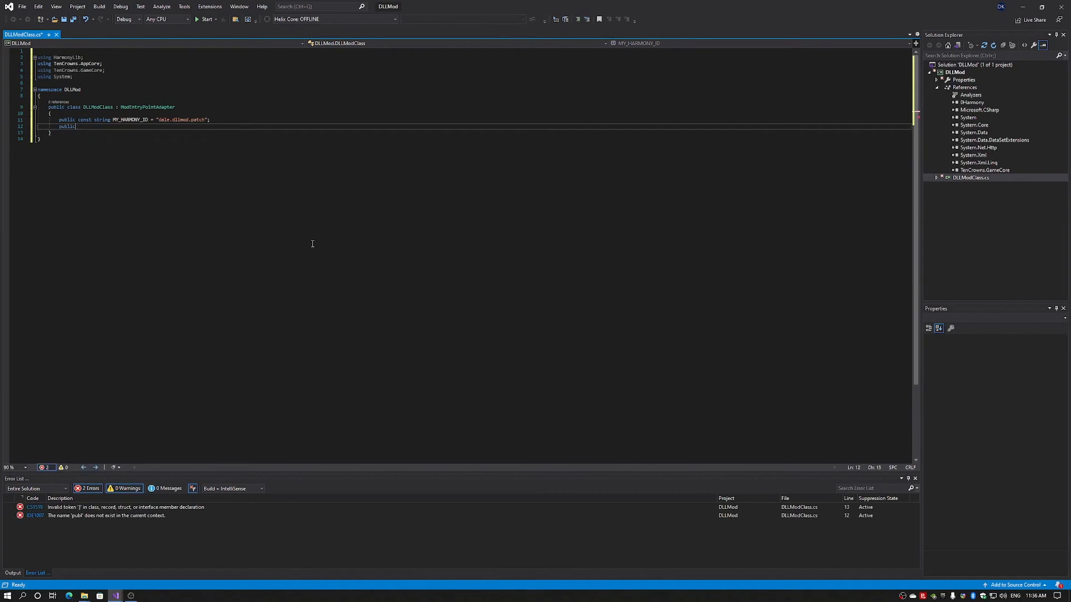
{"action": "type", "text": "Harmony harmony;"}
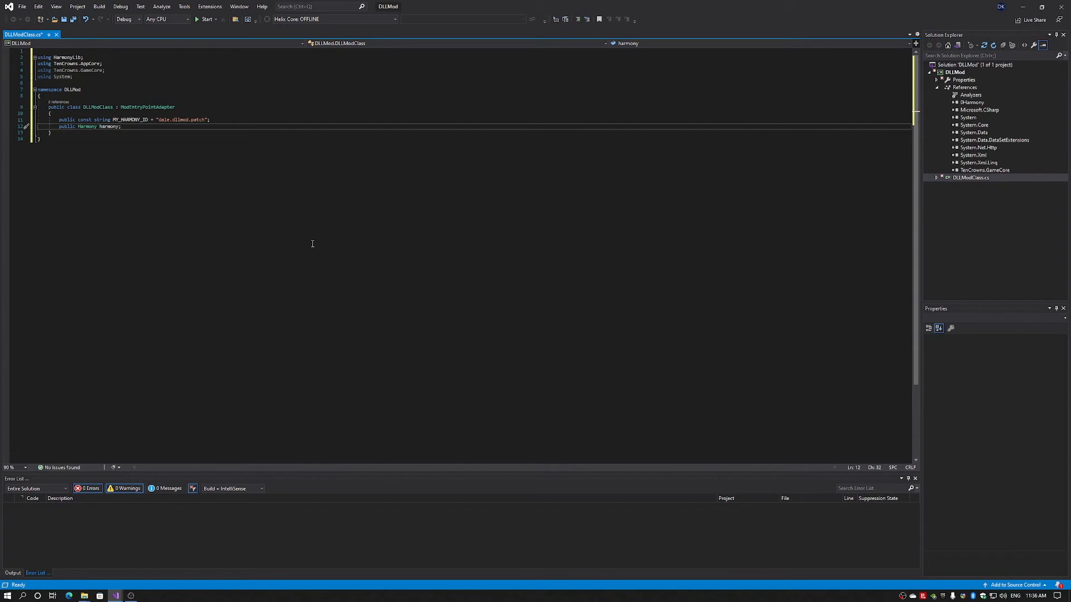
{"action": "key", "text": "enter"}
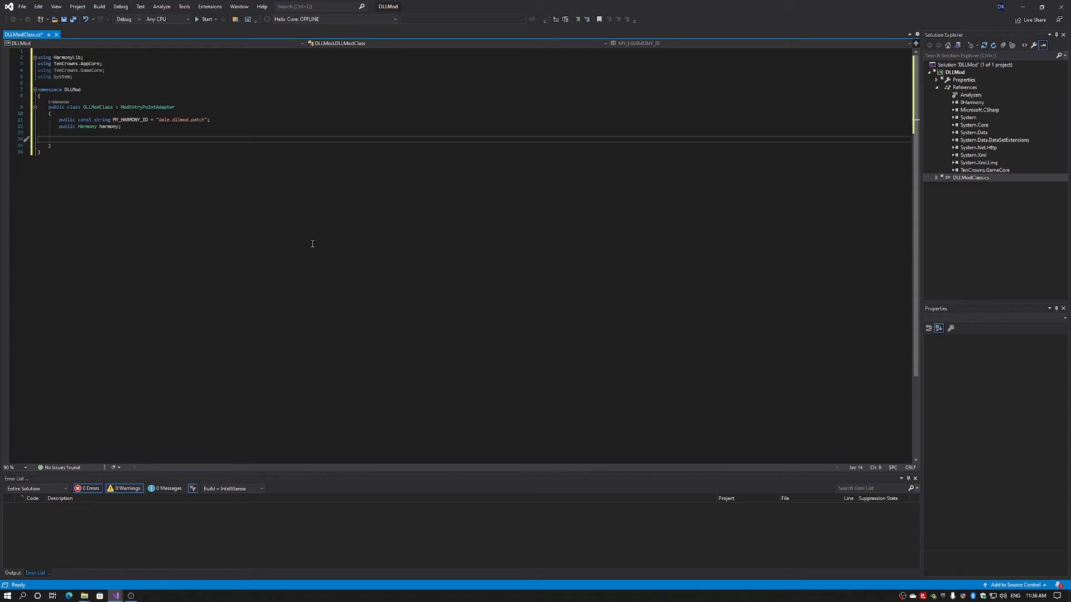
Generate Initialize and Shutdown overrides from IntelliSense, each calling its base method.
{"action": "type", "text": "pub"}
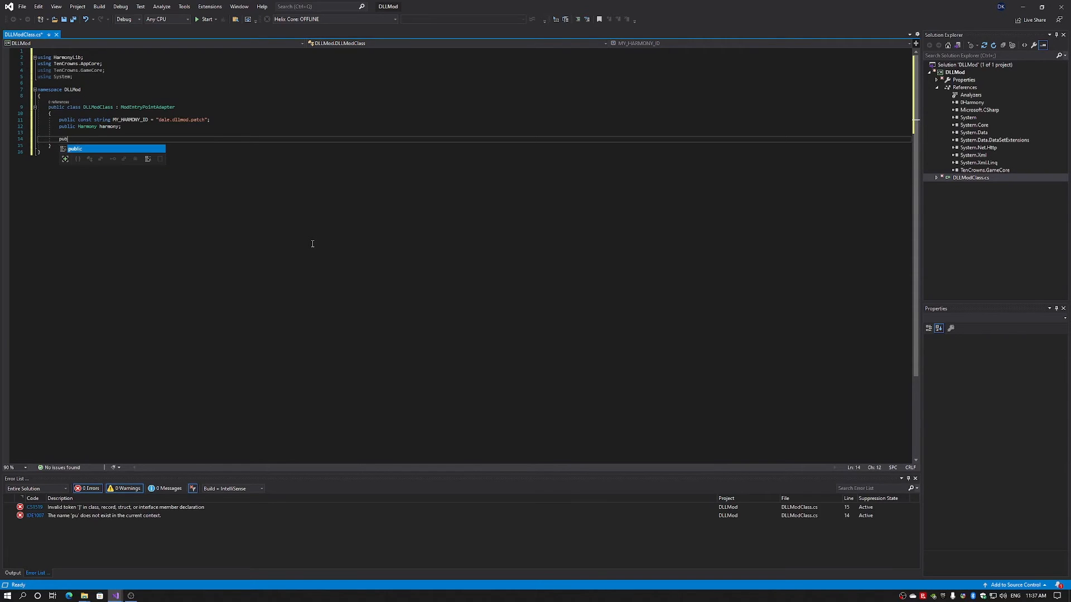
{"action": "type", "text": "override void Initialize(ModSettings modSettings"}
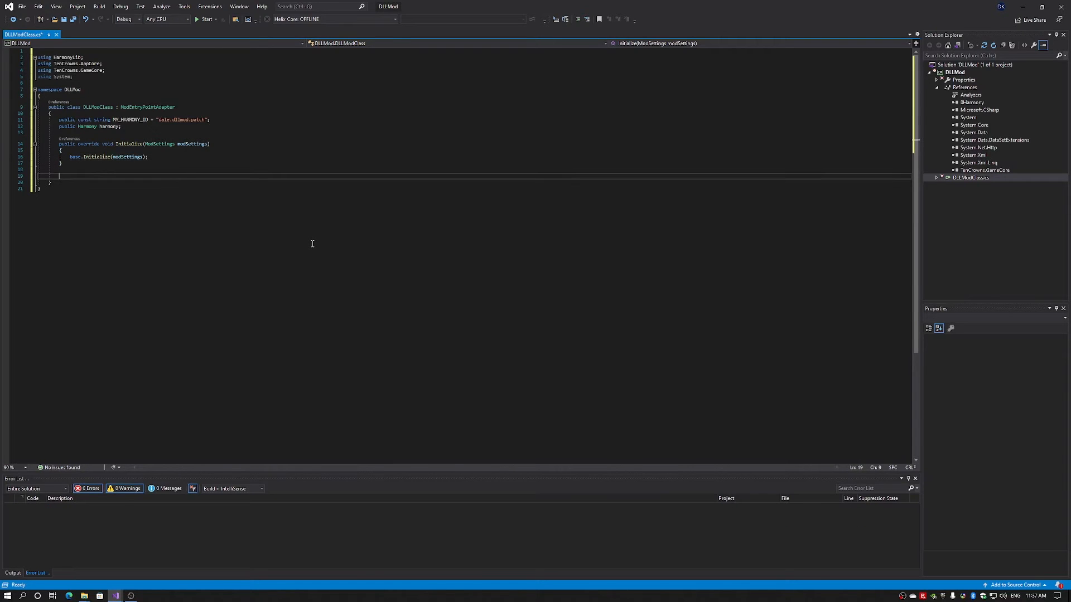
{"action": "type", "text": "publi"}
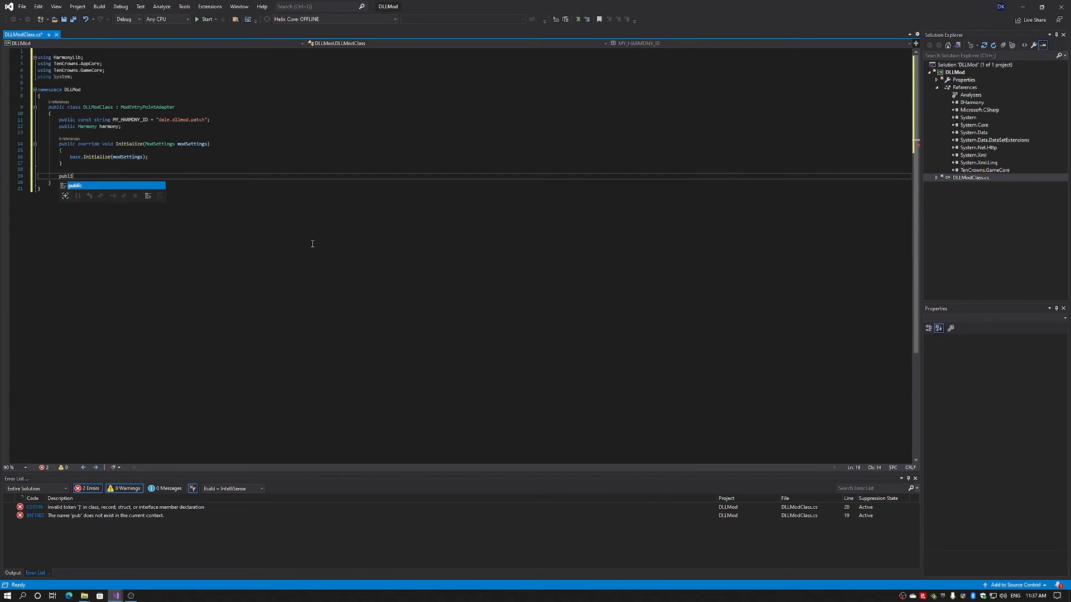
{"action": "type", "text": "override void Shutdown("}
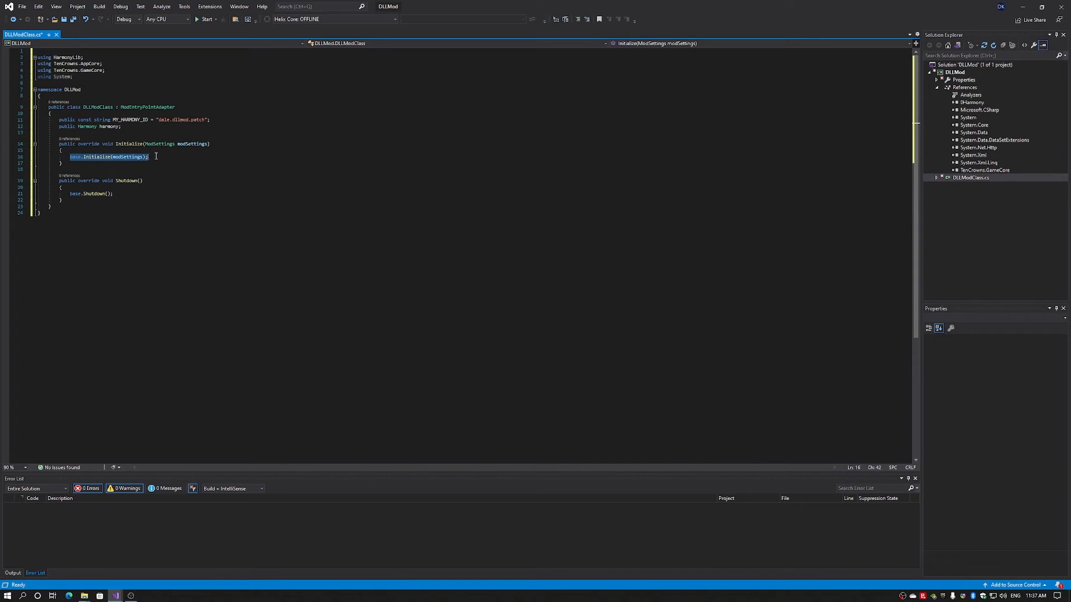
{"action": "mouse_move", "coordinate": [274, 242]}
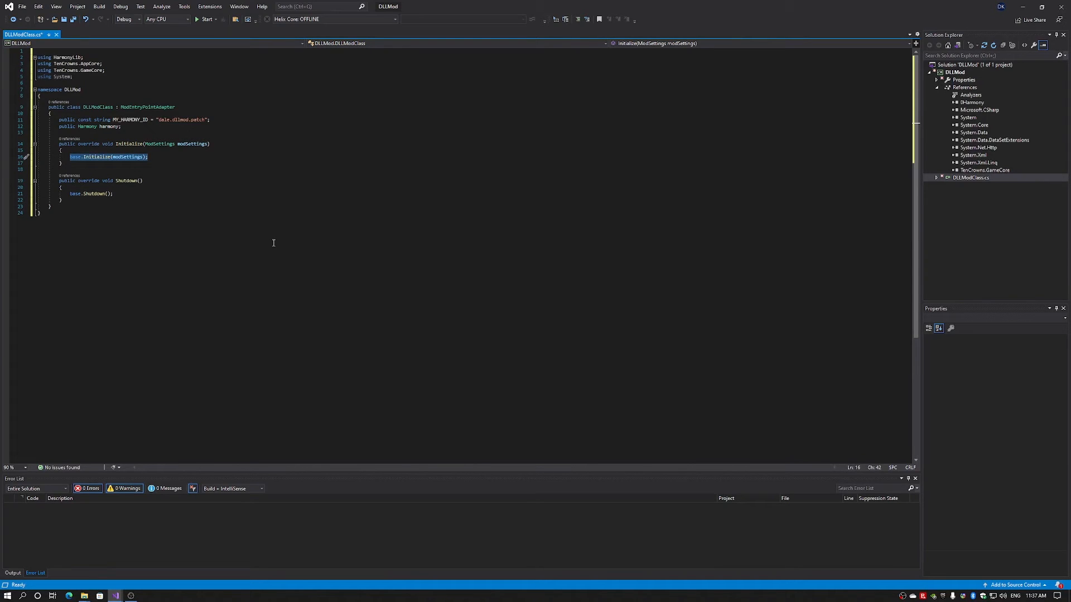
Have Initialize create new Harmony(MY_HARMONY_ID) and PatchAll, and Shutdown call UnpatchAll(MY_HARMONY_ID).
{"action": "type", "text": "harmony = new Harmony(MY_HARMONY_ID);"}
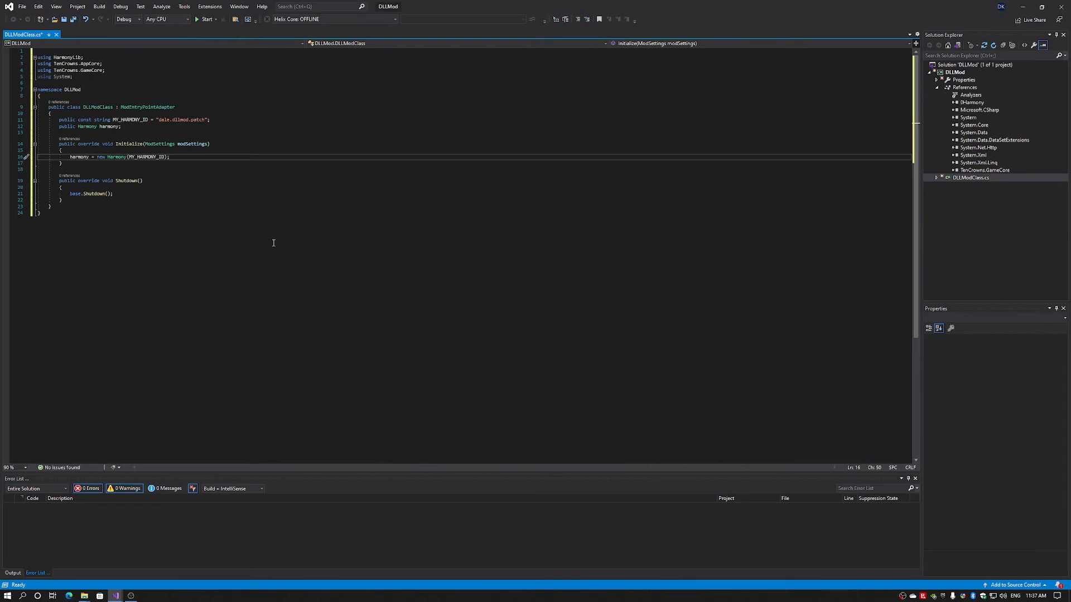
{"action": "type", "text": "harmony.PatchAll();"}
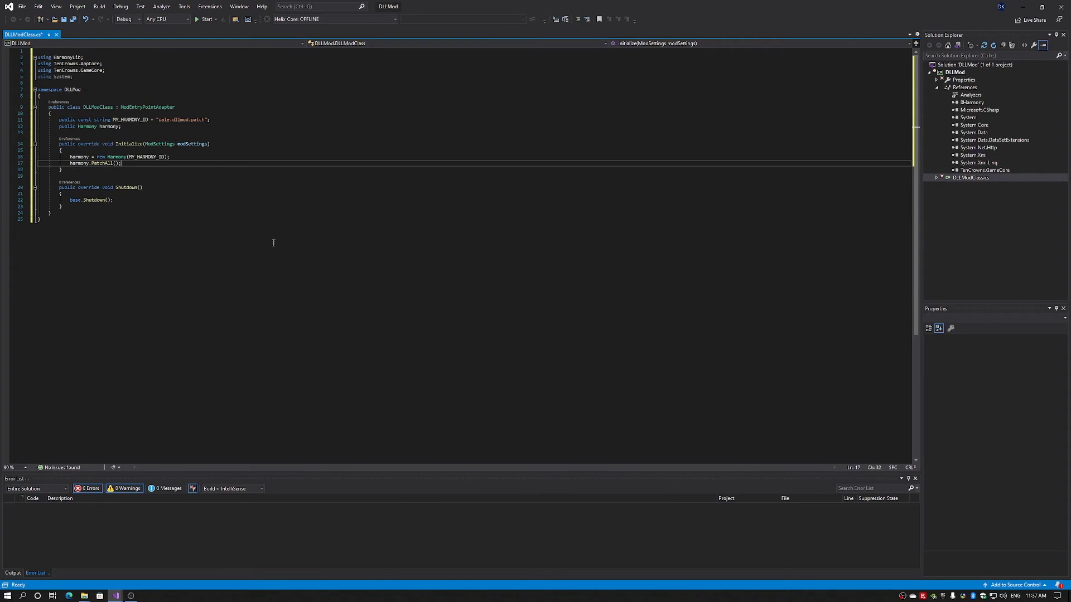
{"action": "left_click", "coordinate": [89, 200]}
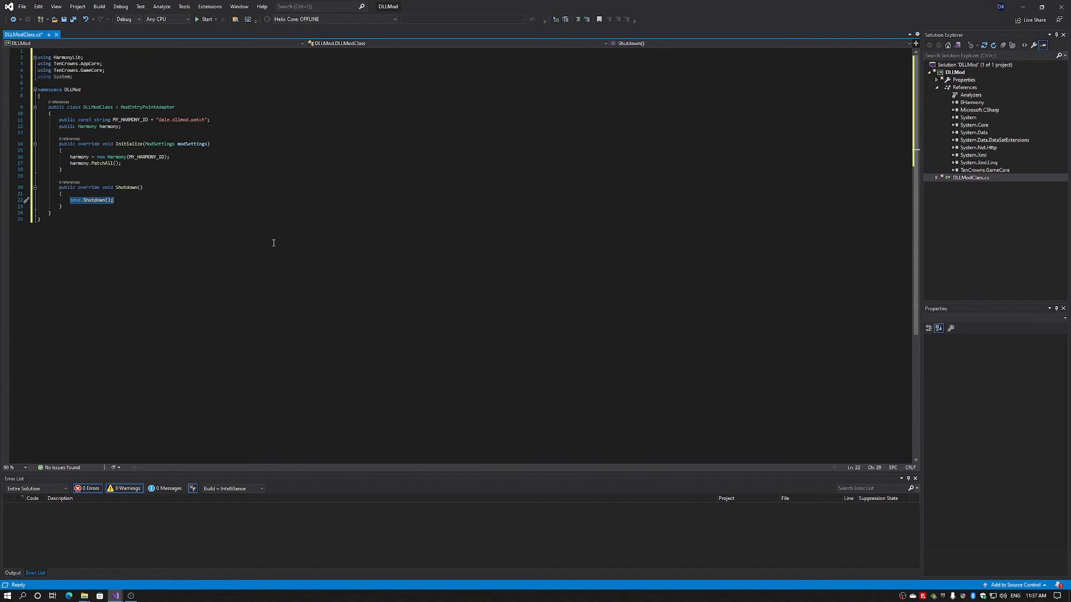
{"action": "type", "text": "harmony.UnpatchAll(MY_HARMONY_ID);"}
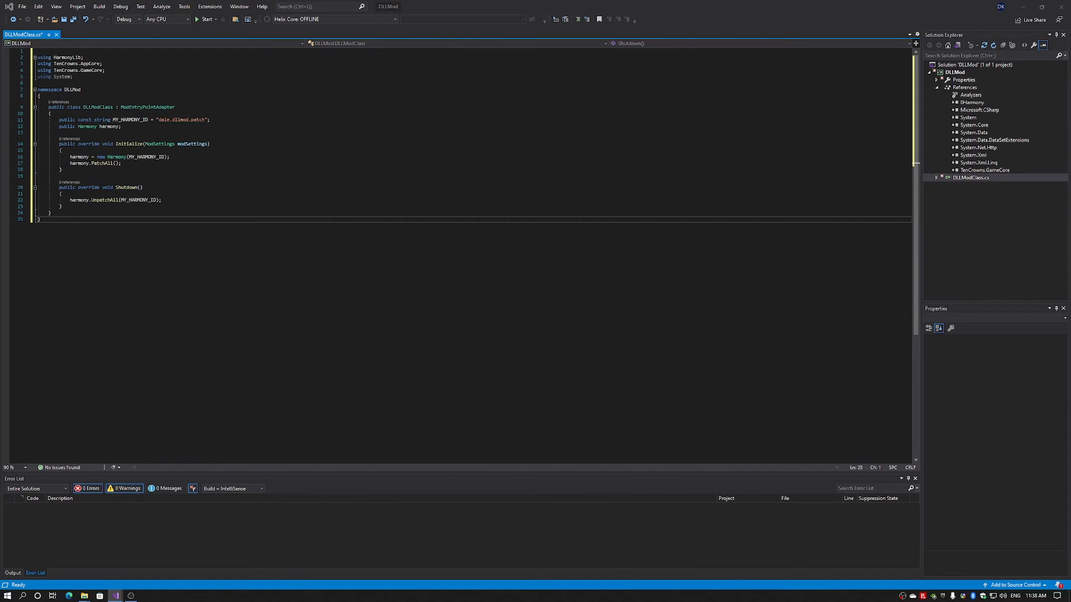
{"action": "mouse_move", "coordinate": [426, 19]}
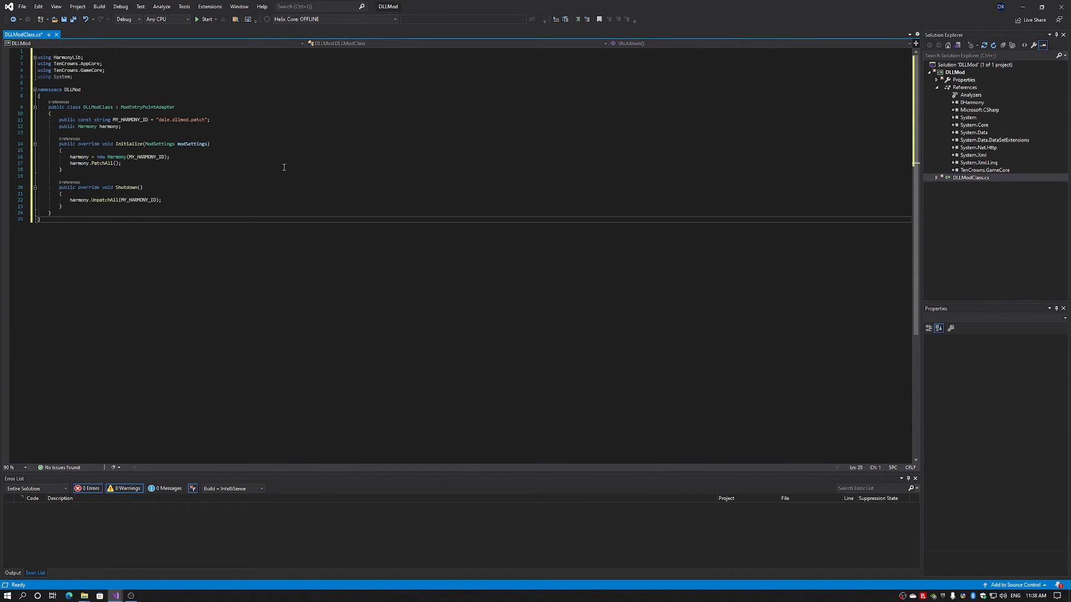
{"action": "scroll", "scroll_direction": "down", "scroll_amount": 3}
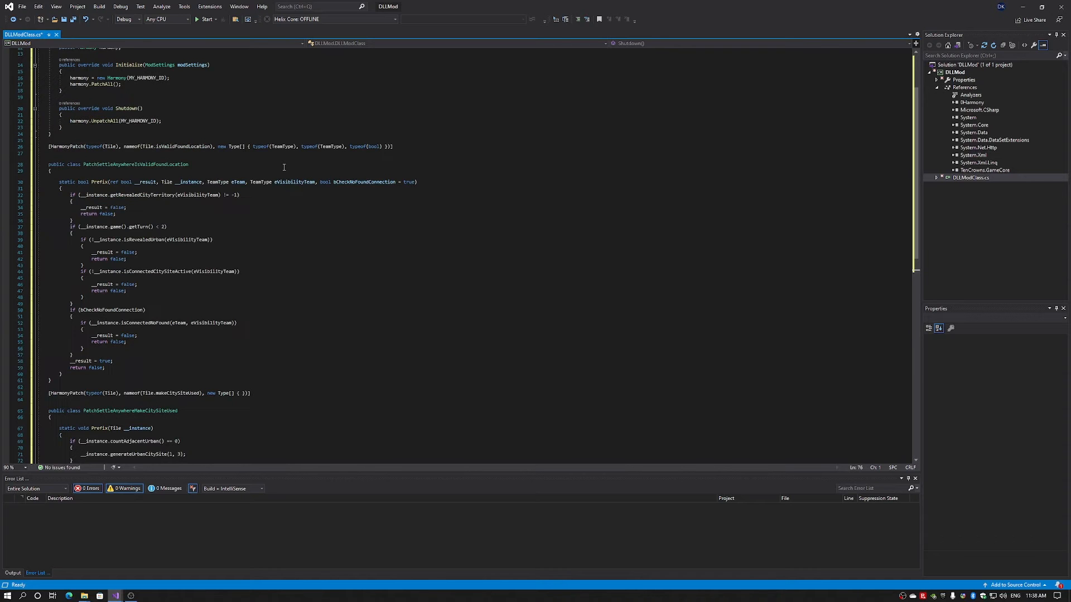
{"action": "scroll", "scroll_direction": "down", "scroll_amount": 3}
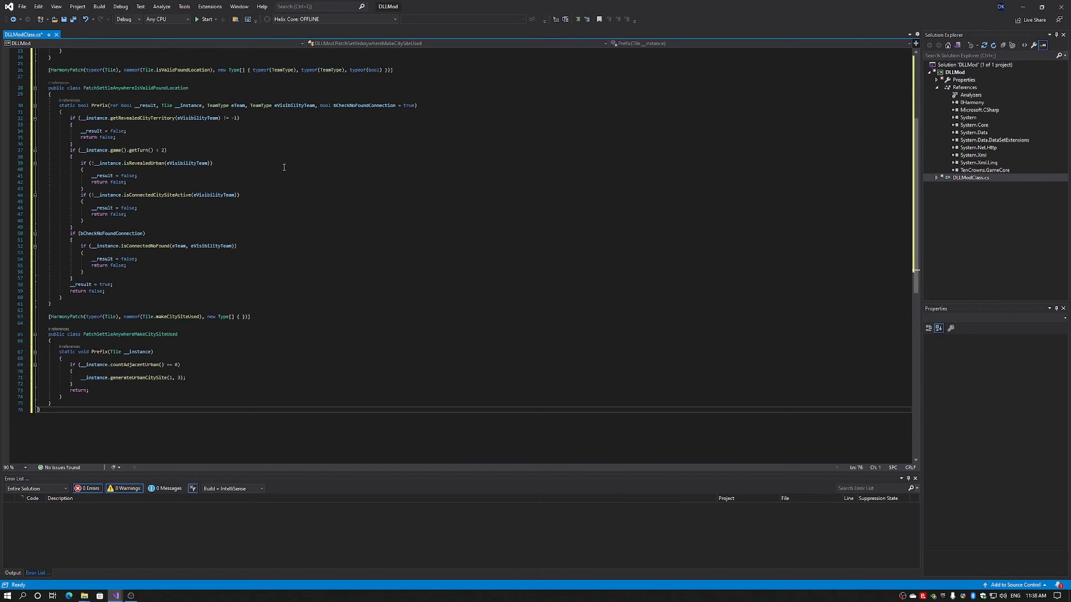
{"action": "scroll", "scroll_direction": "up", "scroll_amount": 3}
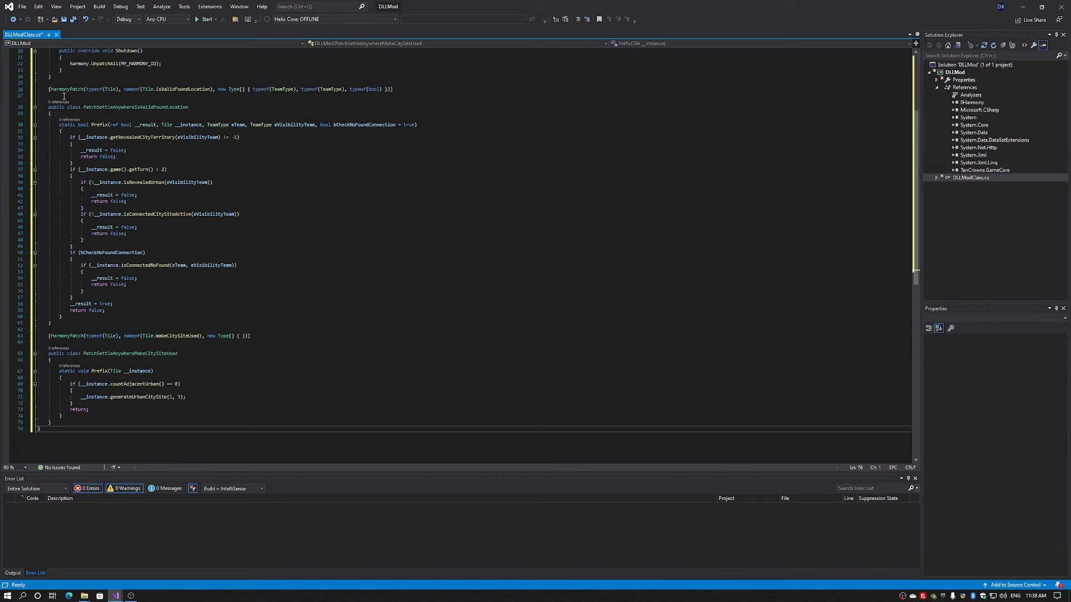
{"action": "mouse_move", "coordinate": [107, 98]}
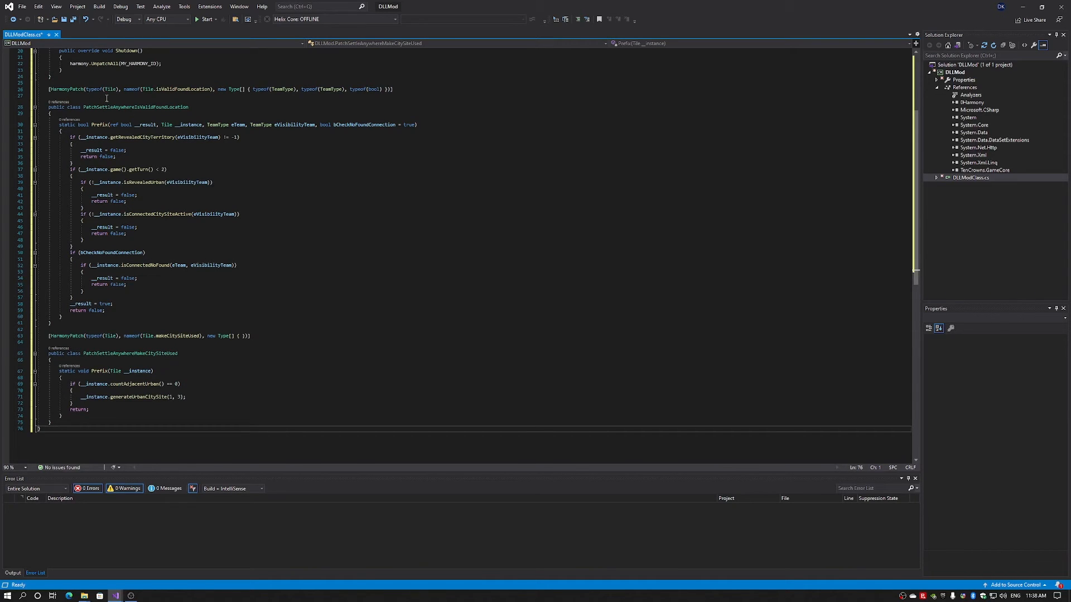
{"action": "mouse_move", "coordinate": [109, 89]}
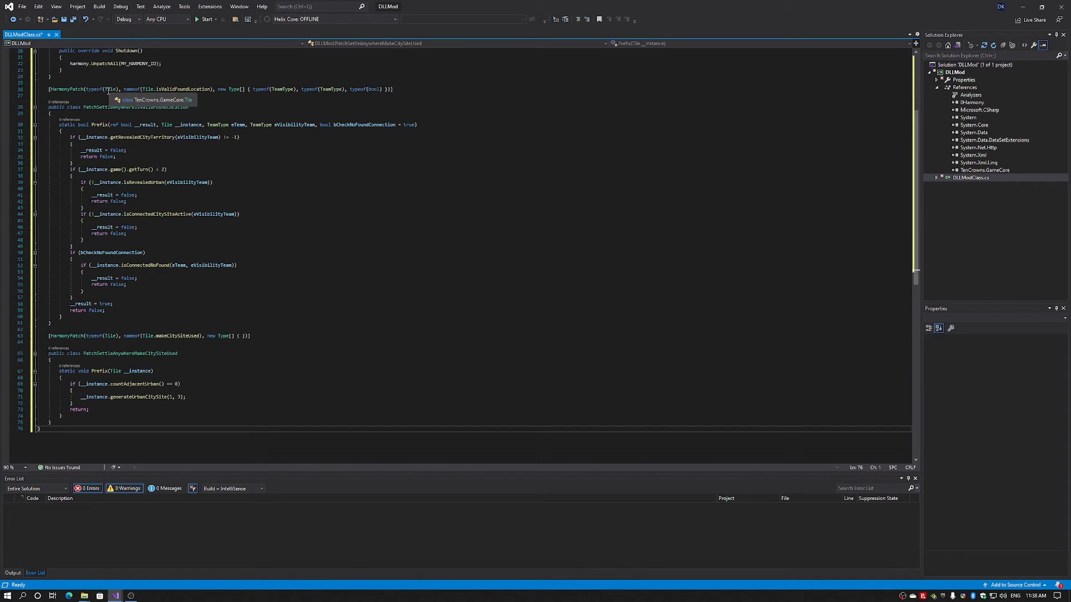
{"action": "mouse_move", "coordinate": [175, 99]}
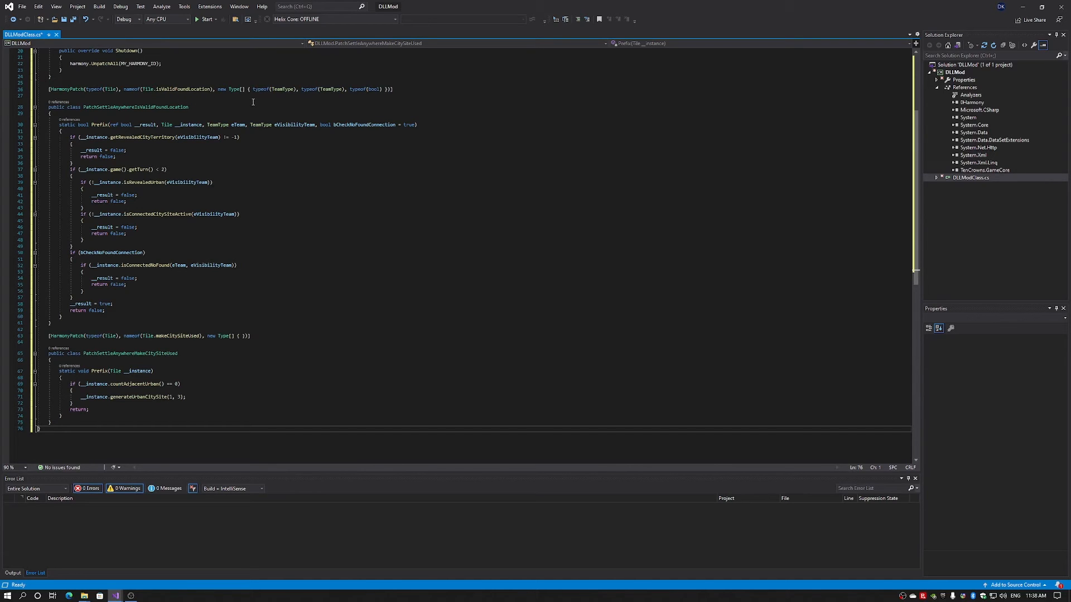
{"action": "mouse_move", "coordinate": [375, 100]}
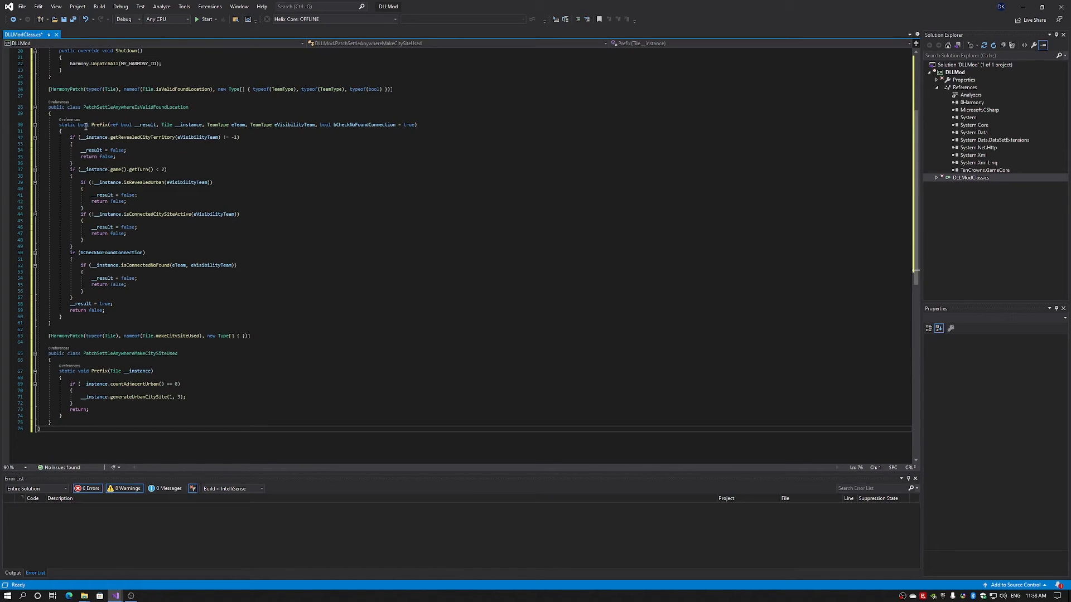
{"action": "mouse_move", "coordinate": [97, 124]}
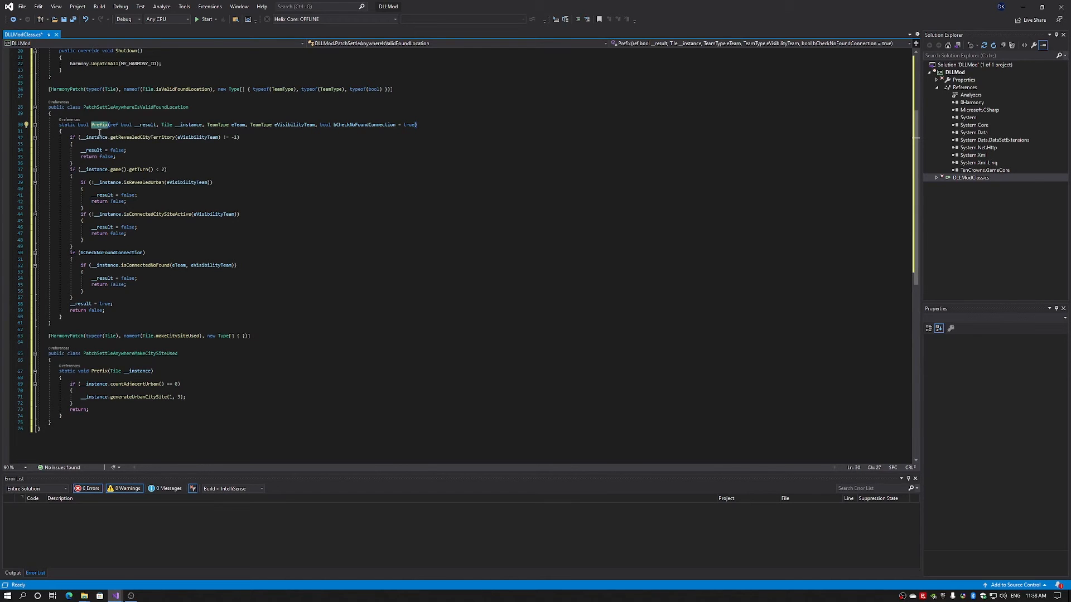
{"action": "mouse_move", "coordinate": [265, 208]}
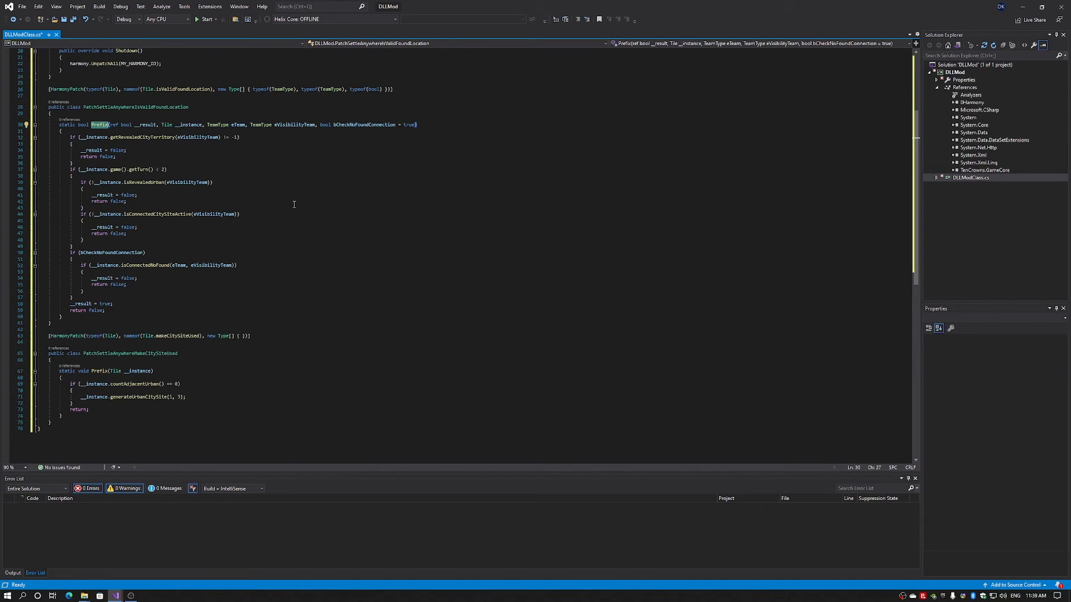
{"action": "mouse_move", "coordinate": [232, 170]}
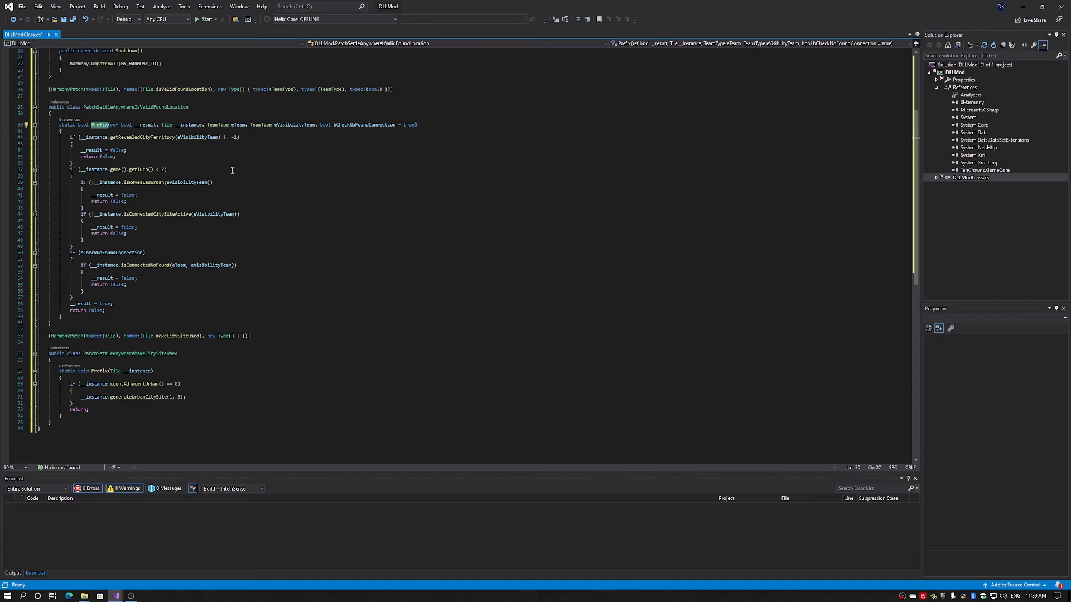
{"action": "left_click", "coordinate": [282, 169]}
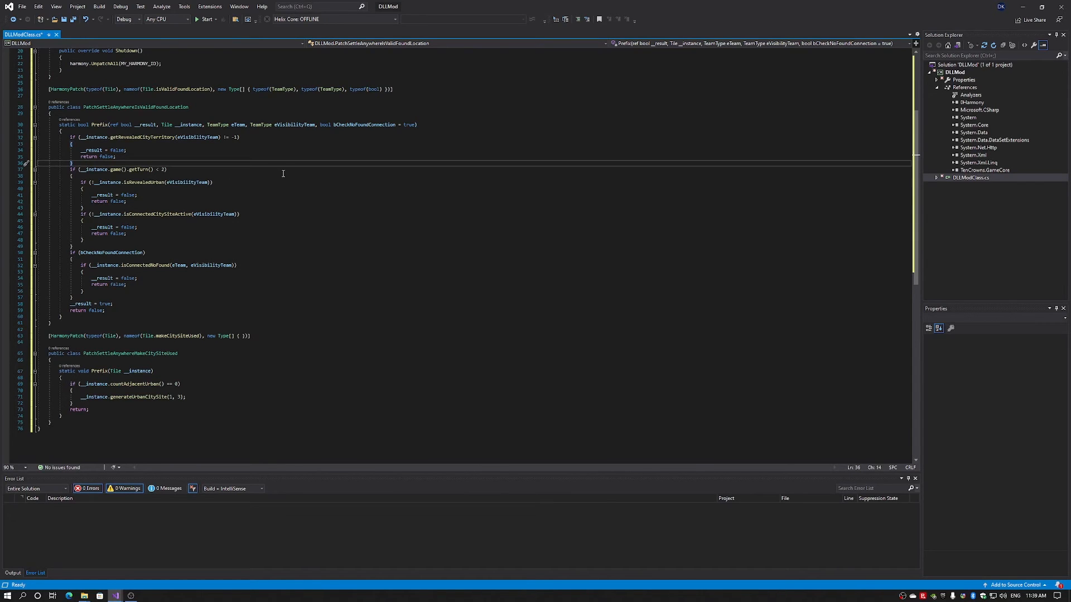
{"action": "triple_click", "coordinate": [116, 170]}
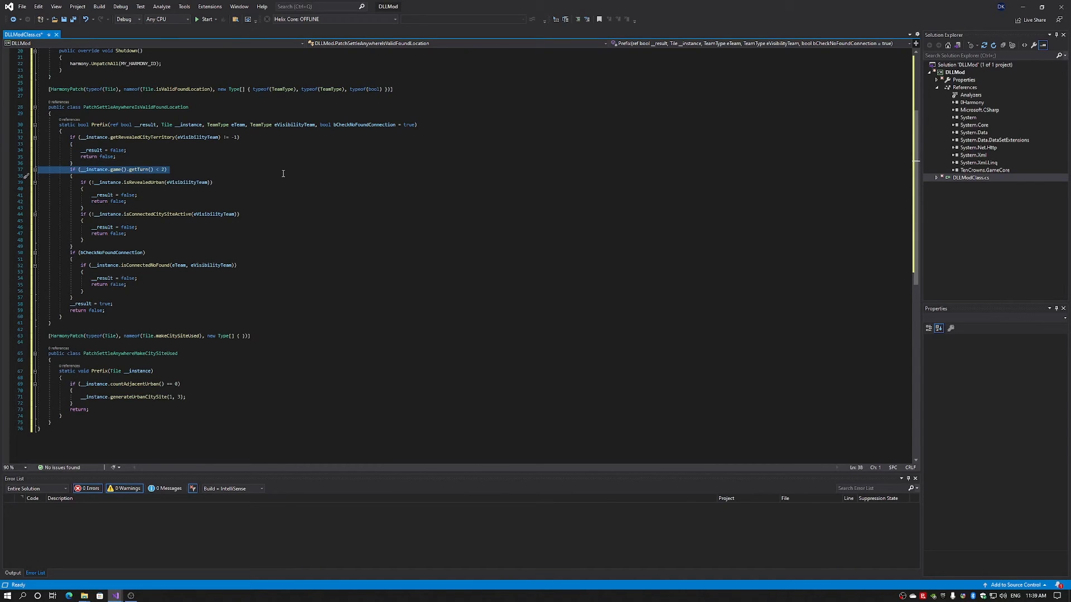
{"action": "mouse_move", "coordinate": [84, 176]}
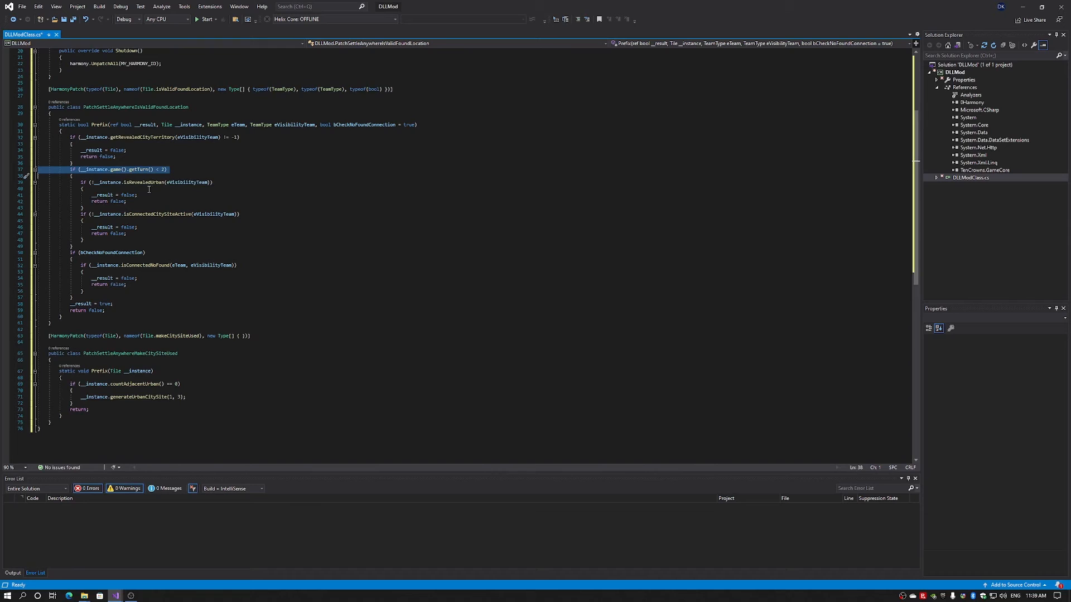
{"action": "mouse_move", "coordinate": [155, 193]}
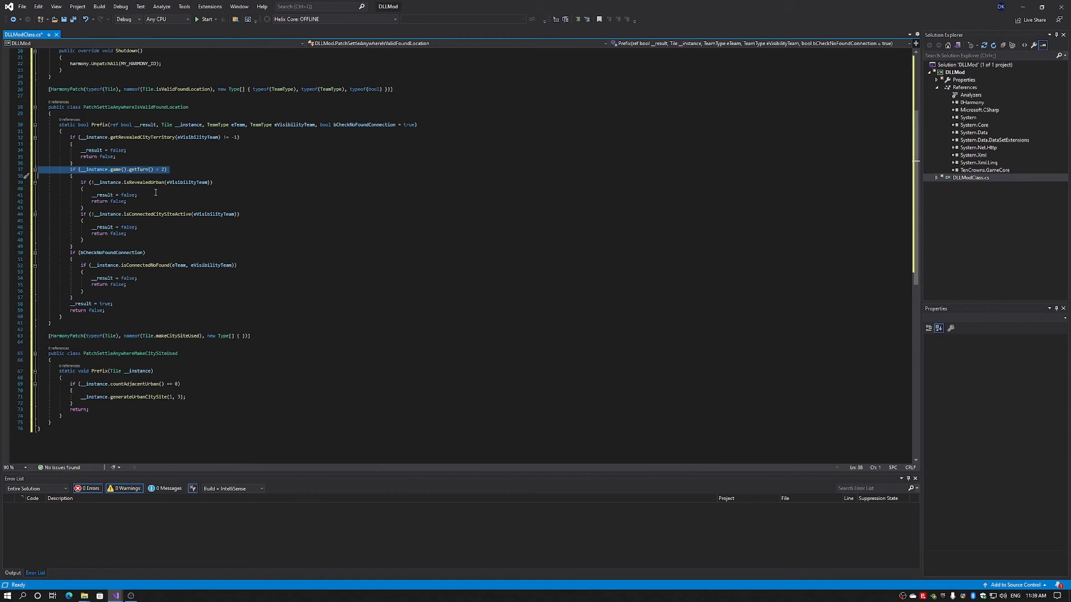
{"action": "mouse_move", "coordinate": [159, 191]}
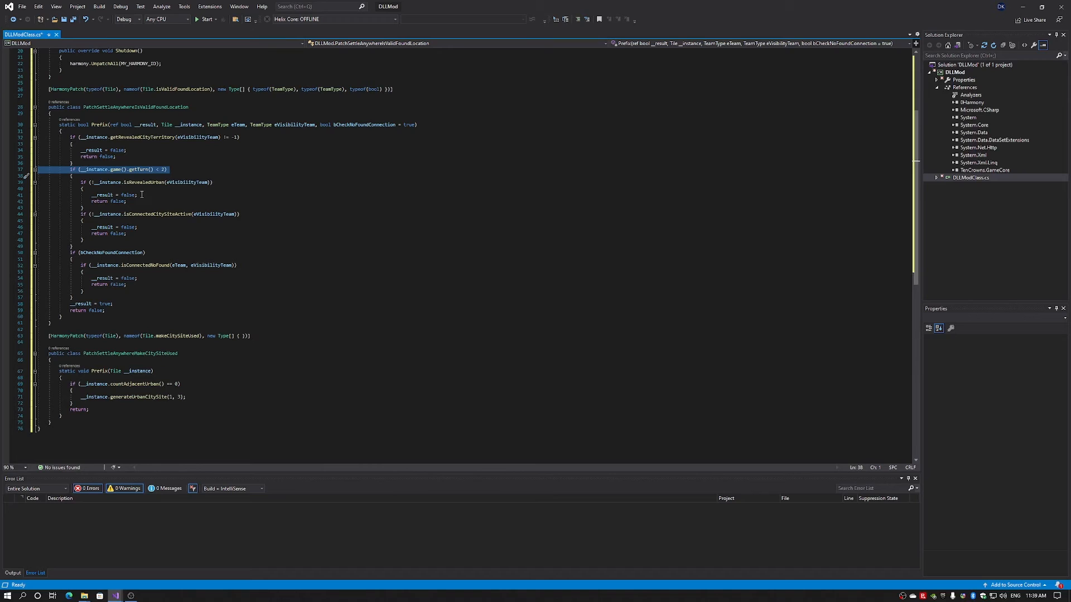
{"action": "mouse_move", "coordinate": [169, 288]}
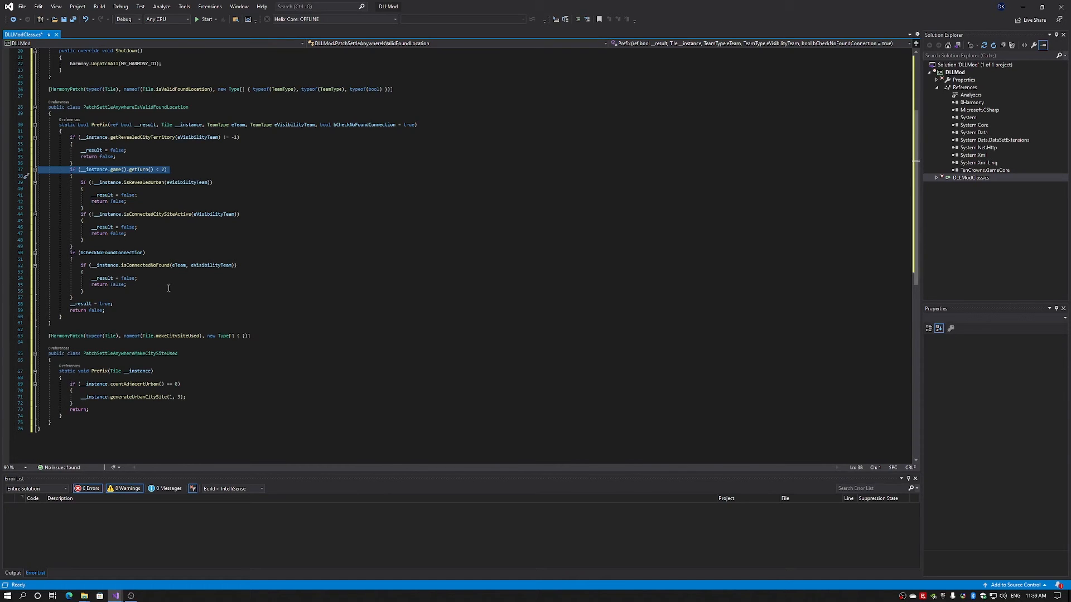
Review the makeCitySiteUsed patch and generateUrbanCitySite call, then save DLLModClass.cs.
{"action": "left_click", "coordinate": [126, 285]}
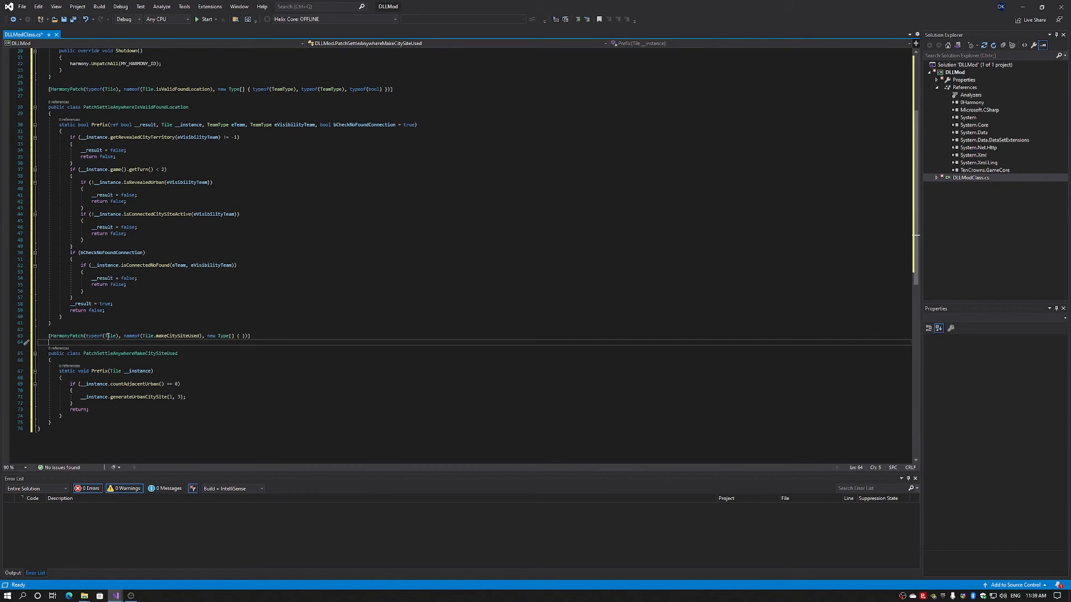
{"action": "mouse_move", "coordinate": [308, 372]}
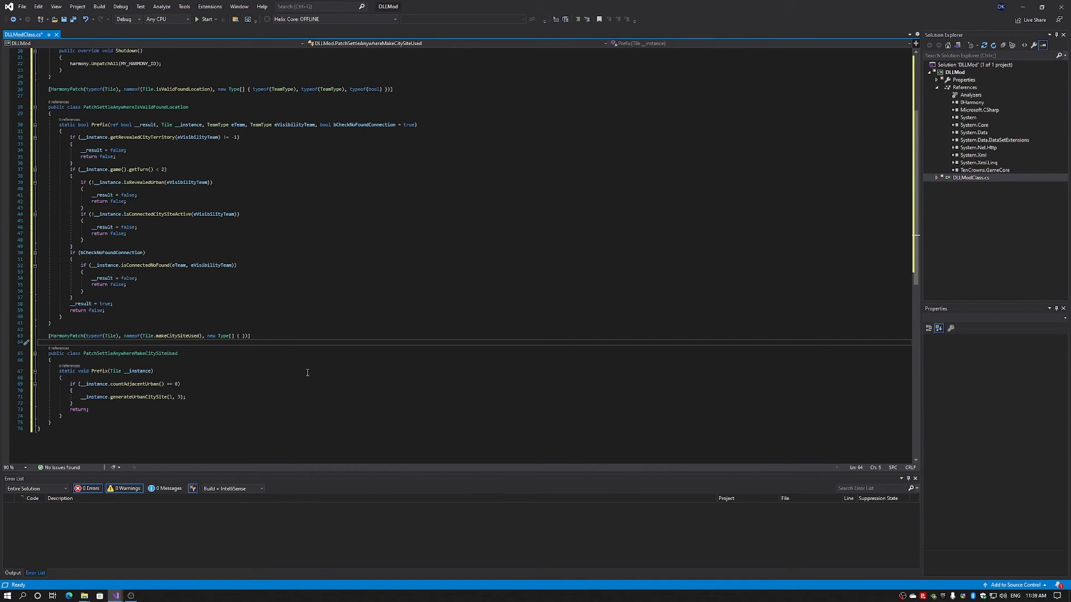
{"action": "mouse_move", "coordinate": [313, 372]}
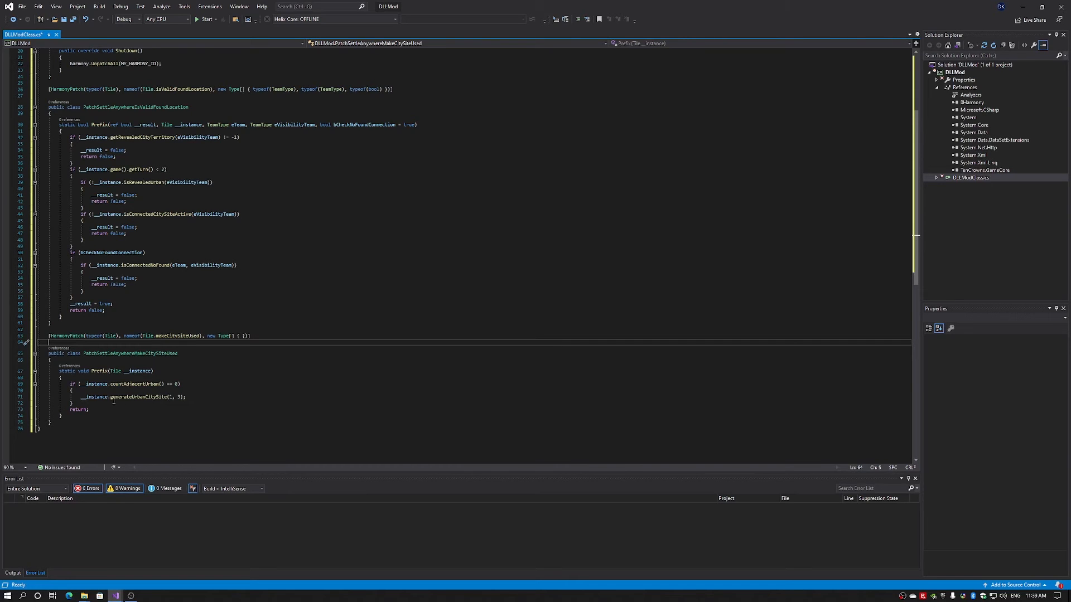
{"action": "double_click", "coordinate": [139, 397]}
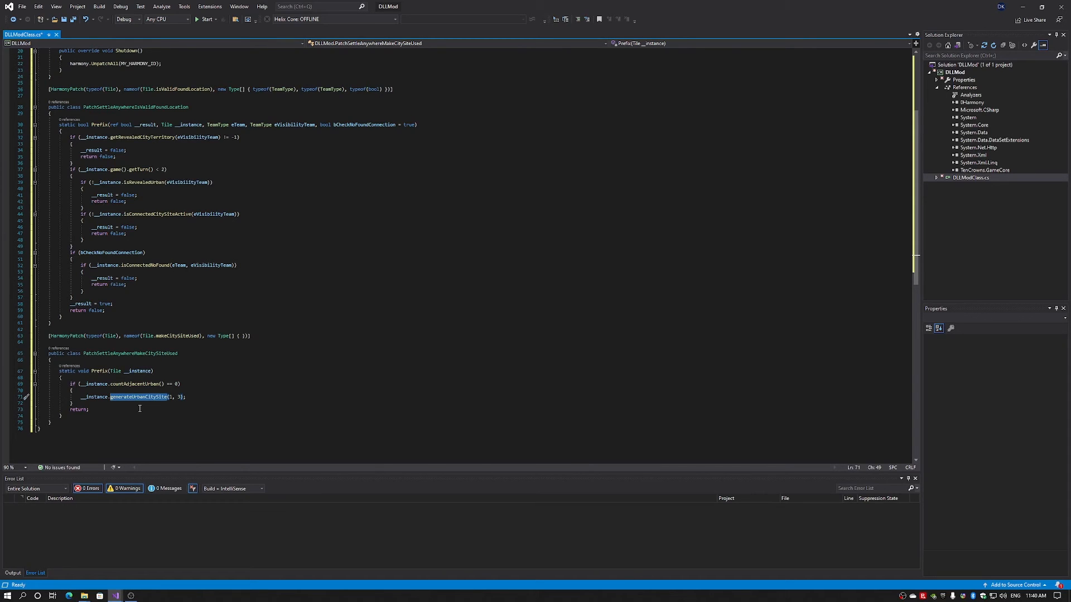
{"action": "mouse_move", "coordinate": [182, 410]}
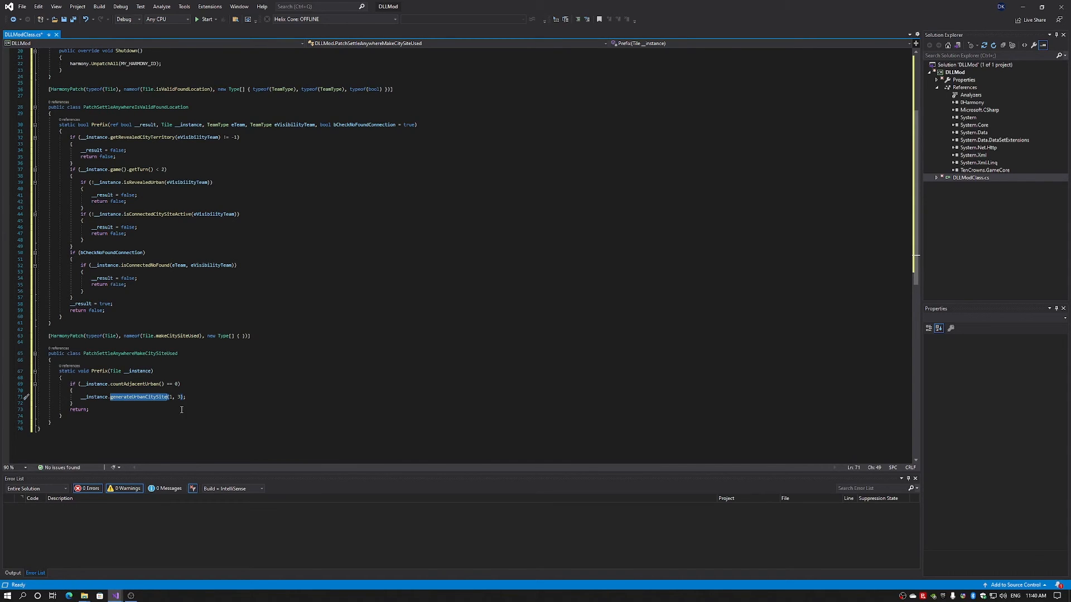
{"action": "left_click", "coordinate": [294, 354]}
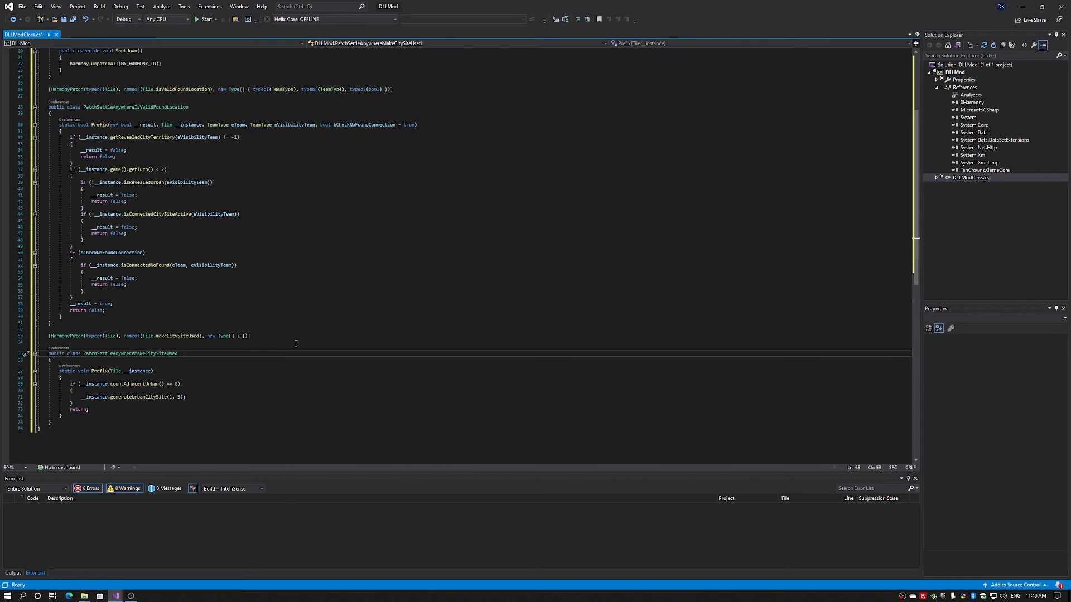
{"action": "scroll", "scroll_direction": "up", "scroll_amount": 3}
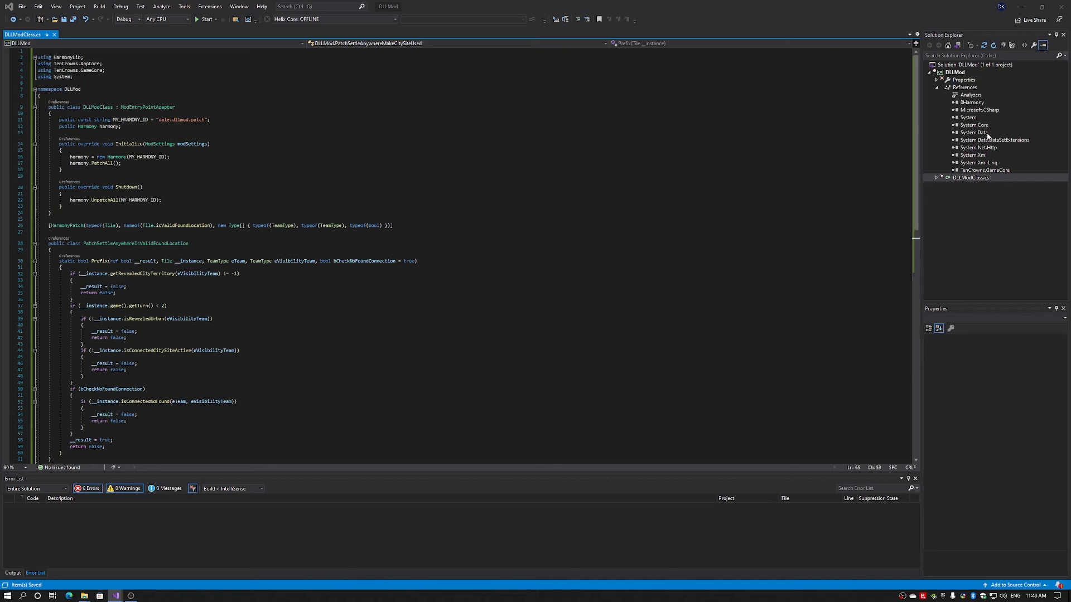
{"action": "right_click", "coordinate": [954, 72]}
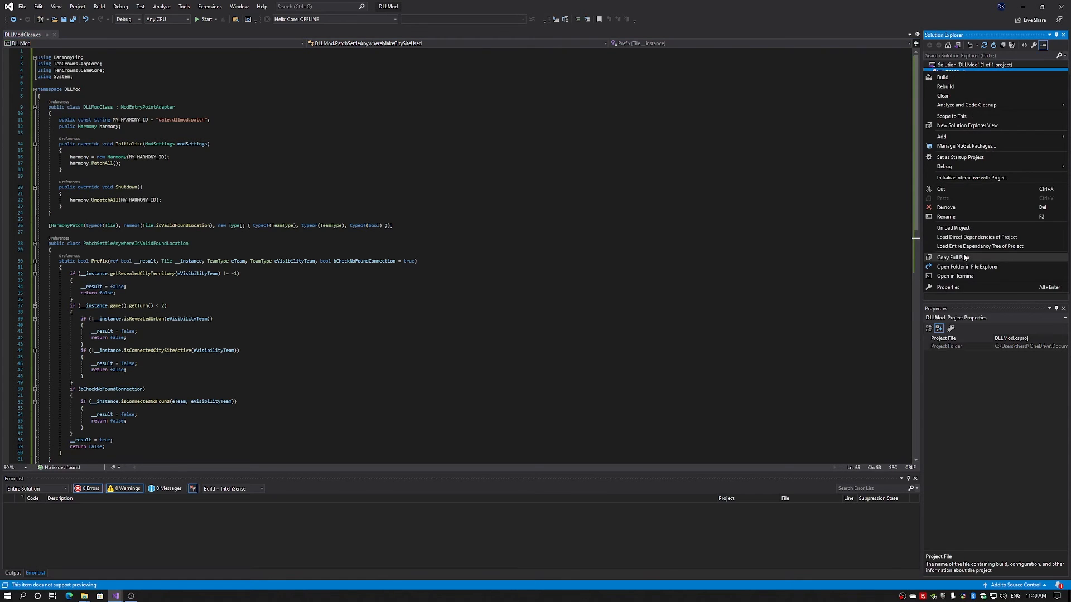
{"action": "left_click", "coordinate": [948, 286]}
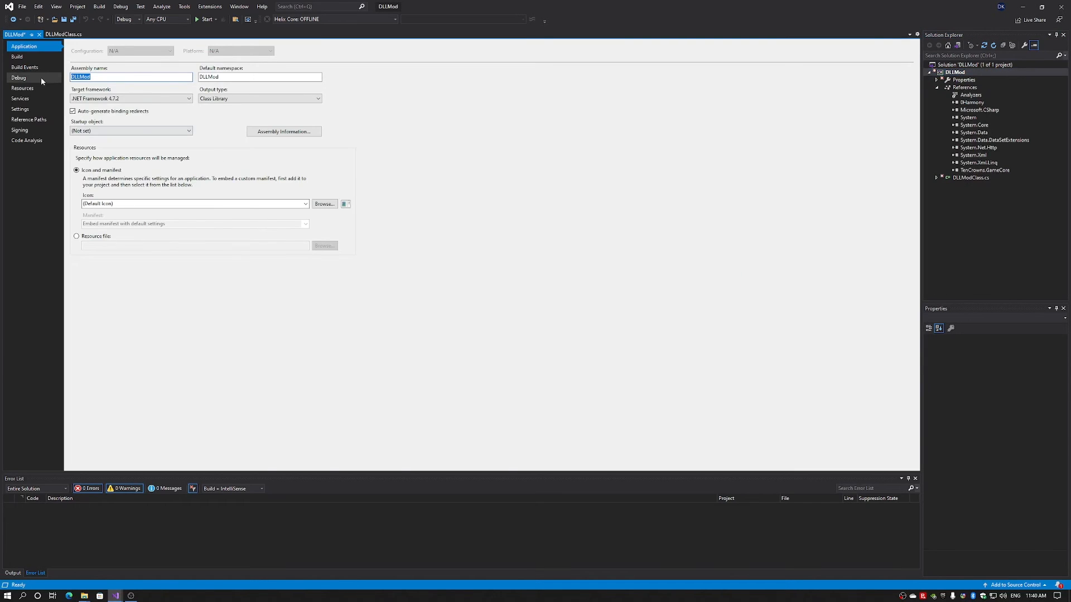
{"action": "left_click", "coordinate": [26, 67]}
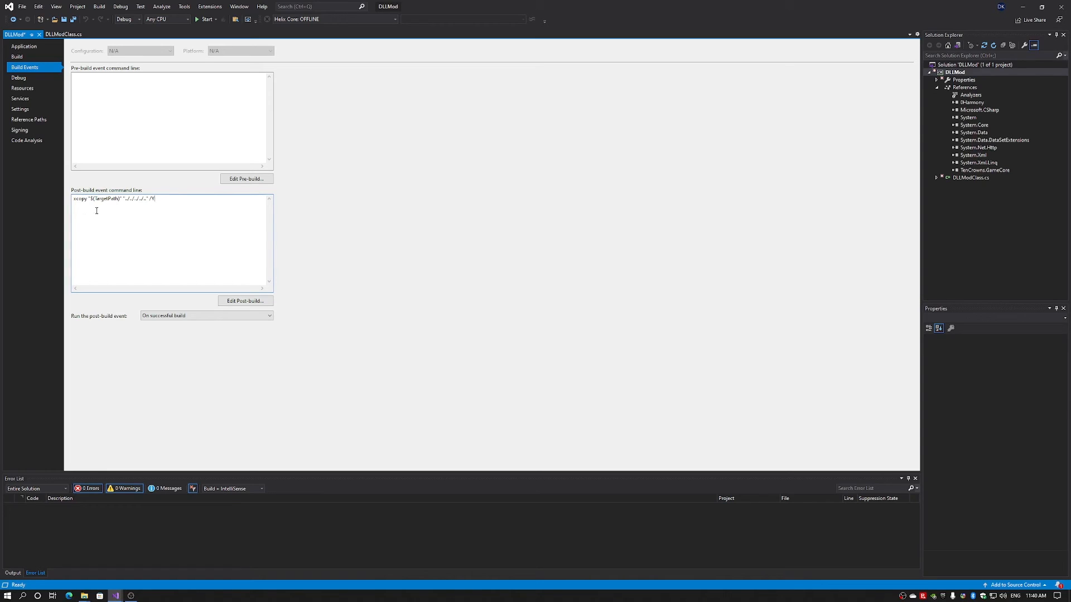
{"action": "mouse_move", "coordinate": [105, 209]}
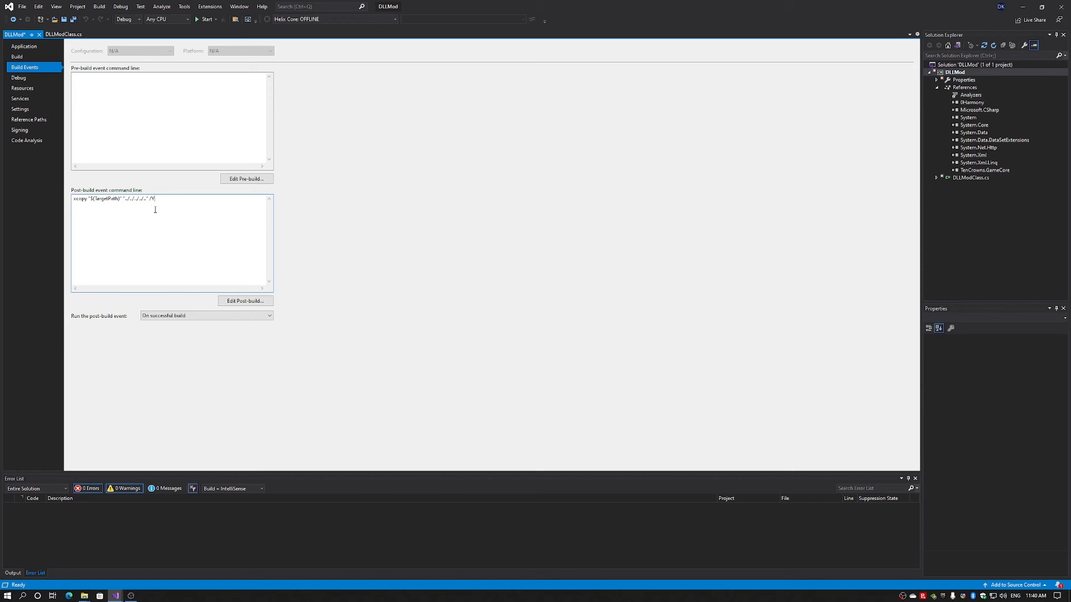
{"action": "mouse_move", "coordinate": [176, 221]}
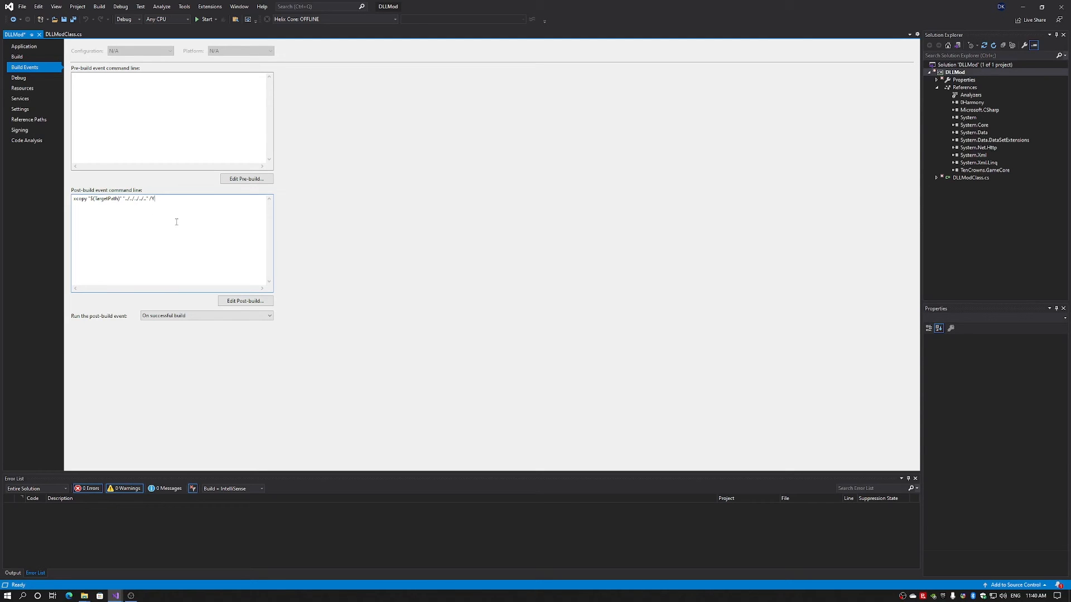
{"action": "left_click", "coordinate": [63, 19]}
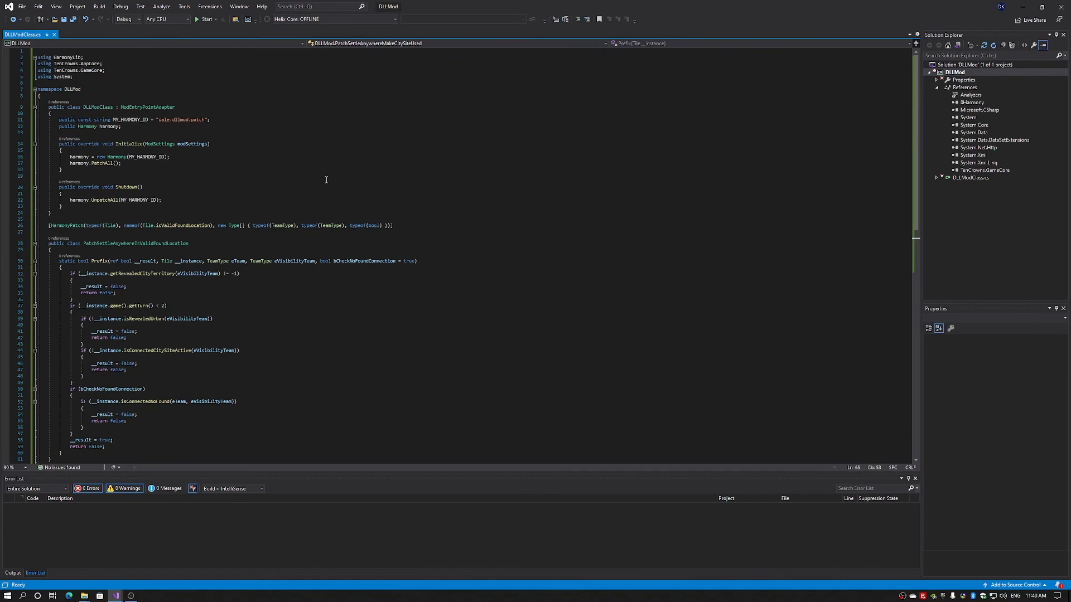
Rebuild the solution and confirm DLLMod.dll sits in the DLL Mod folder beside 0Harmony.dll.
{"action": "left_click", "coordinate": [98, 7]}
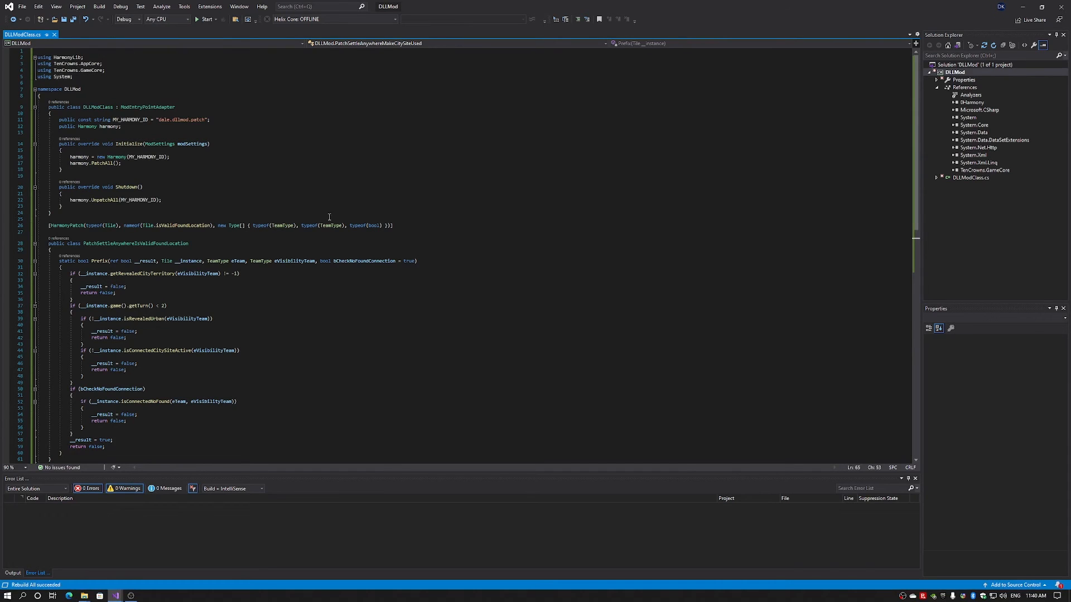
{"action": "mouse_move", "coordinate": [115, 577]}
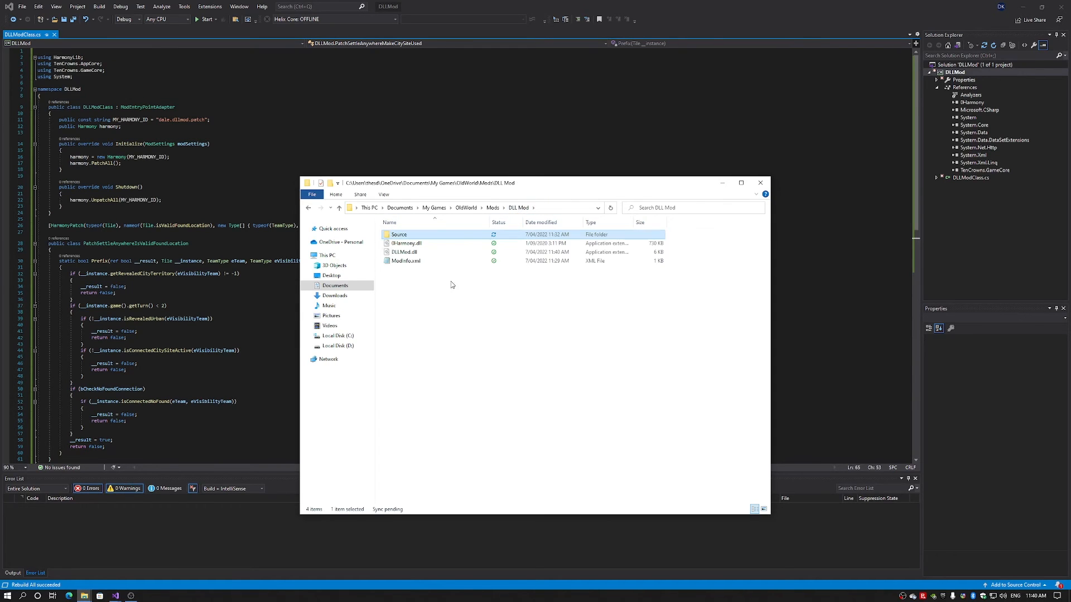
{"action": "left_click", "coordinate": [403, 252]}
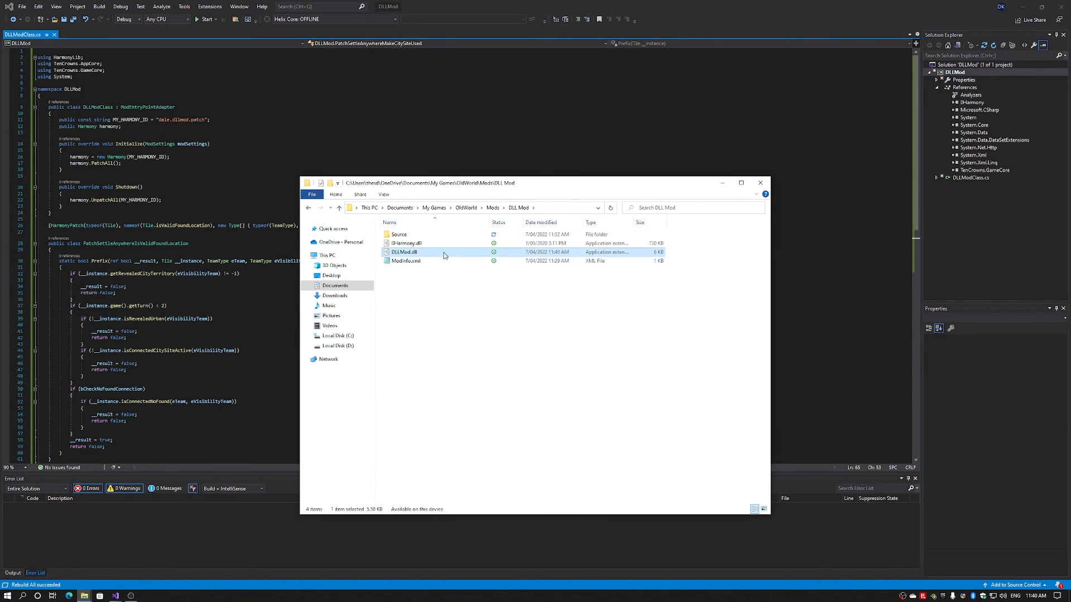
{"action": "mouse_move", "coordinate": [403, 254]}
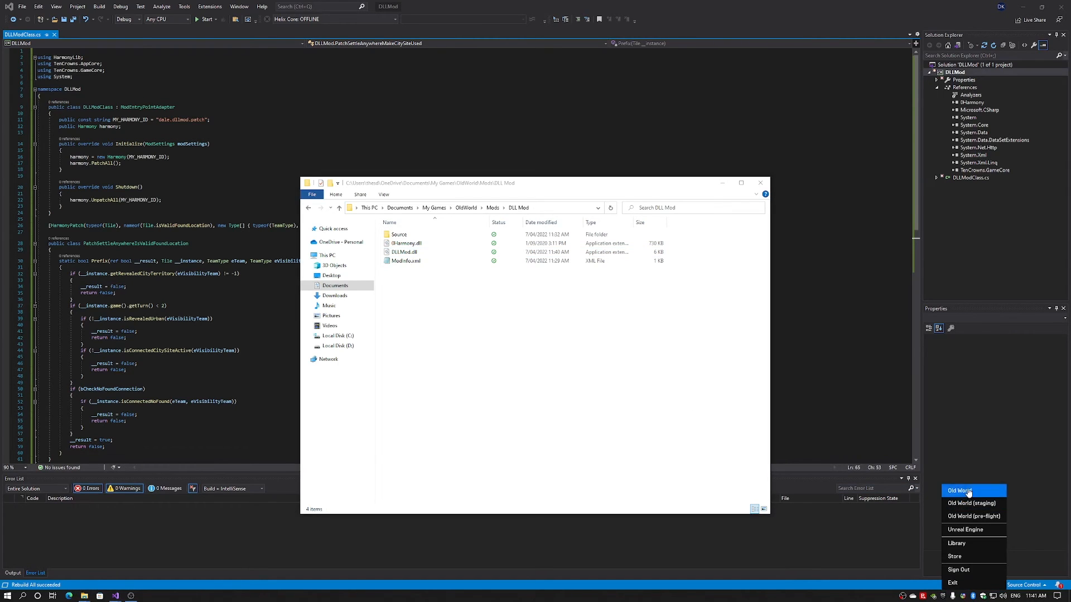
Launch Old World, enable DLL Mod in the mods manager and play with mods.
{"action": "left_click", "coordinate": [589, 326]}
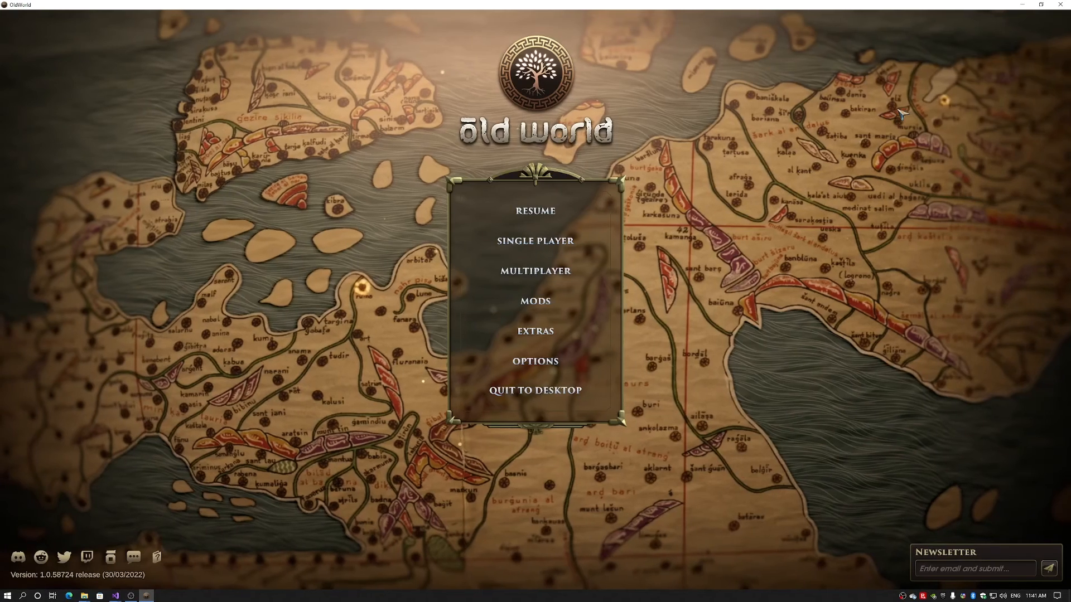
{"action": "mouse_move", "coordinate": [535, 302]}
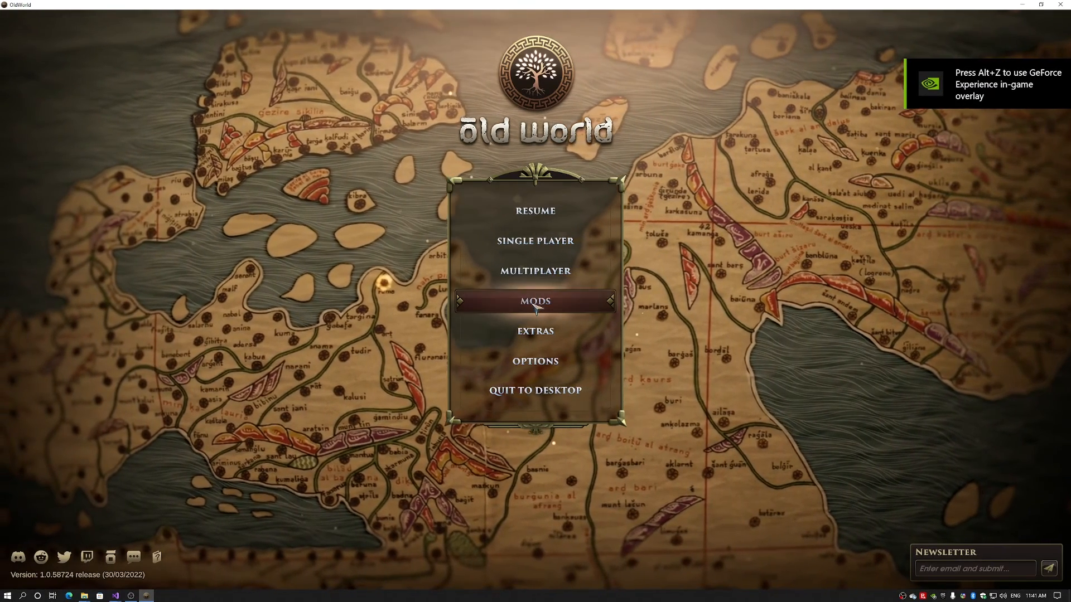
{"action": "left_click", "coordinate": [534, 301]}
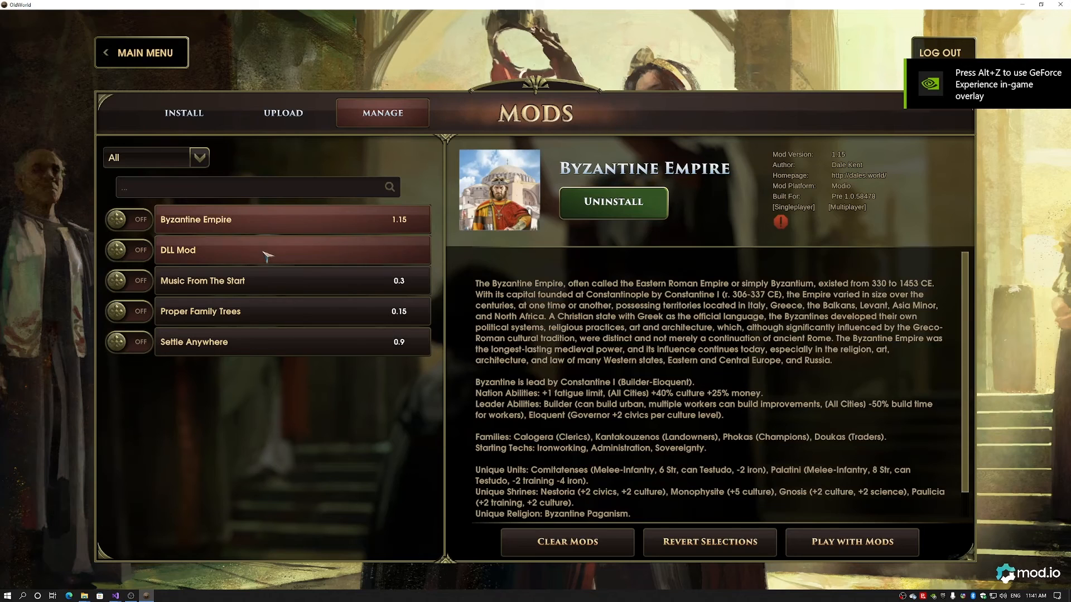
{"action": "left_click", "coordinate": [205, 250]}
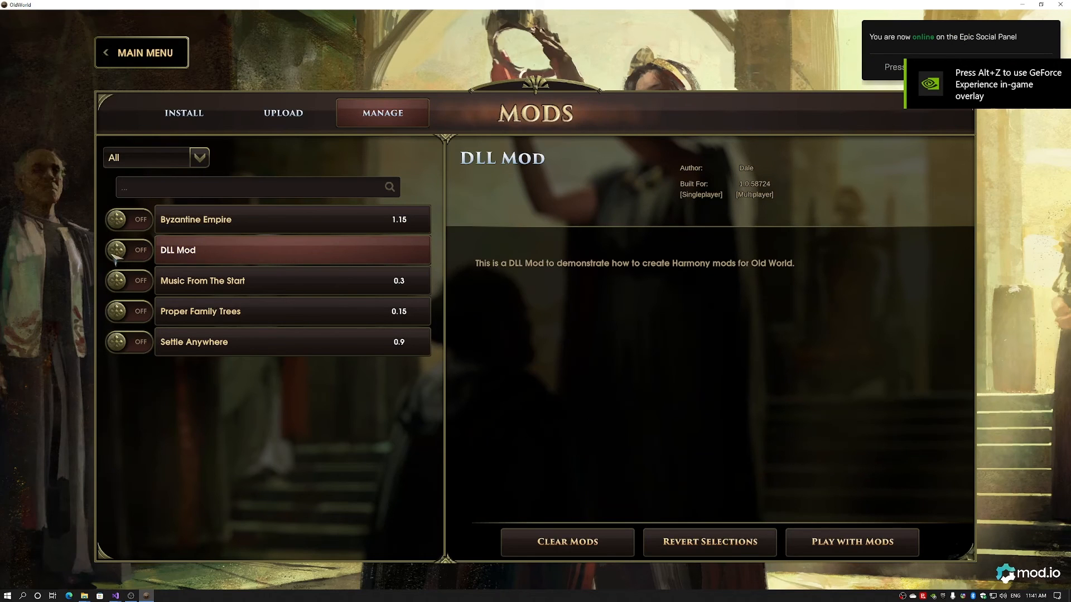
{"action": "left_click", "coordinate": [129, 250]}
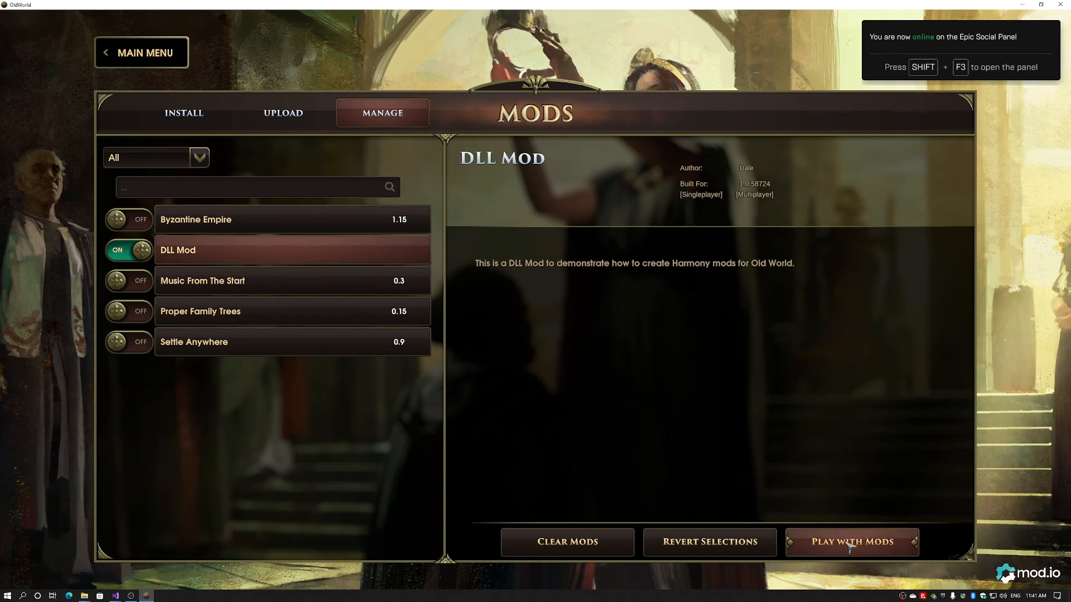
{"action": "left_click", "coordinate": [850, 542]}
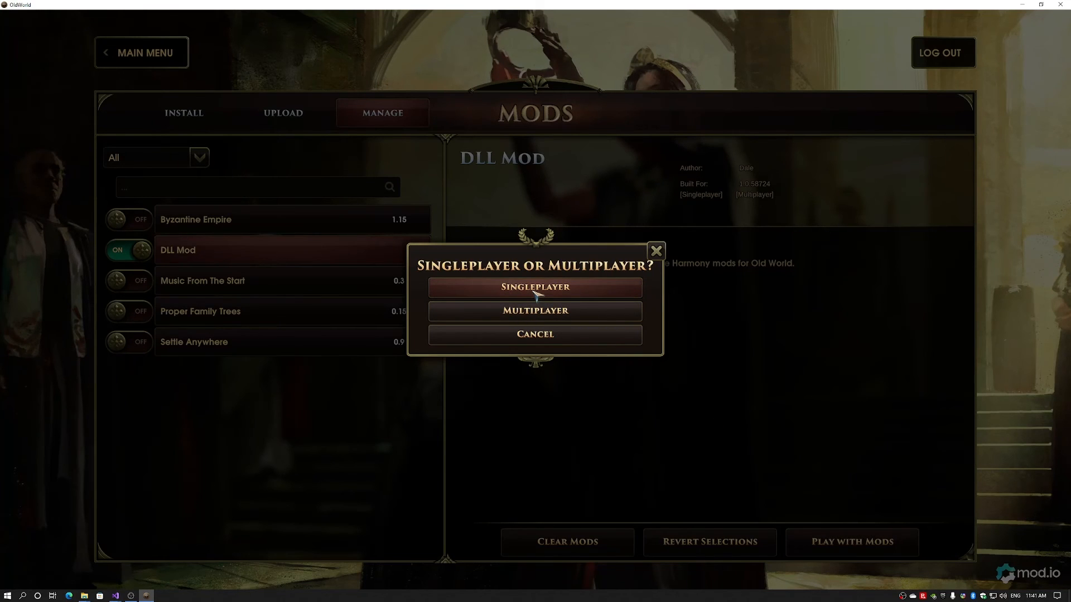
Start a singleplayer game, acknowledge the active mods notice and choose Romulus.
{"action": "left_click", "coordinate": [534, 287]}
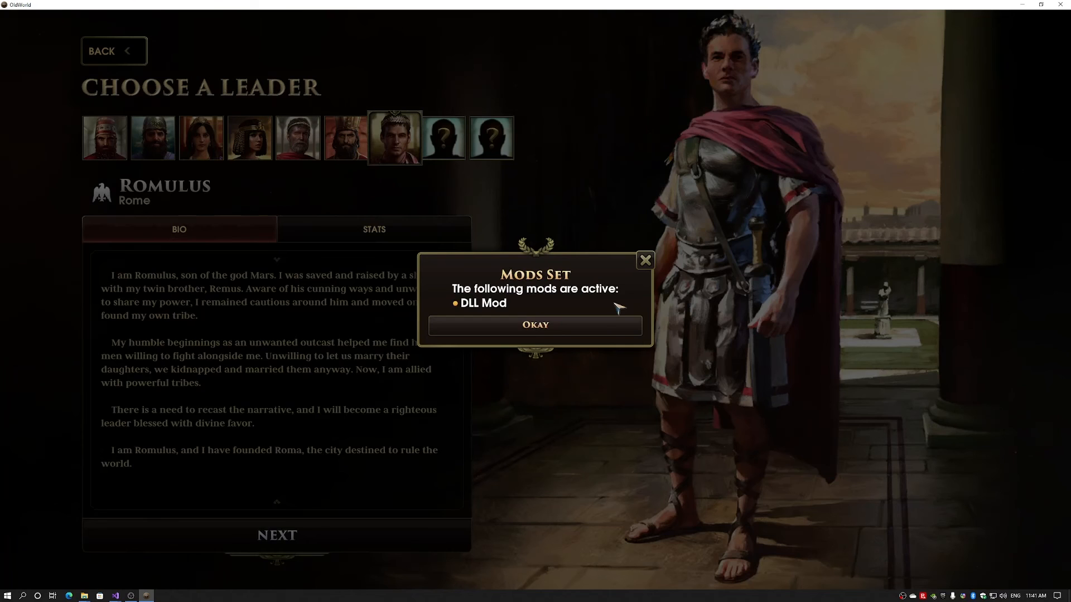
{"action": "left_click", "coordinate": [534, 325]}
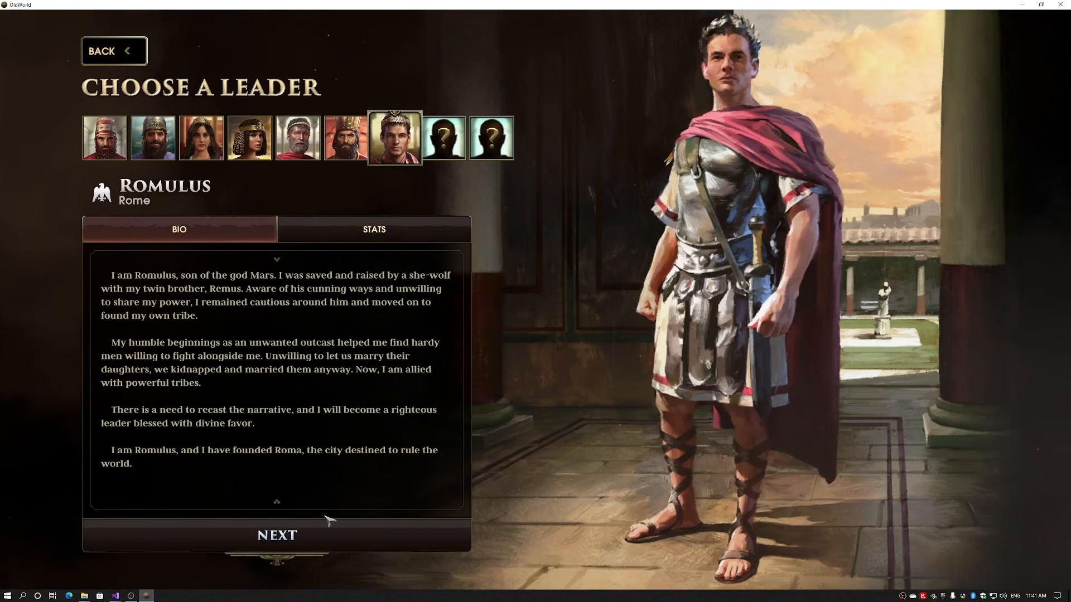
{"action": "left_click", "coordinate": [275, 535]}
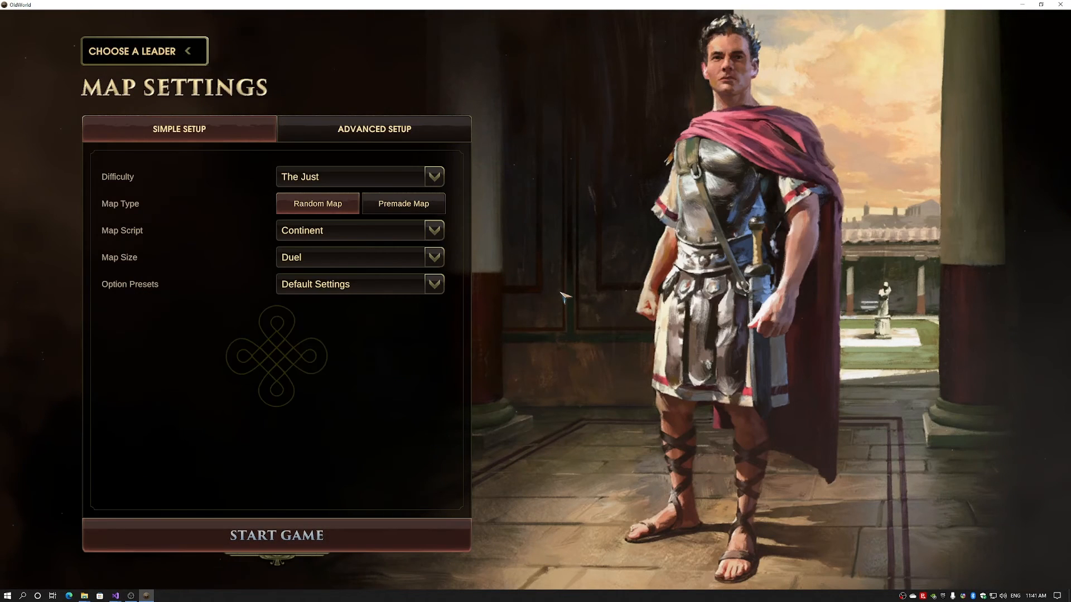
Start the game, found the capital Rome and research Trapping.
{"action": "left_click", "coordinate": [275, 536]}
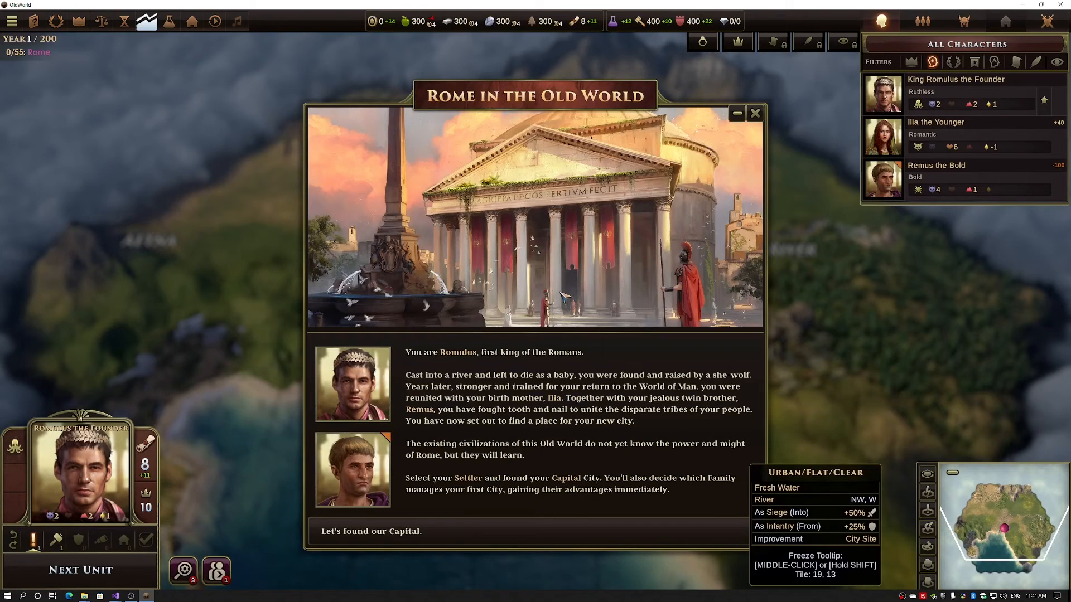
{"action": "left_click", "coordinate": [755, 114]}
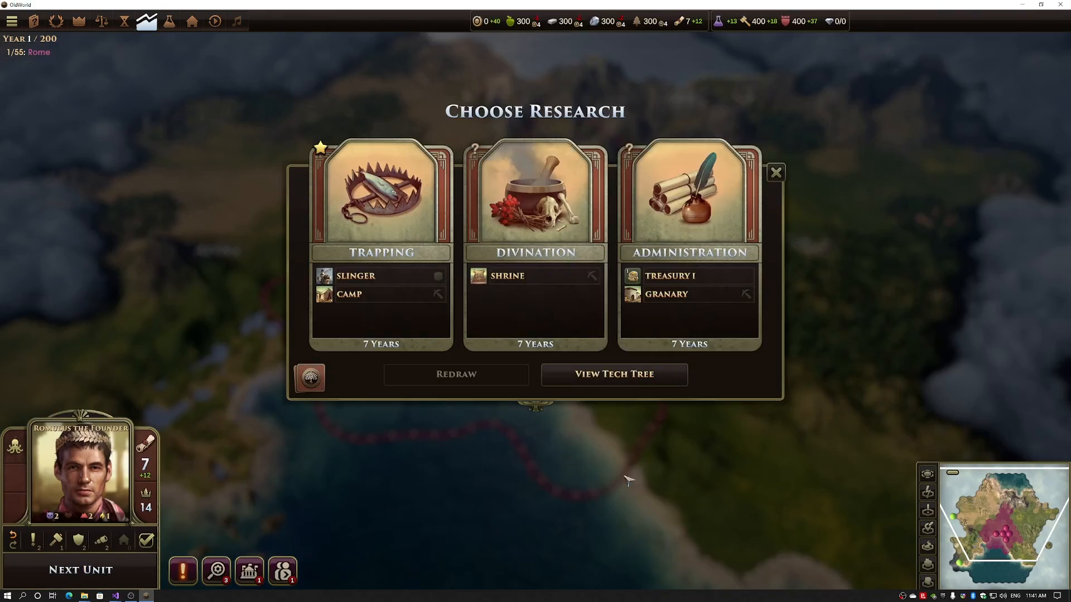
{"action": "left_click", "coordinate": [380, 199]}
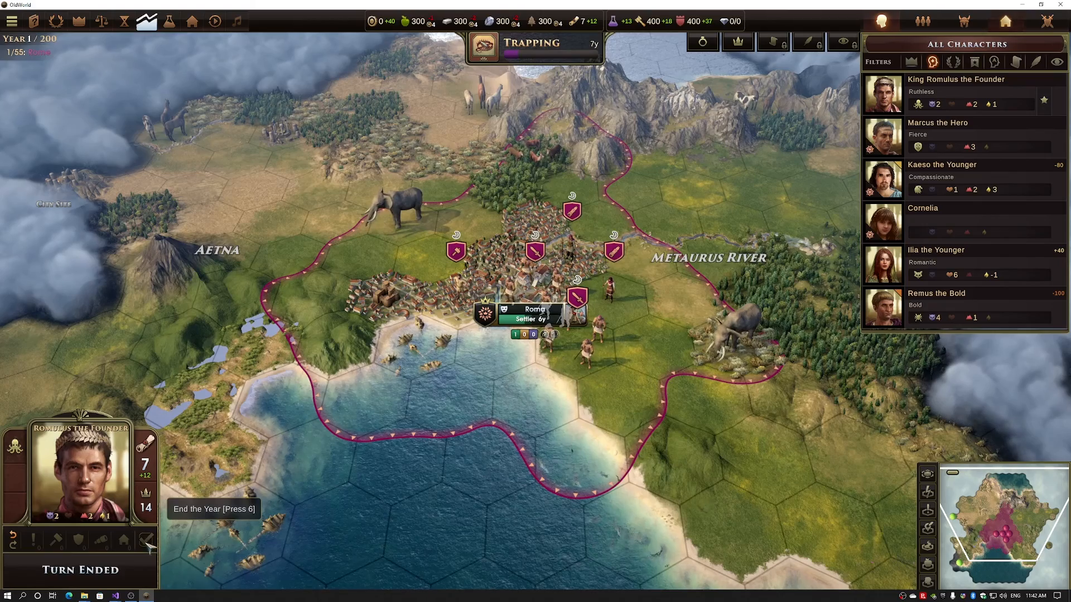
End several years in a row and dismiss the marriage tutorial.
{"action": "left_click", "coordinate": [147, 541]}
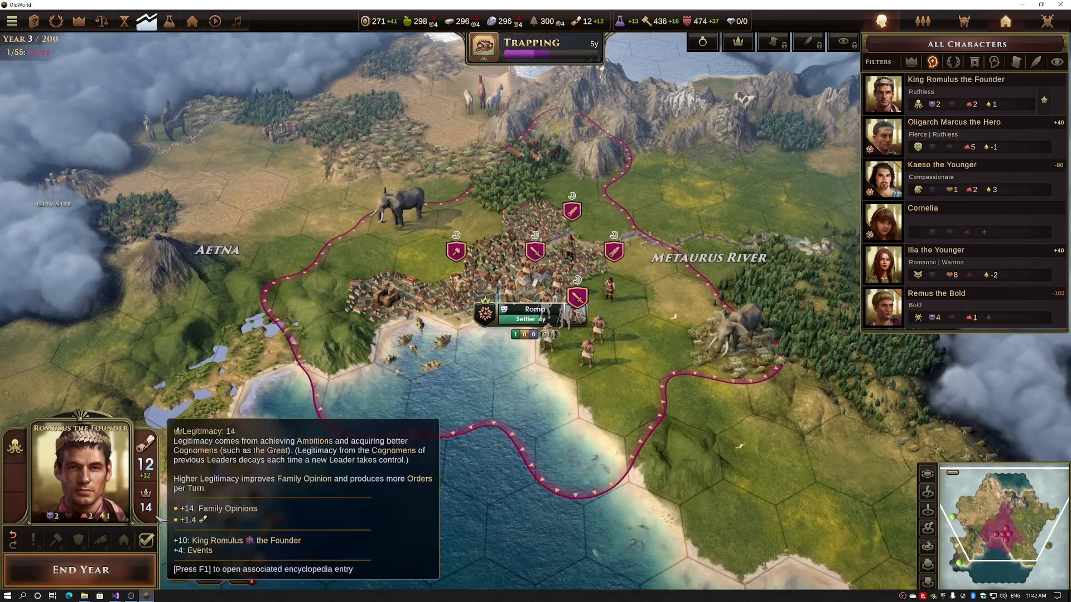
{"action": "left_click", "coordinate": [147, 540]}
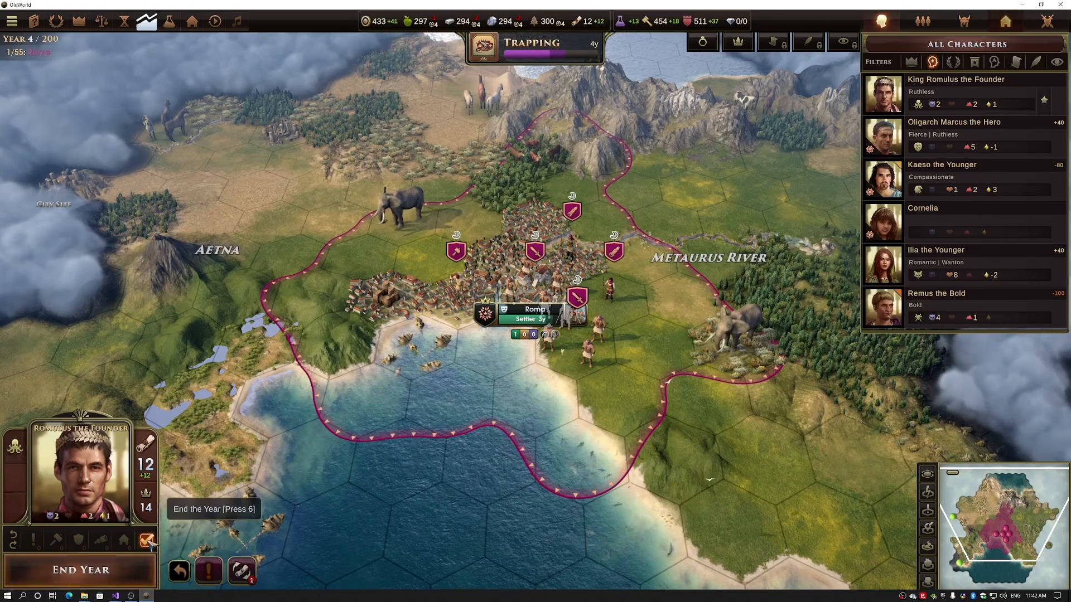
{"action": "left_click", "coordinate": [80, 570]}
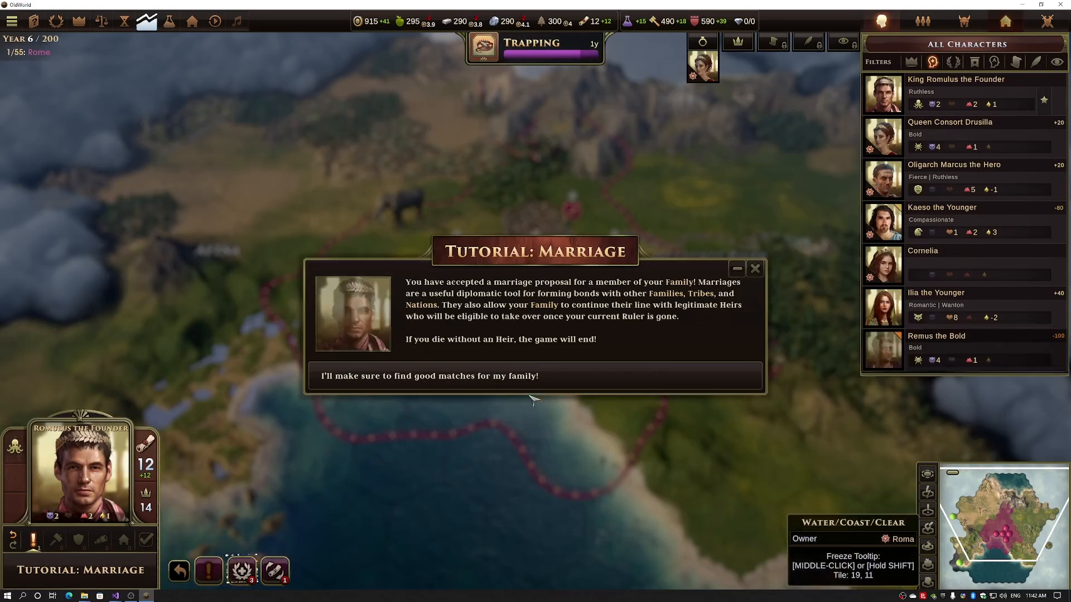
{"action": "left_click", "coordinate": [535, 375]}
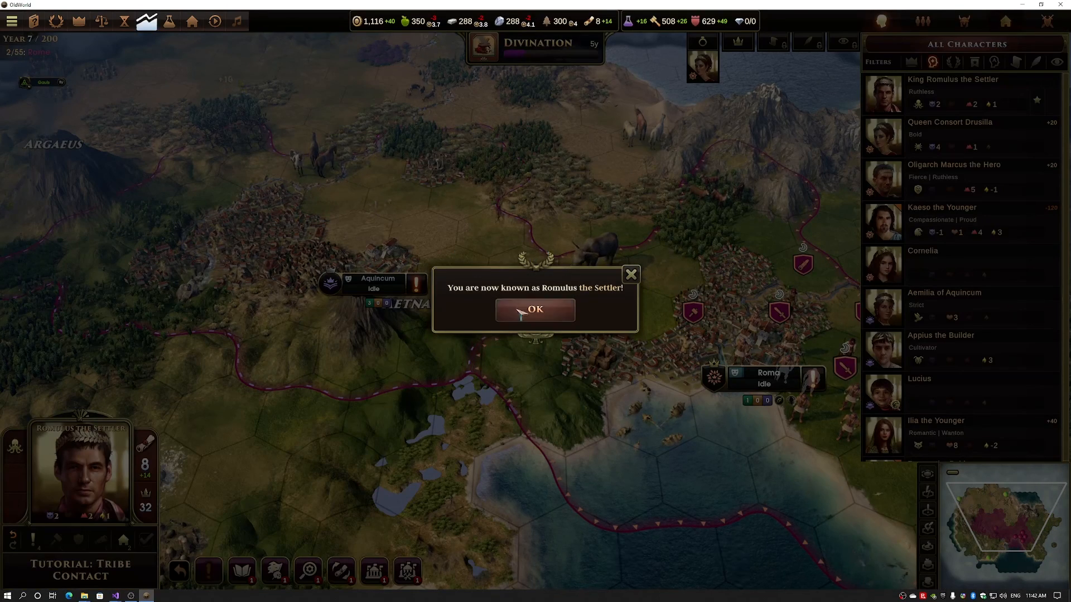
Accept the Settler title and Argaeus landmark, then open the Game Editor unit placement.
{"action": "left_click", "coordinate": [534, 309]}
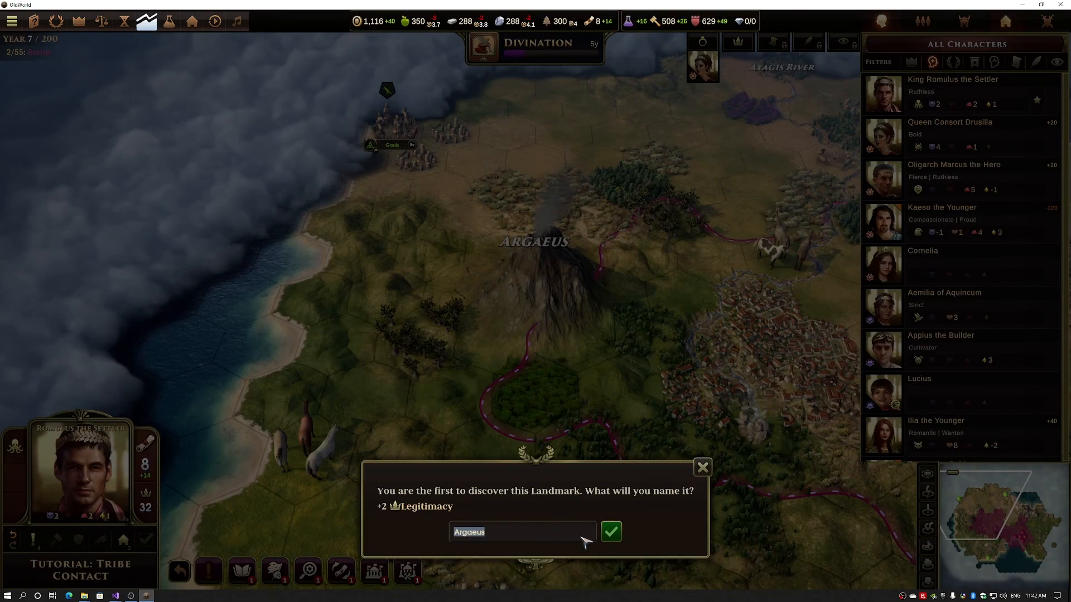
{"action": "left_click", "coordinate": [610, 531]}
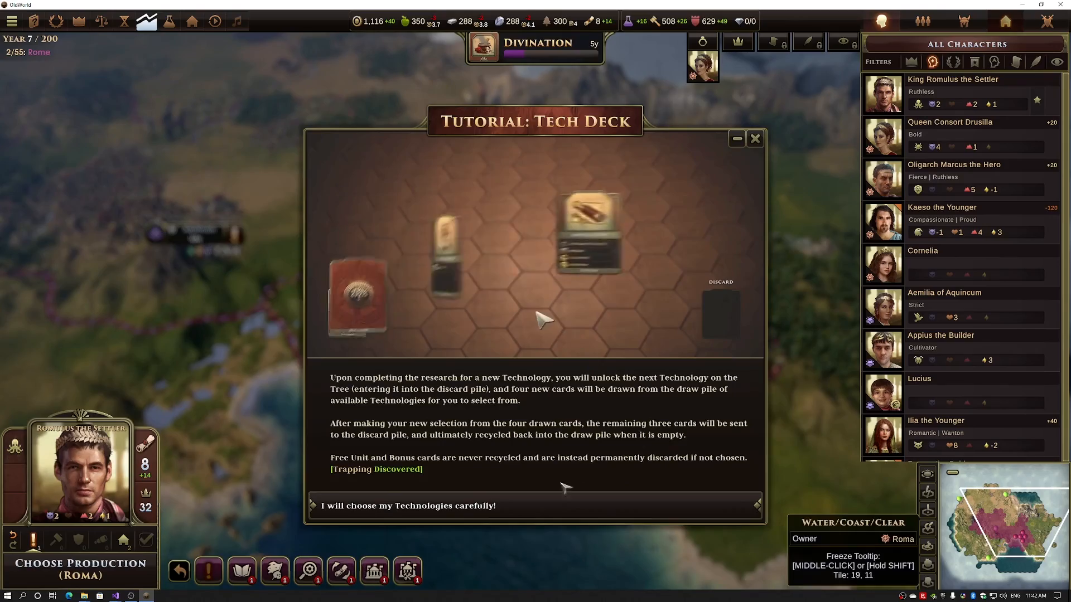
{"action": "left_click", "coordinate": [534, 505]}
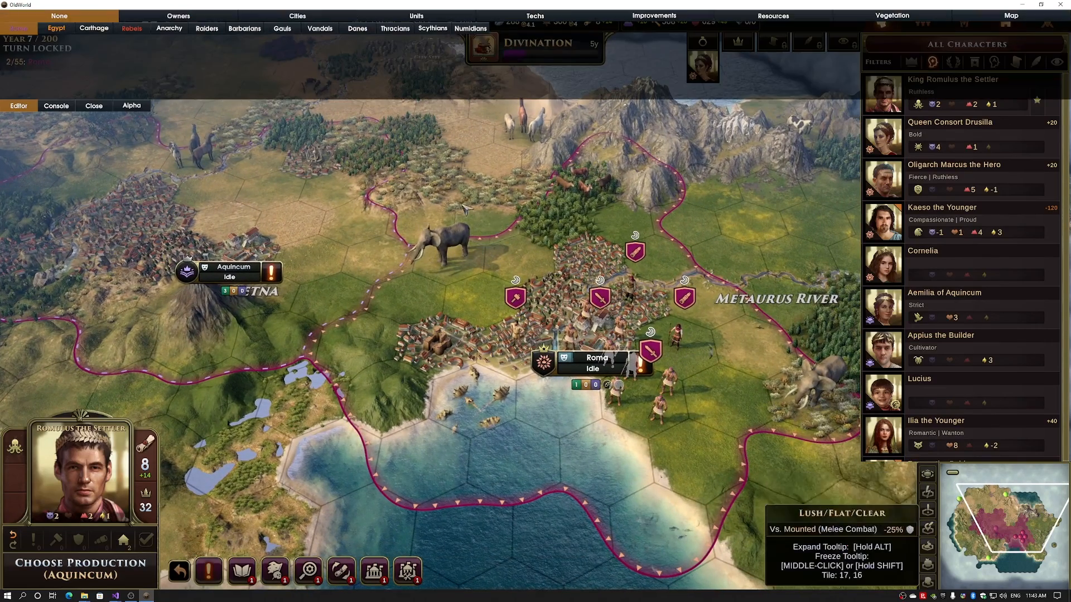
{"action": "mouse_move", "coordinate": [433, 21]}
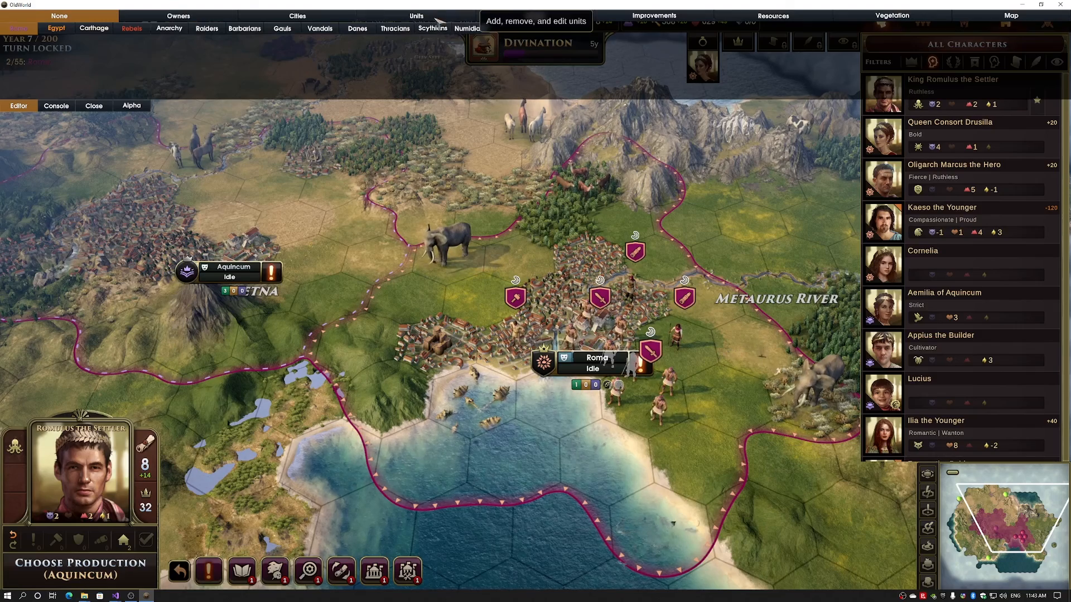
{"action": "left_click", "coordinate": [416, 14]}
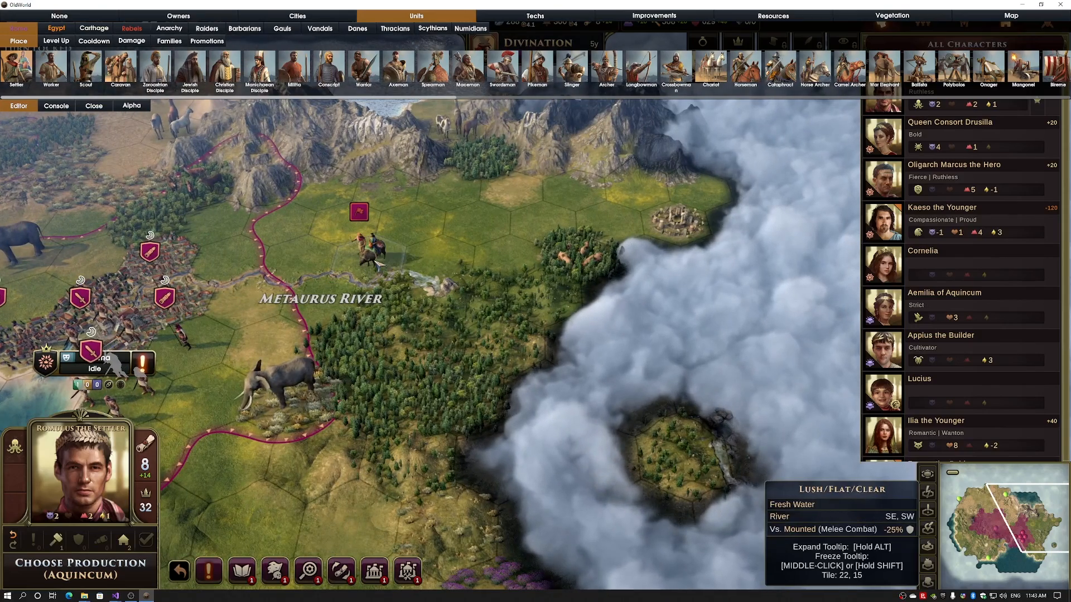
Found Forum Livii with the placed Settler, keep Taurus Mountains, and open the game menu.
{"action": "left_click", "coordinate": [93, 106]}
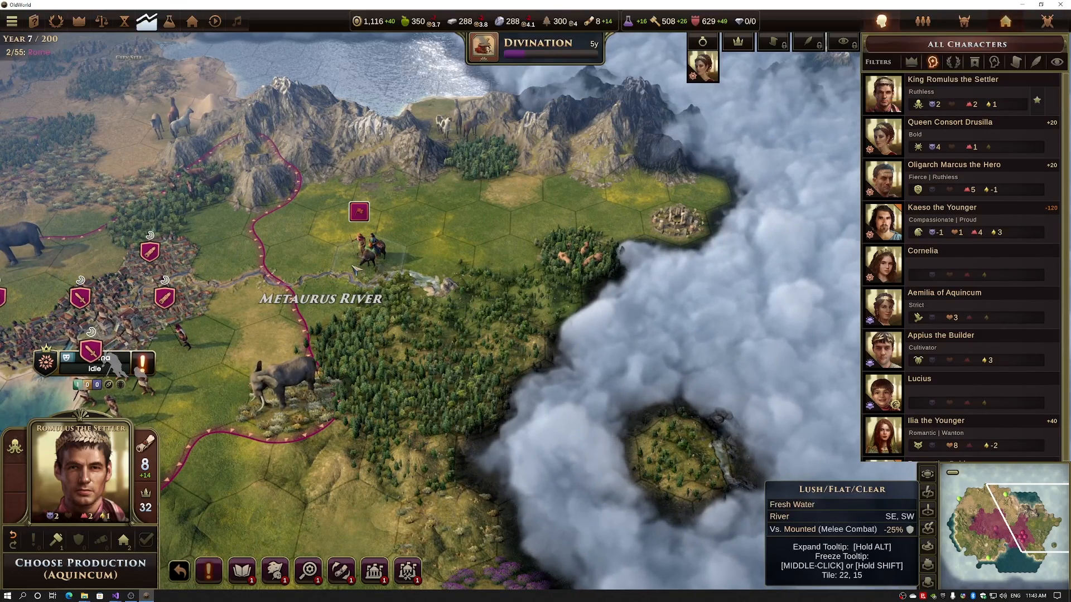
{"action": "left_click", "coordinate": [375, 254]}
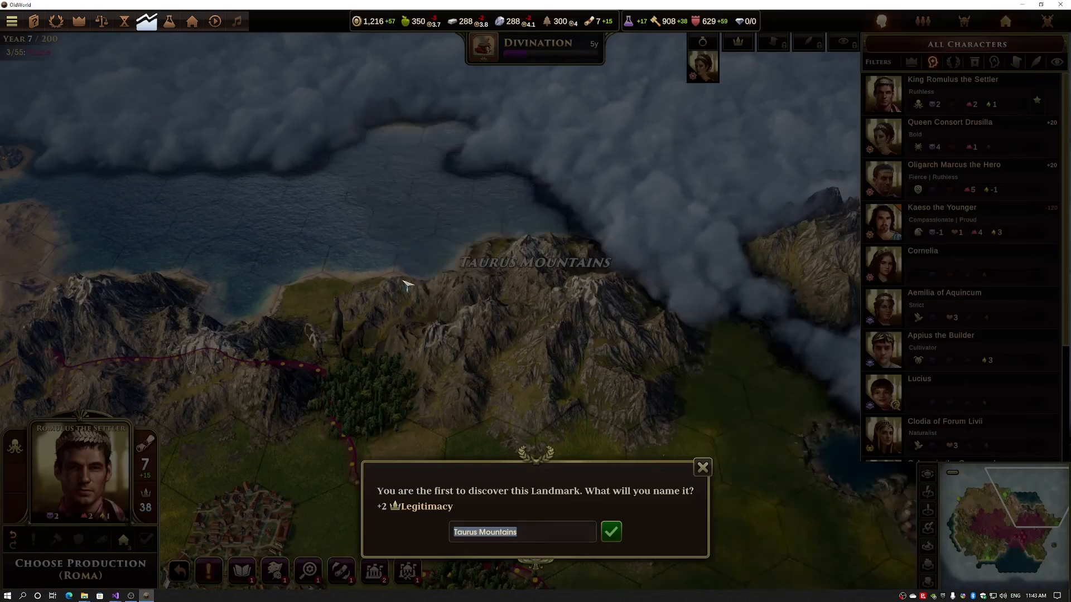
{"action": "left_click", "coordinate": [610, 532]}
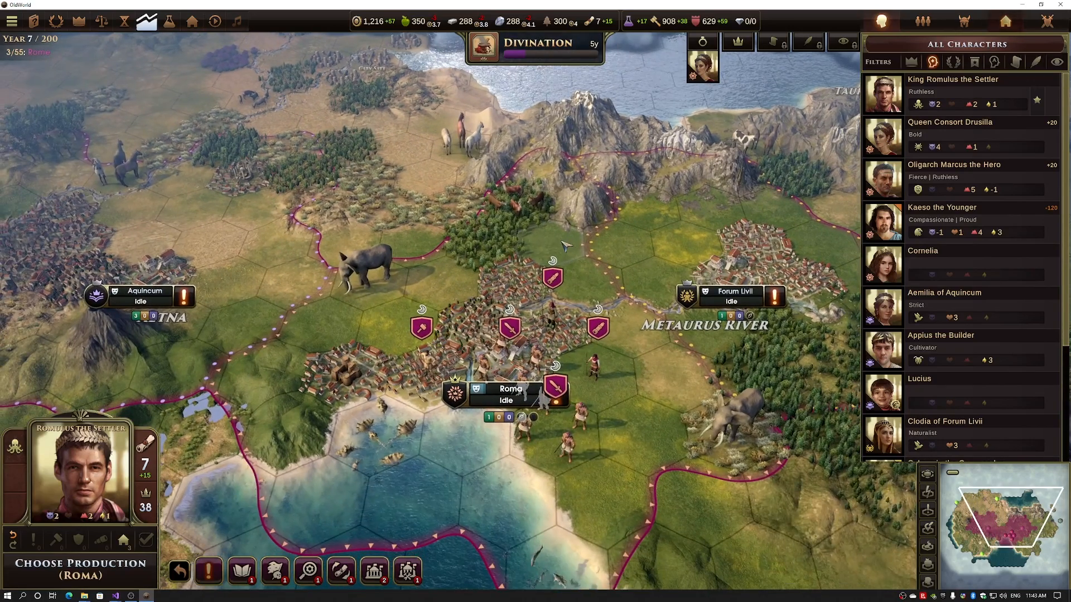
{"action": "left_click", "coordinate": [12, 20]}
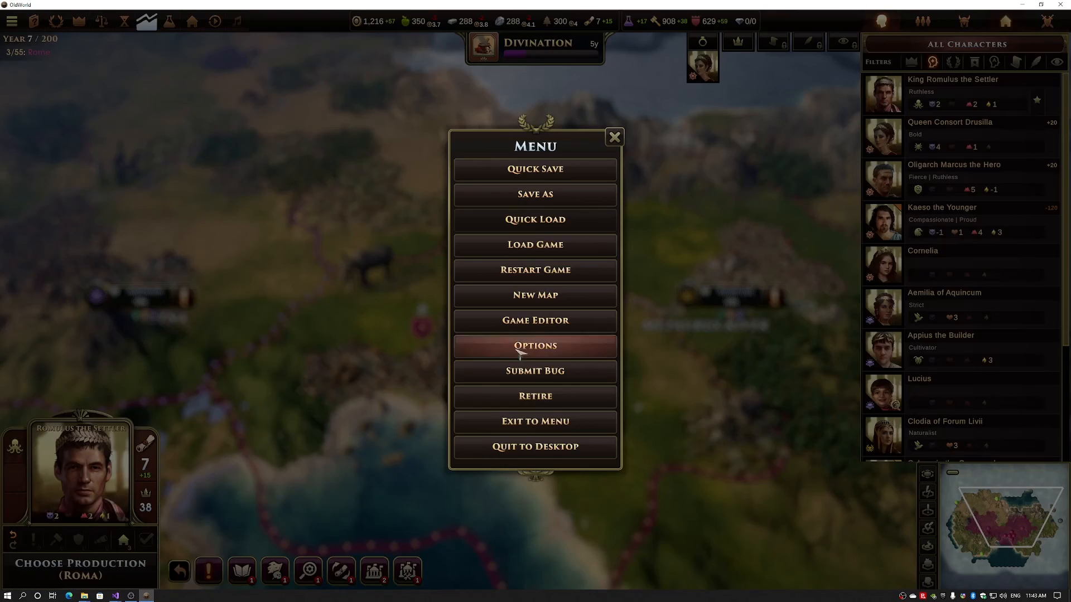
Return to Visual Studio with DLLModClass.cs in view after checking the DLL Mod folder.
{"action": "left_click", "coordinate": [534, 421]}
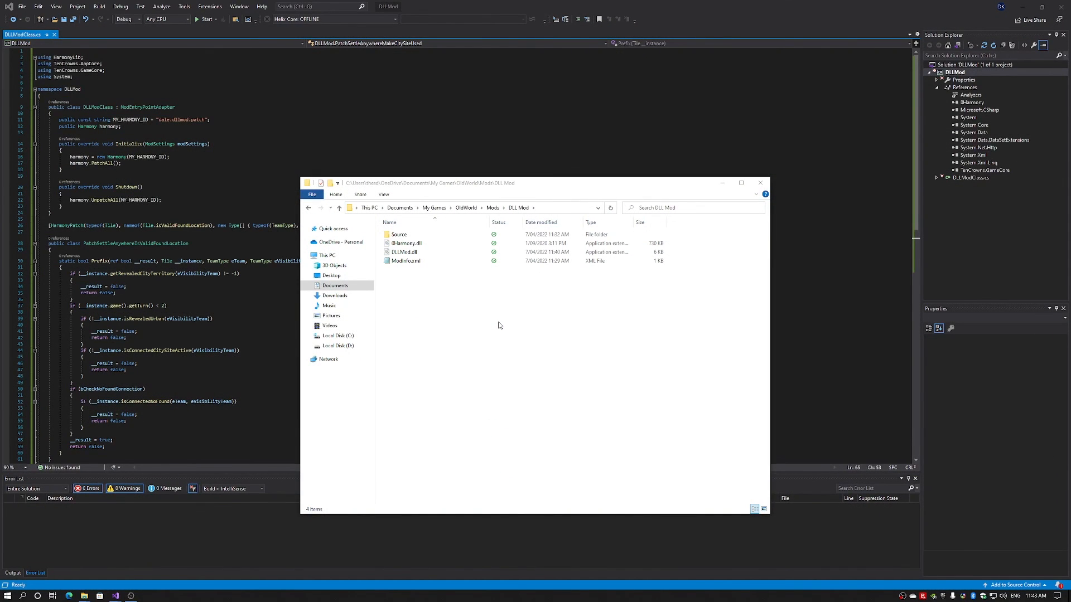
{"action": "left_click", "coordinate": [399, 234]}
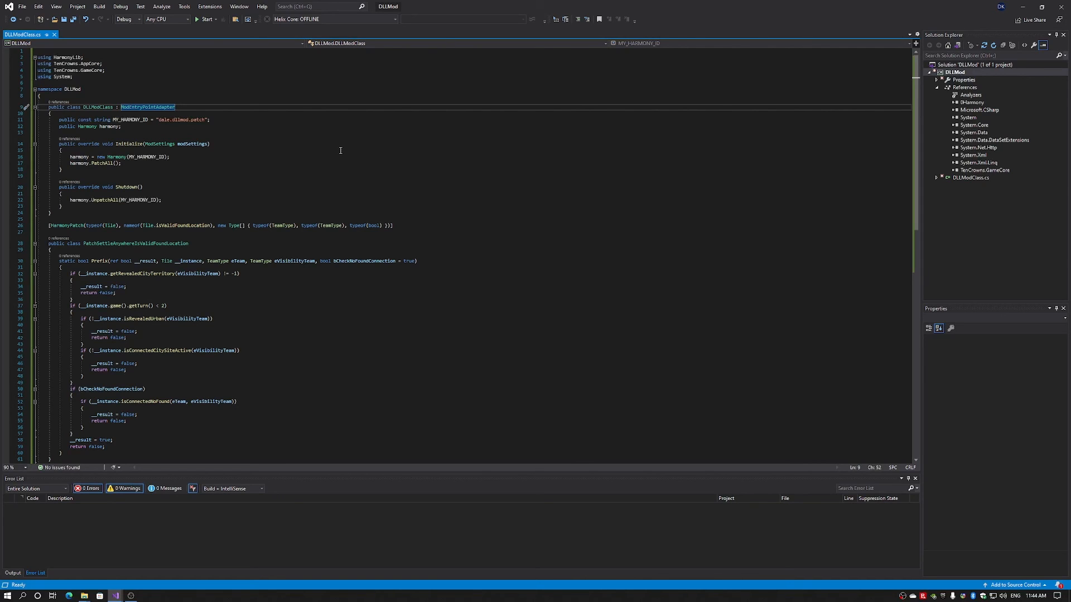
{"action": "mouse_move", "coordinate": [324, 142]}
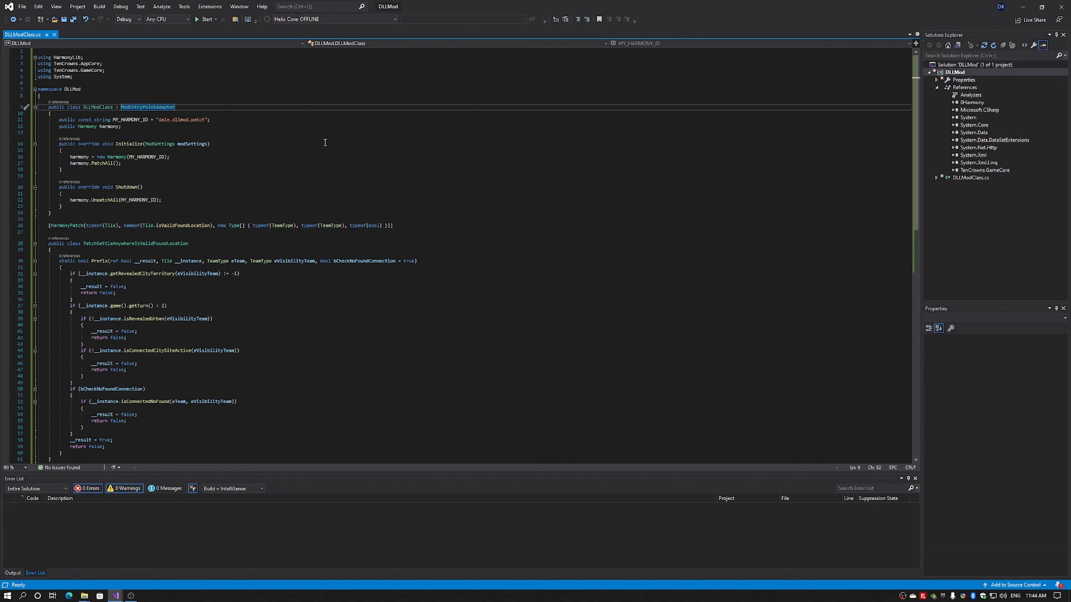
{"action": "mouse_move", "coordinate": [309, 142]}
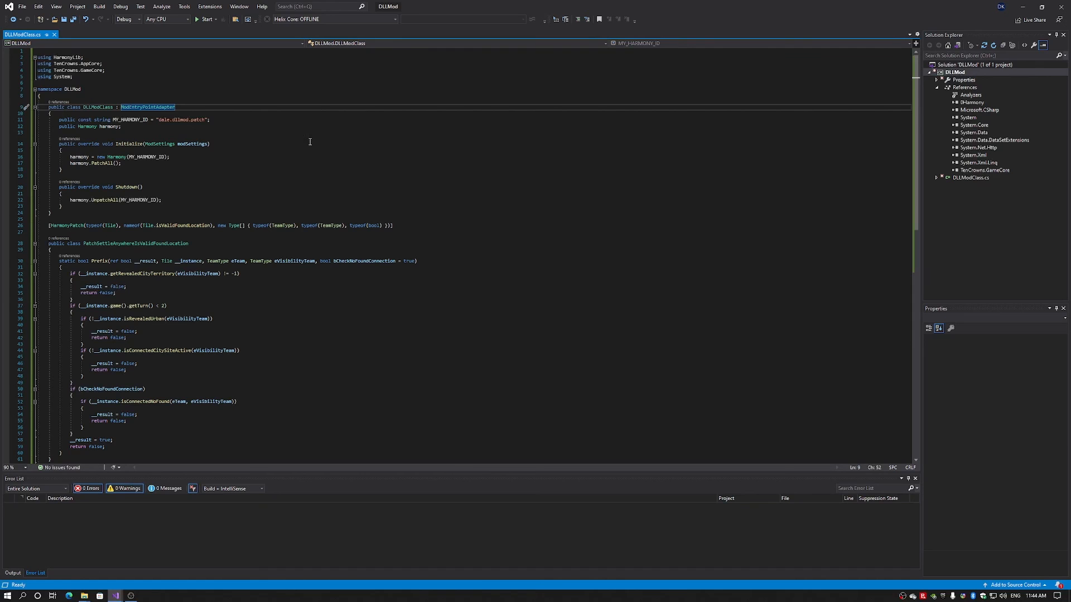